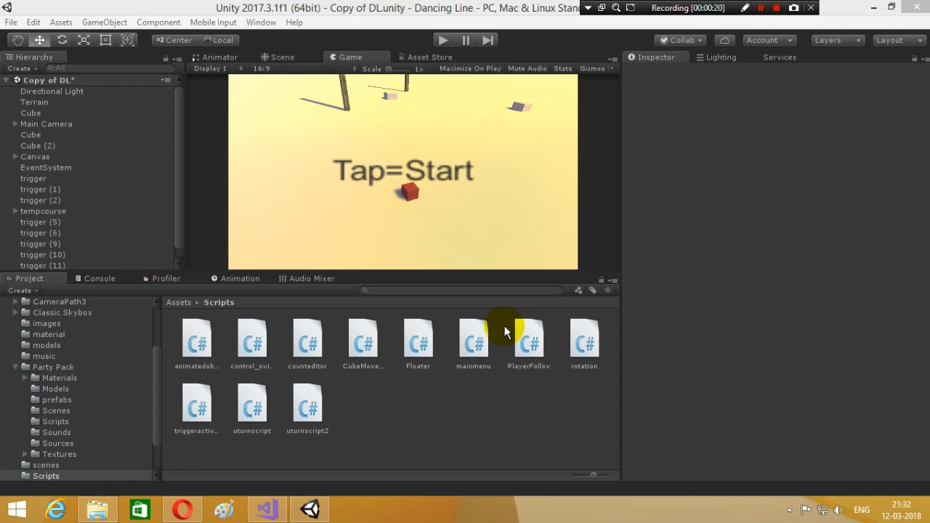
{"action": "mouse_move", "coordinate": [404, 206]}
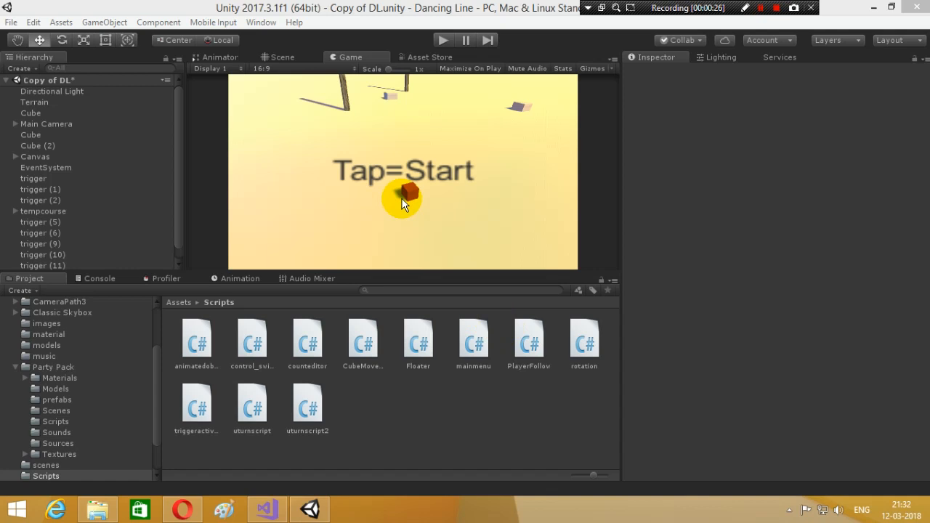
Run the cube level in play mode, stop it, and return to the Scene view.
{"action": "left_click", "coordinate": [761, 9]}
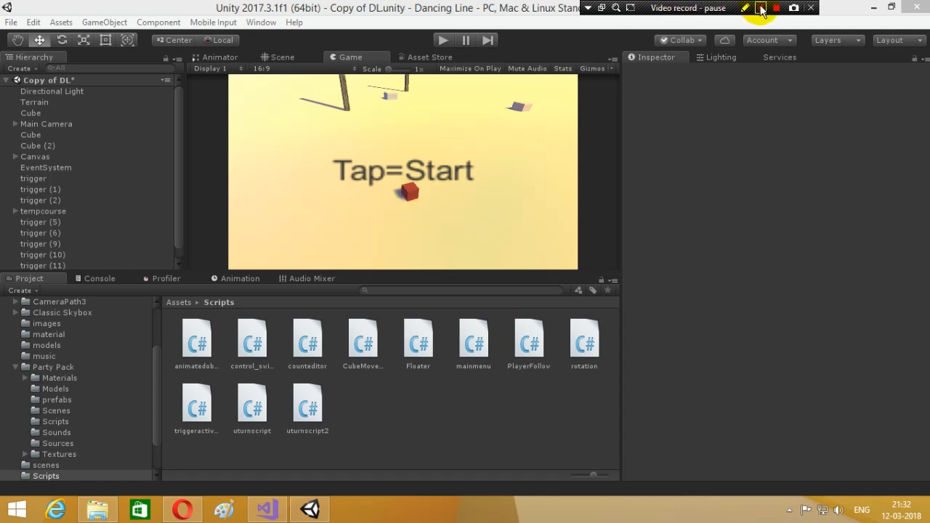
{"action": "left_click", "coordinate": [761, 8]}
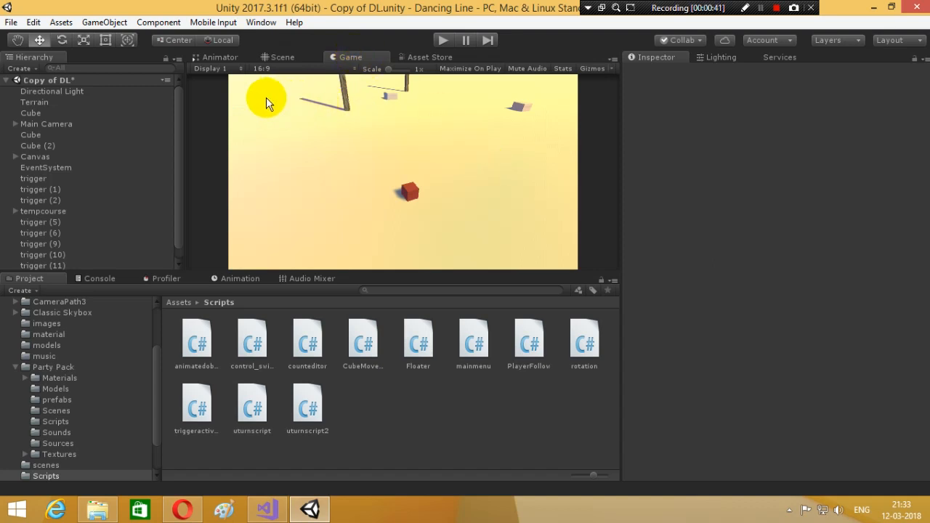
{"action": "left_click", "coordinate": [281, 57]}
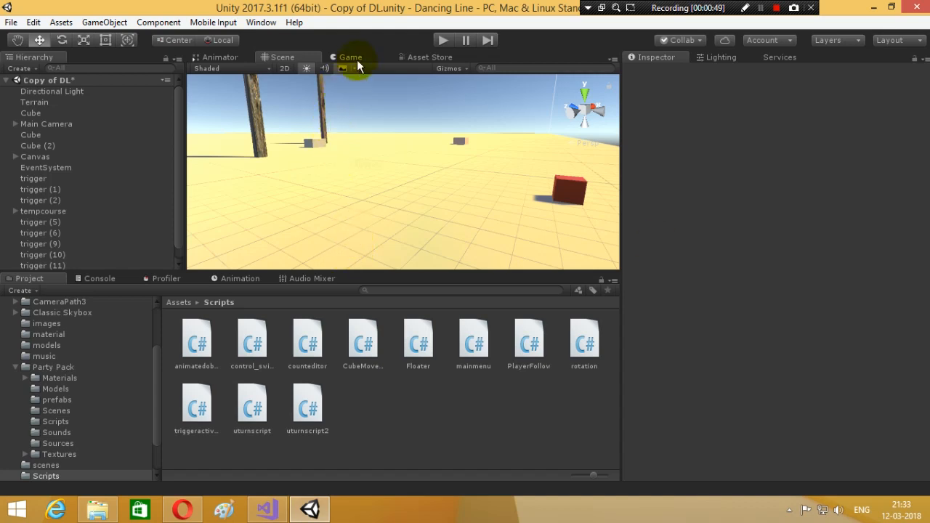
{"action": "mouse_move", "coordinate": [718, 41]}
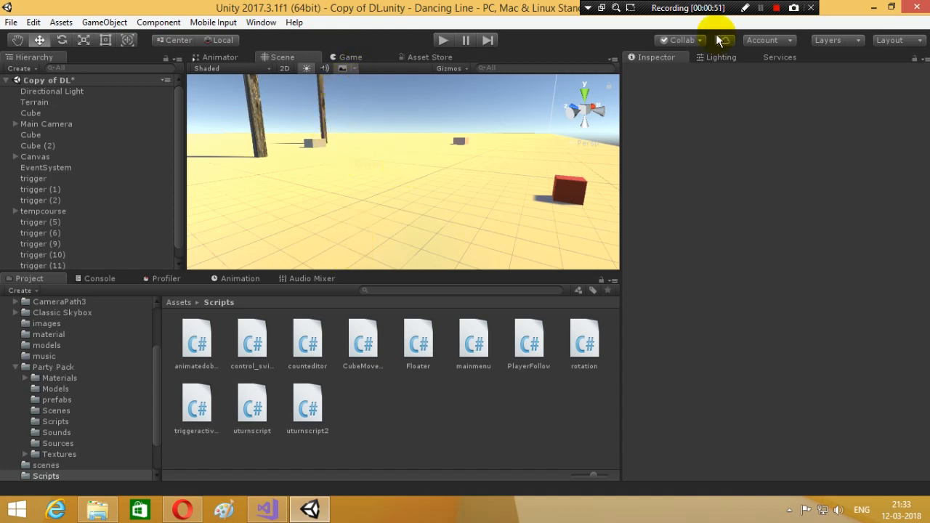
Enable Fog in the Lighting settings and pick a green fog colour.
{"action": "left_click", "coordinate": [720, 56]}
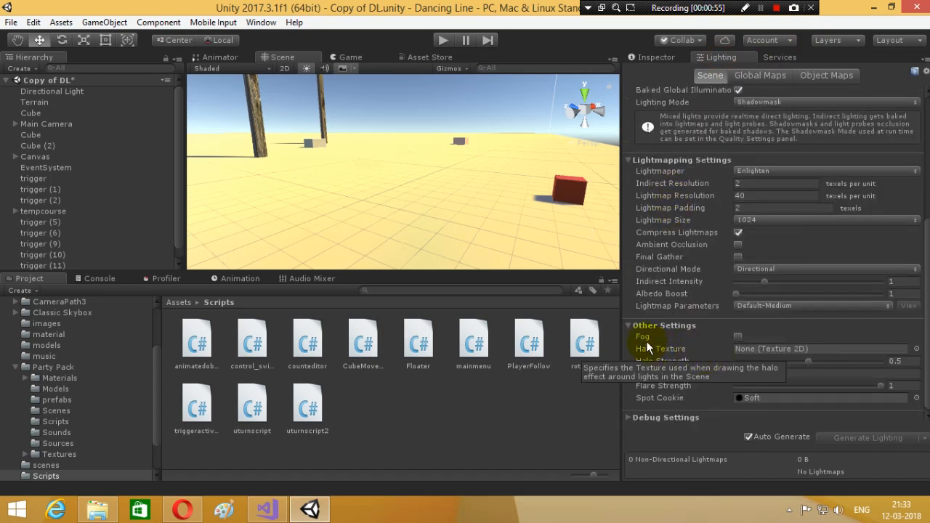
{"action": "mouse_move", "coordinate": [734, 343]}
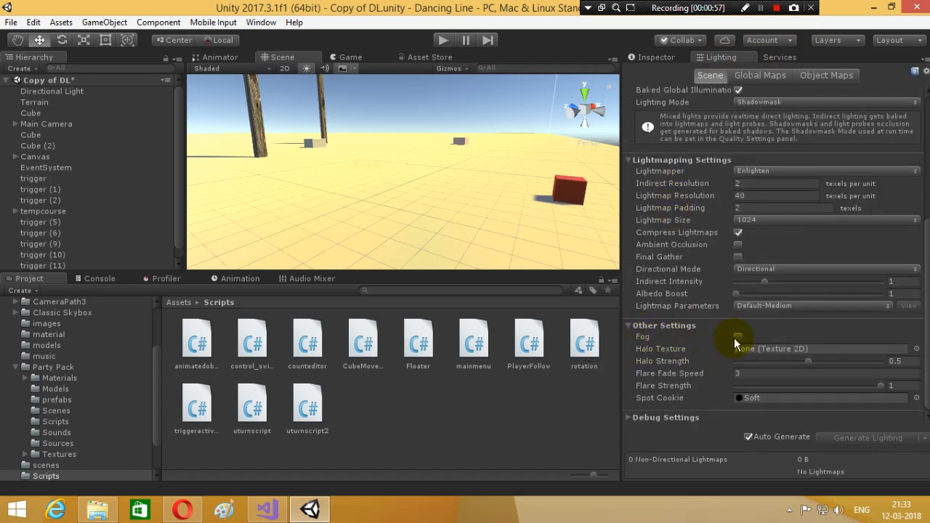
{"action": "left_click", "coordinate": [352, 57]}
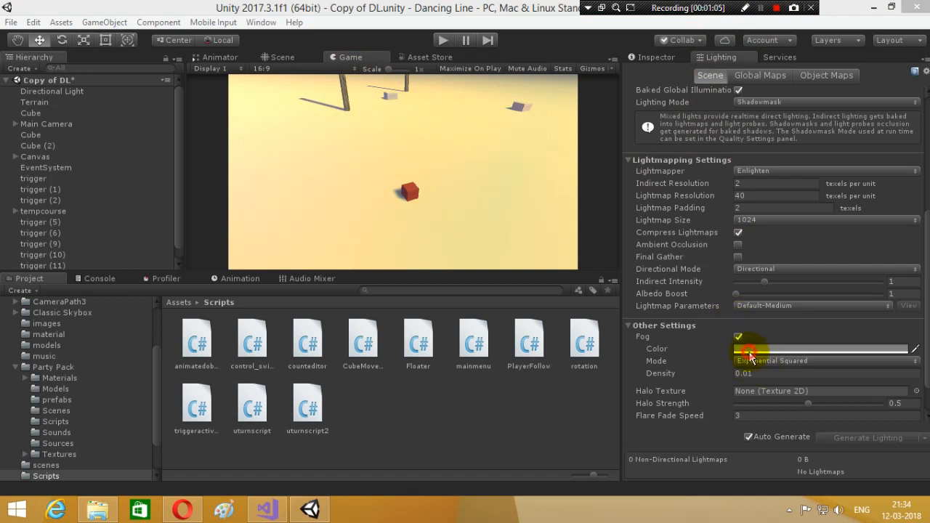
{"action": "left_click", "coordinate": [821, 348]}
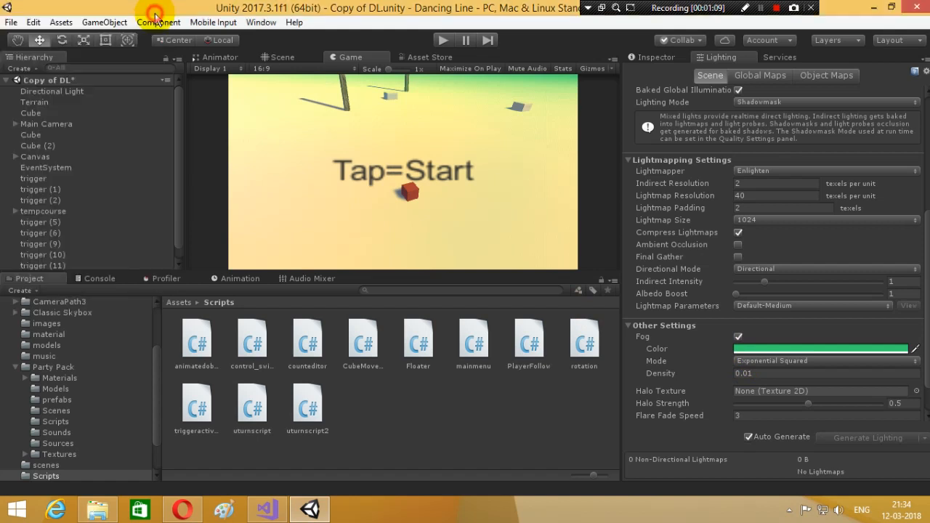
Raise the Fog Density field to 0.03.
{"action": "left_click", "coordinate": [825, 360]}
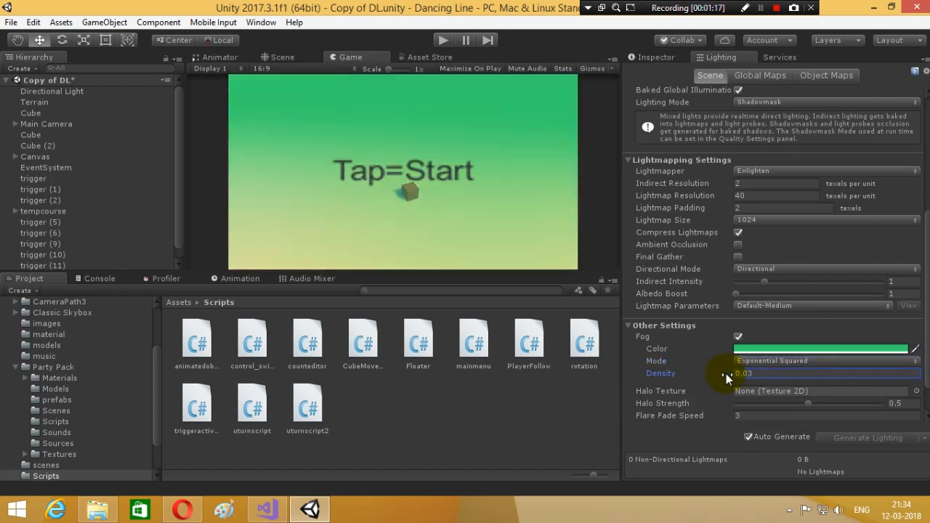
{"action": "left_click_drag", "start_coordinate": [748, 372], "coordinate": [723, 372]}
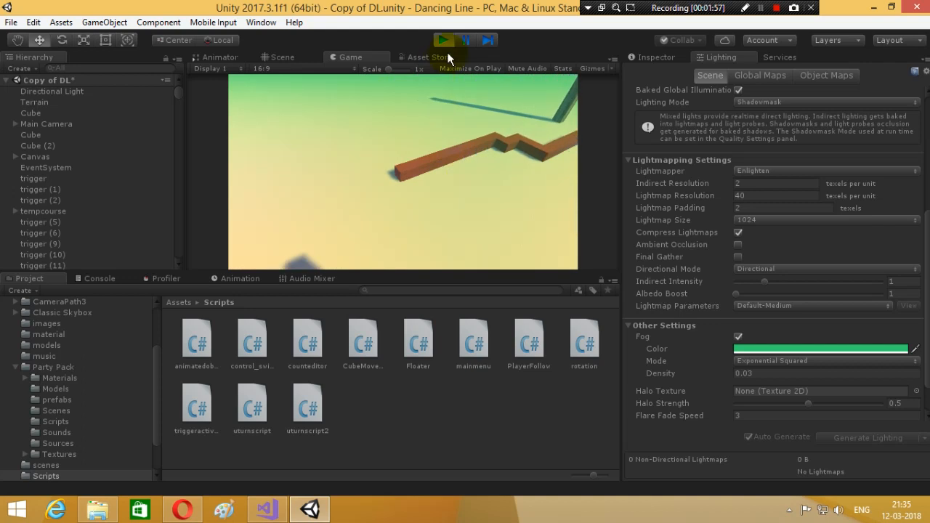
Stop the test run, untick Fog, and create the fog_control C# script in Scripts.
{"action": "left_click", "coordinate": [443, 40]}
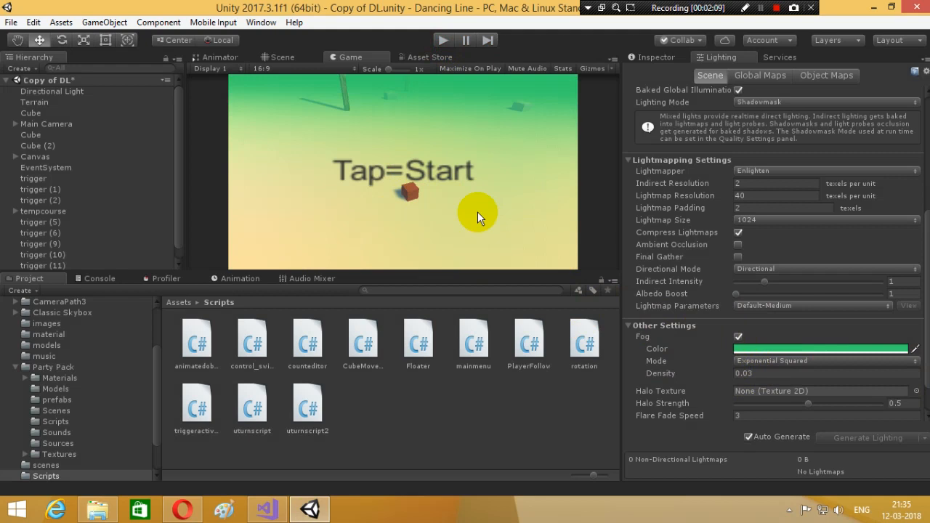
{"action": "mouse_move", "coordinate": [755, 334]}
{"action": "type", "text": "fog_contr"}
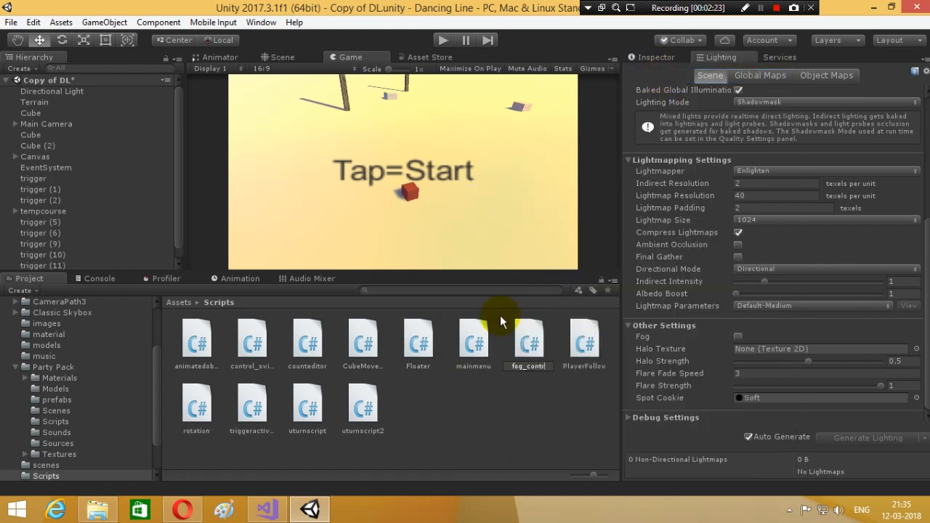
{"action": "left_click", "coordinate": [474, 341]}
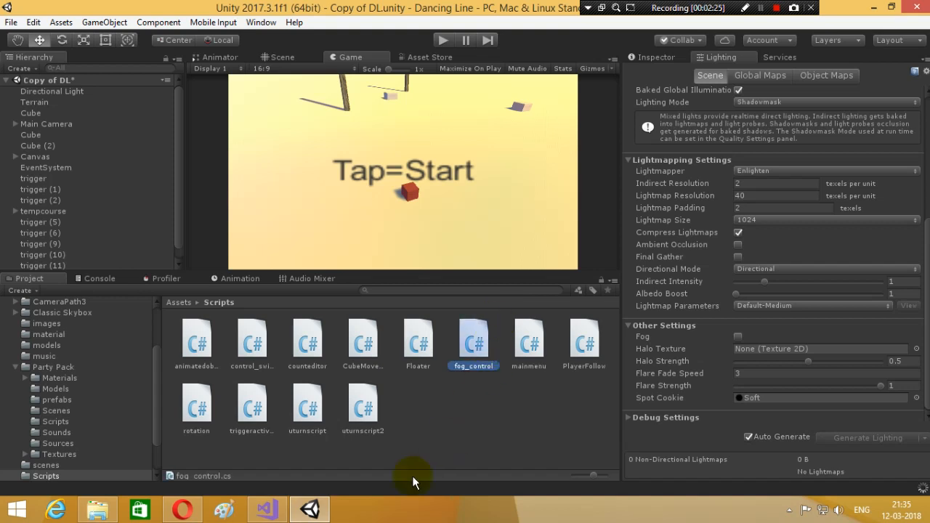
{"action": "left_click", "coordinate": [266, 508]}
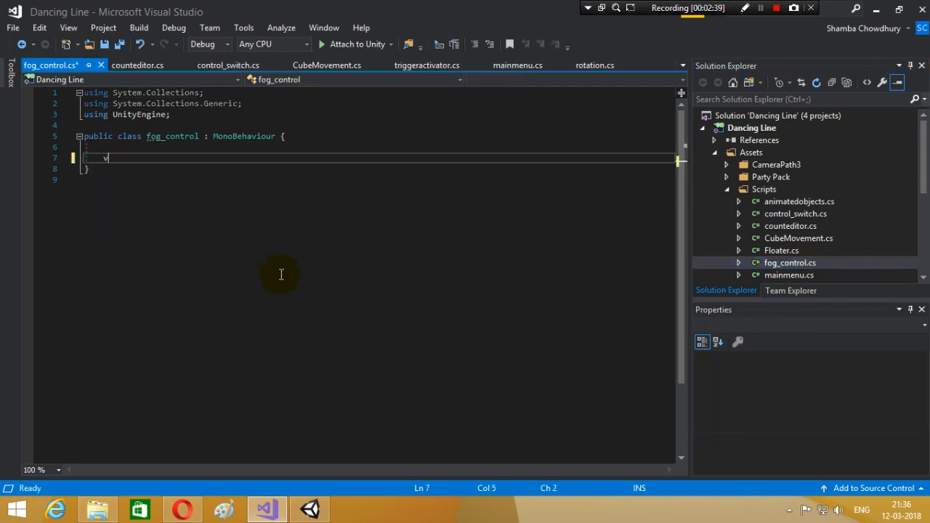
Write OnTriggerEnter(Collider other) with an if(other.tag == "Player") block starting a RenderSettings line.
{"action": "type", "text": "oid"}
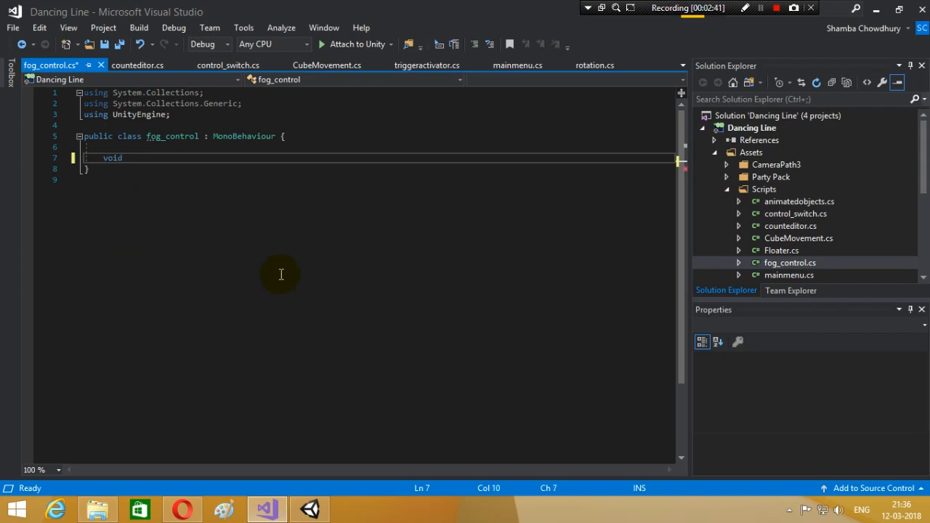
{"action": "type", "text": "ontrigg"}
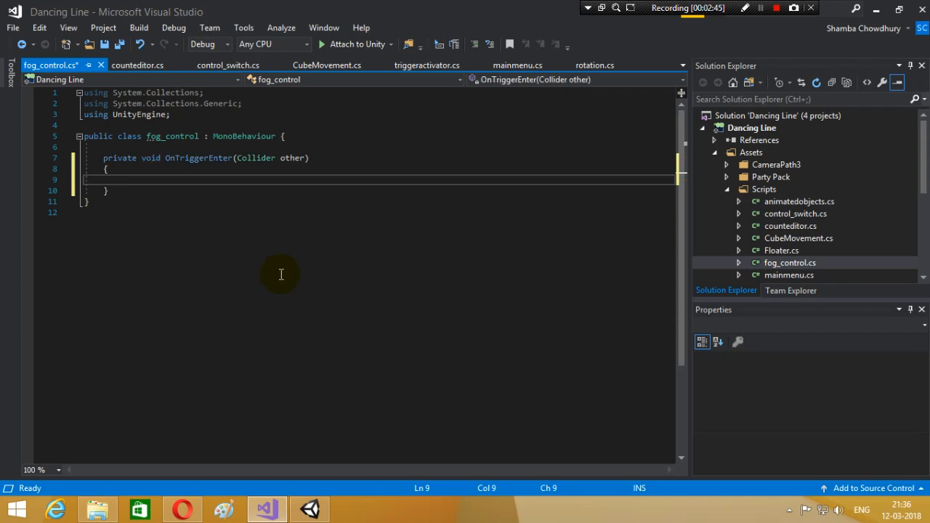
{"action": "type", "text": "if("}
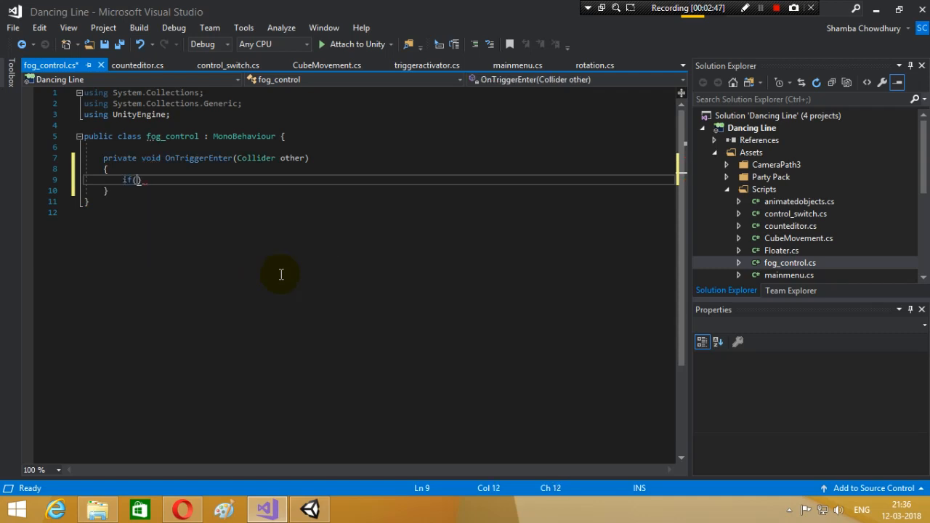
{"action": "type", "text": "other"}
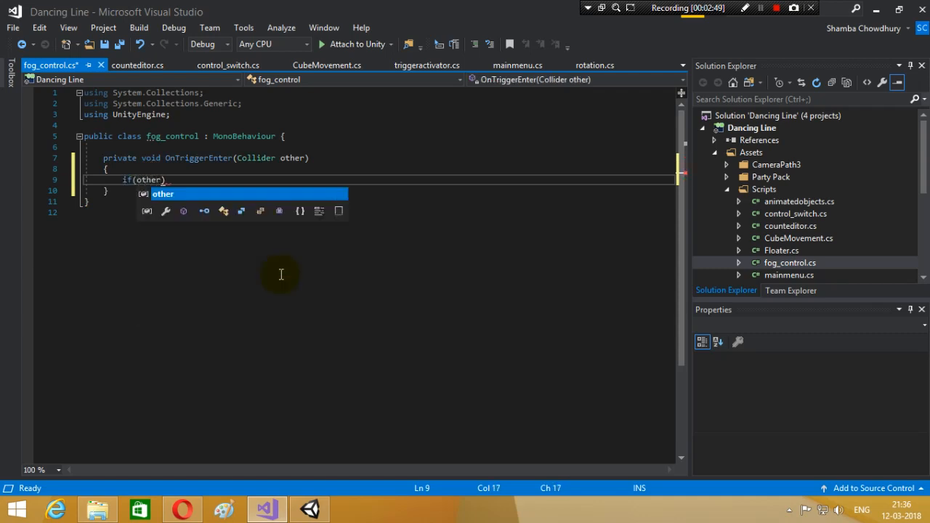
{"action": "type", "text": ".tag == \"Player"}
{"action": "type", "text": "{"}
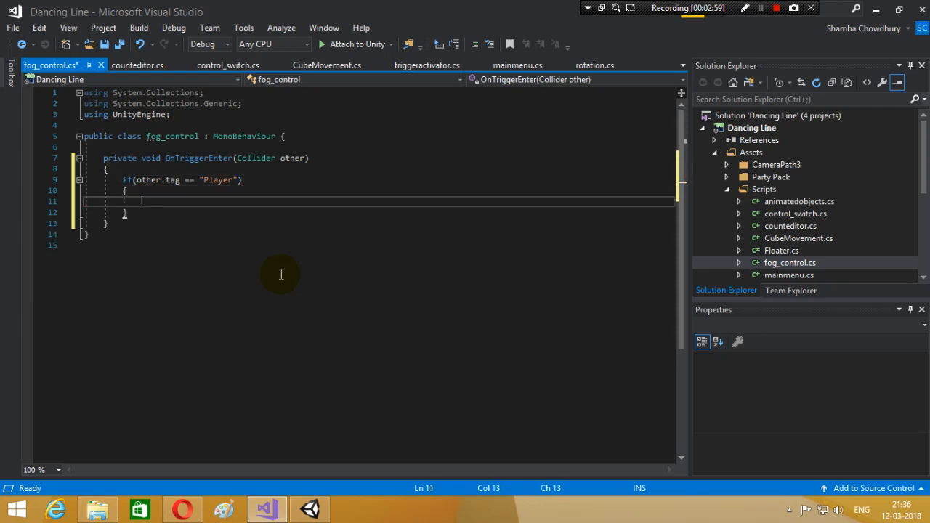
{"action": "type", "text": "Re"}
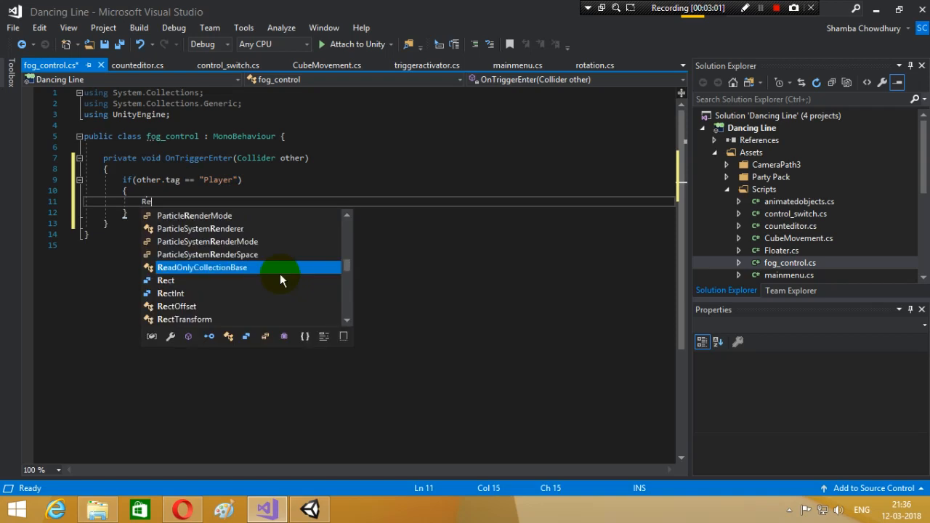
{"action": "type", "text": "nd"}
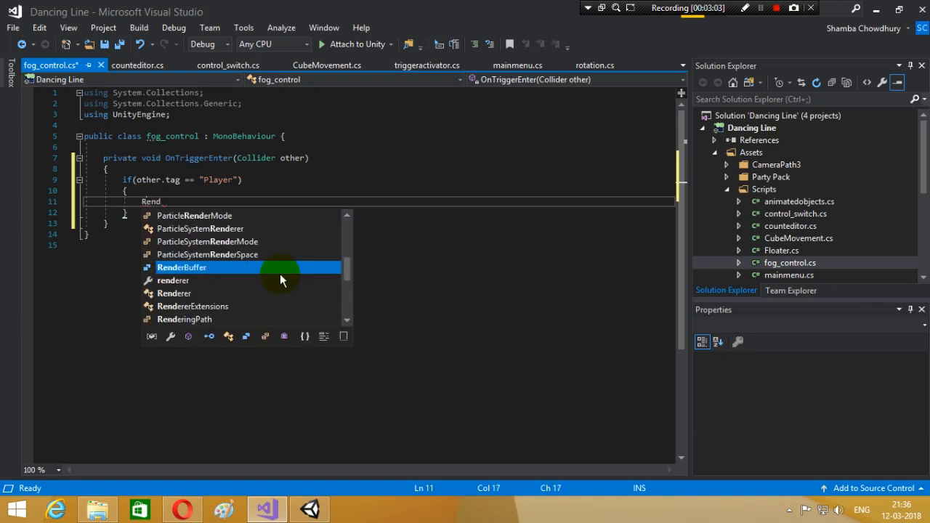
{"action": "type", "text": "Settings"}
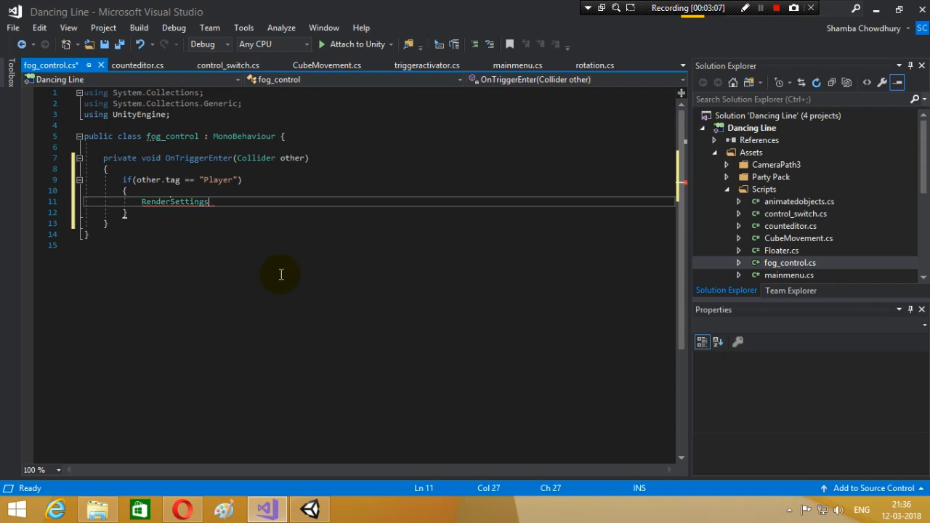
Complete RenderSettings.fogColor = Color.blue; inside the Player check.
{"action": "type", "text": "."}
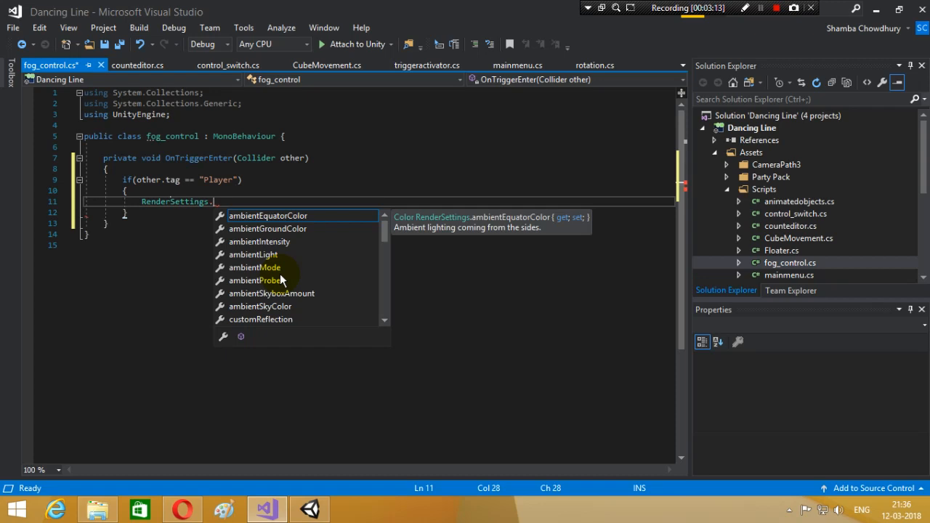
{"action": "type", "text": "fog"}
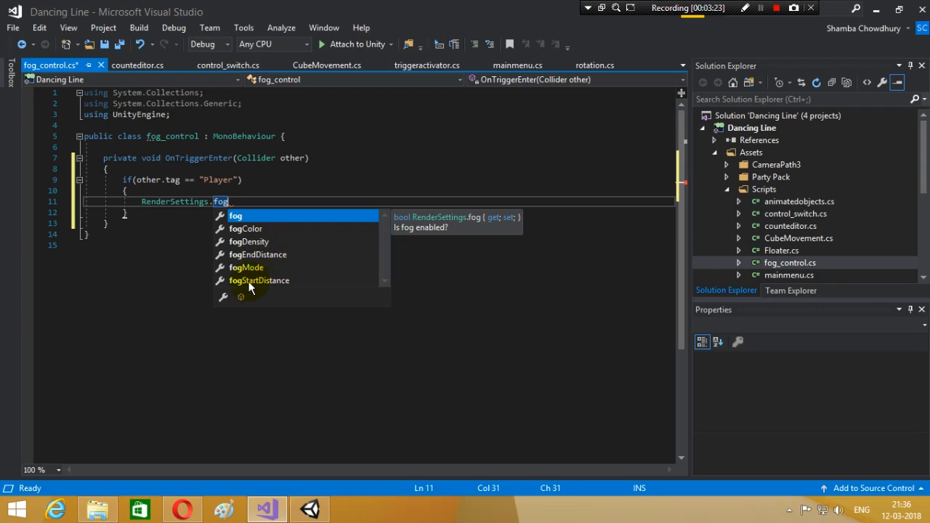
{"action": "mouse_move", "coordinate": [279, 264]}
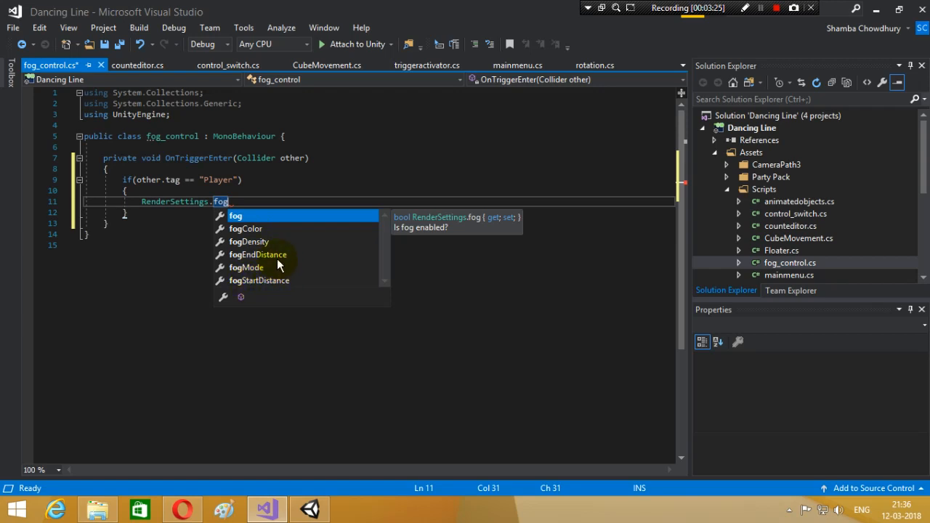
{"action": "mouse_move", "coordinate": [264, 260]}
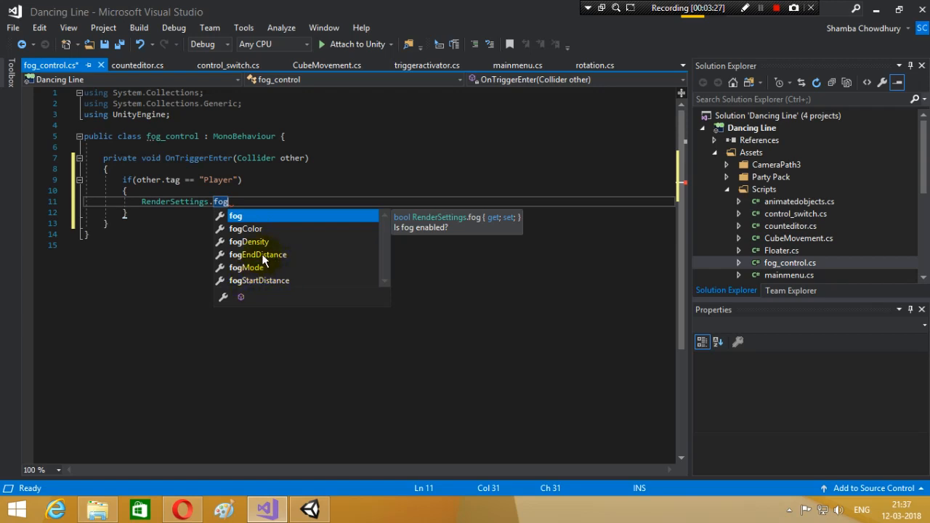
{"action": "mouse_move", "coordinate": [250, 230]}
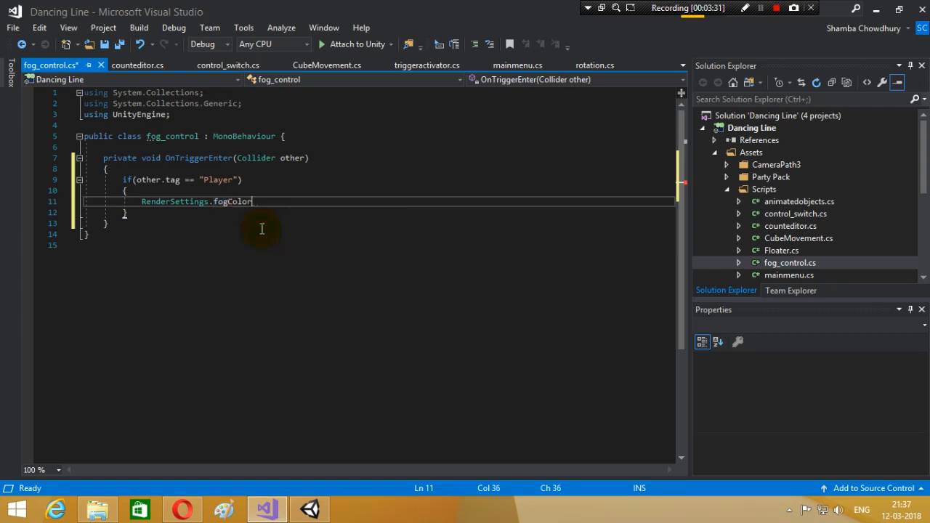
{"action": "double_click", "coordinate": [233, 201]}
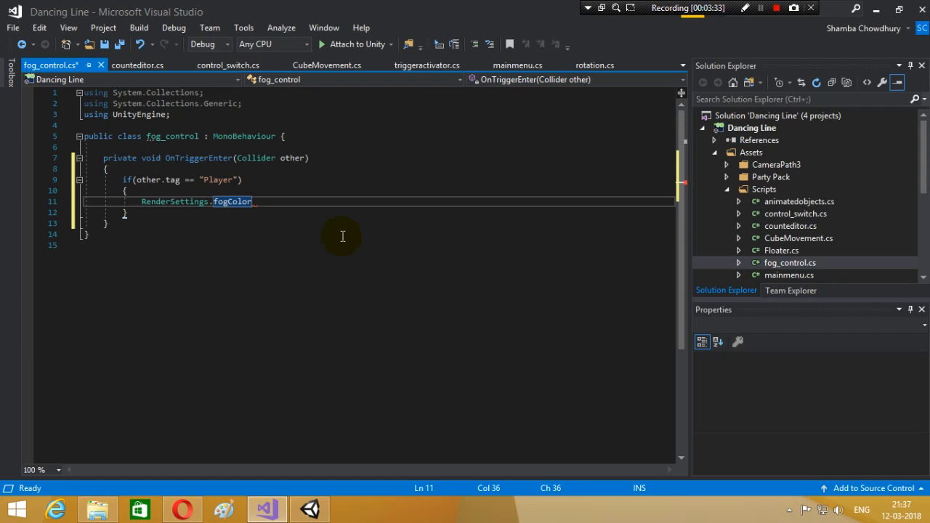
{"action": "type", "text": "= color."}
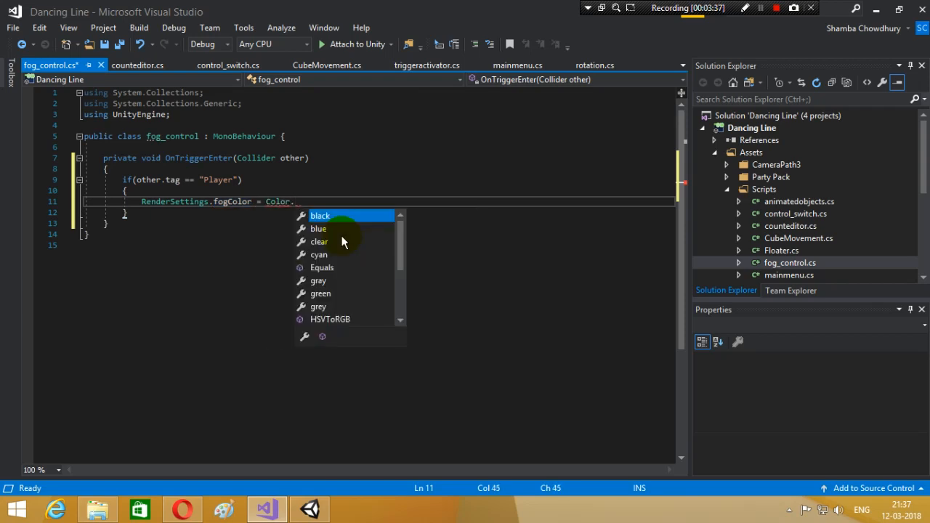
{"action": "type", "text": "blue"}
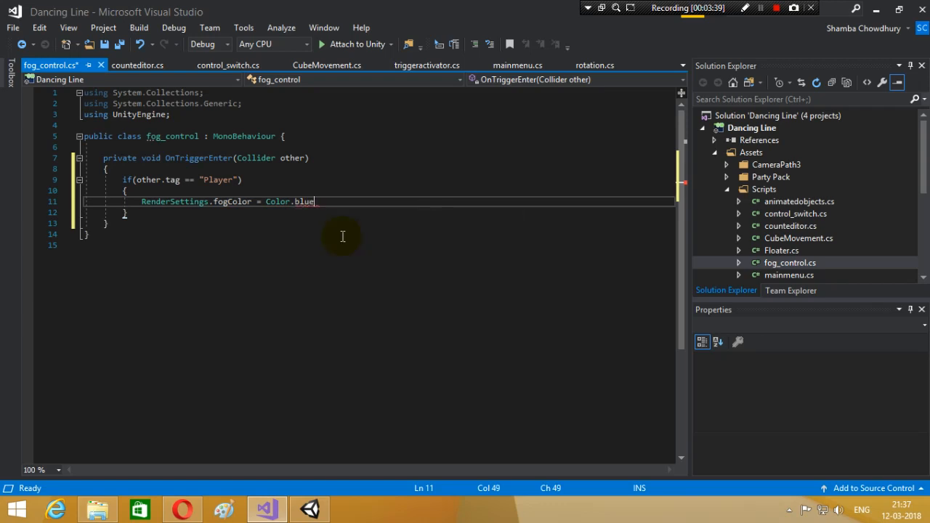
{"action": "type", "text": ";"}
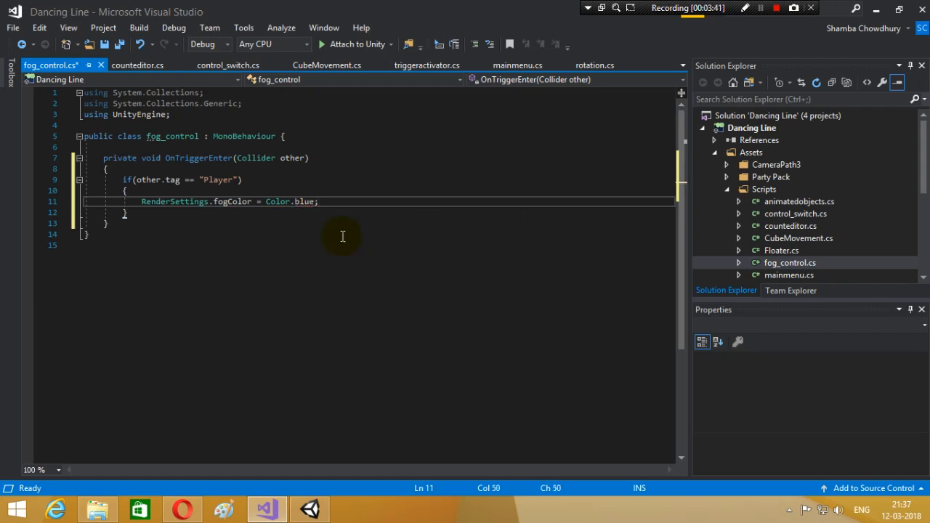
{"action": "type", "text": "RenderSettings."}
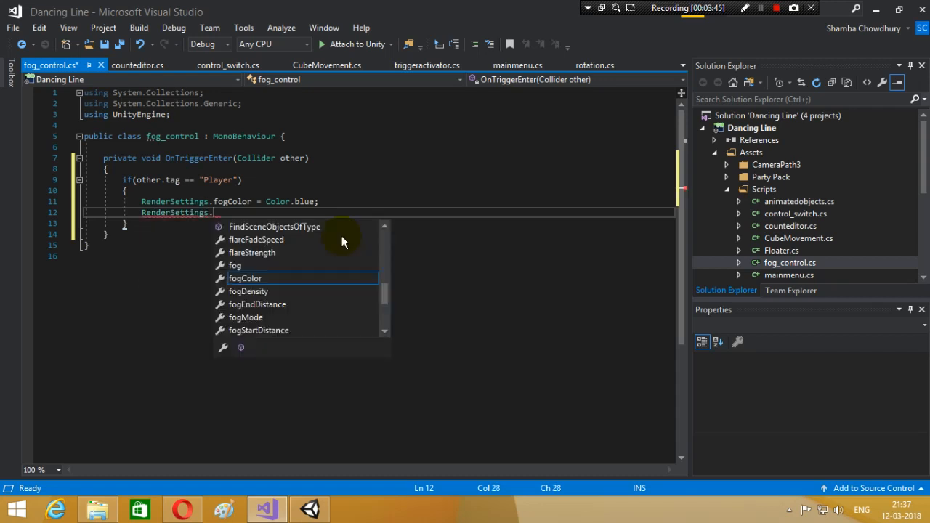
Declare a public int density = 0 field in the fog_control class.
{"action": "type", "text": "fogDensity"}
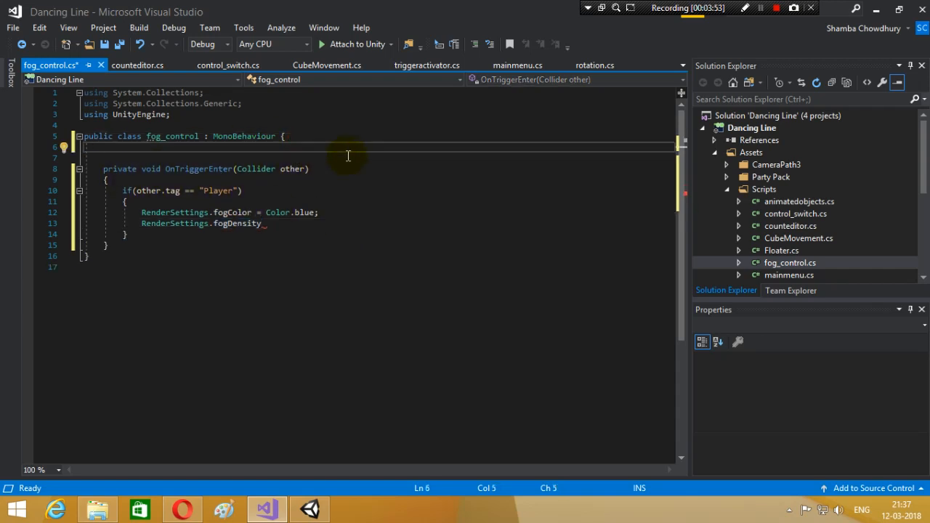
{"action": "type", "text": "public"}
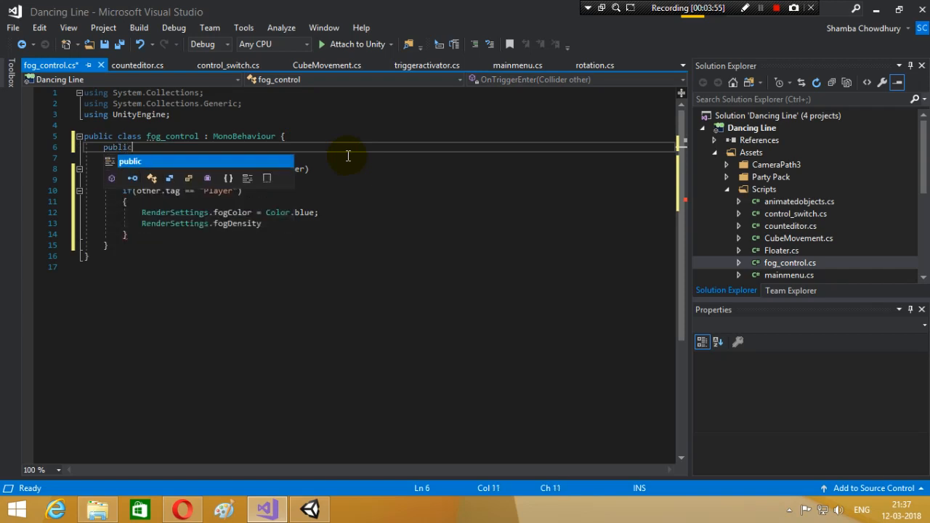
{"action": "type", "text": "int"}
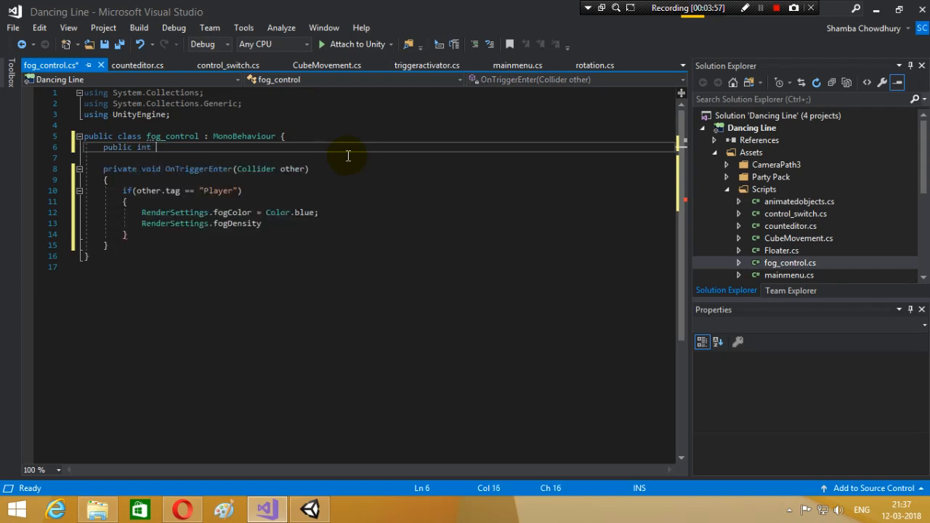
{"action": "type", "text": "density"}
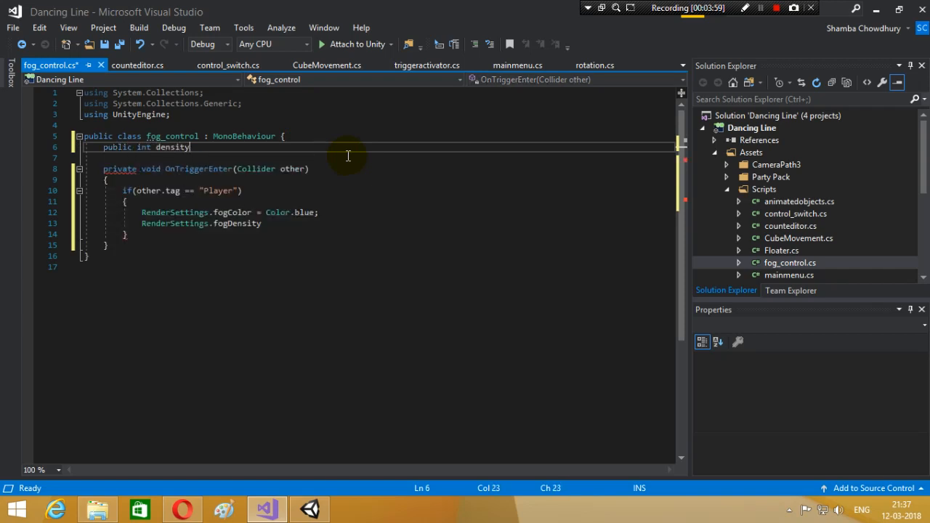
{"action": "double_click", "coordinate": [173, 146]}
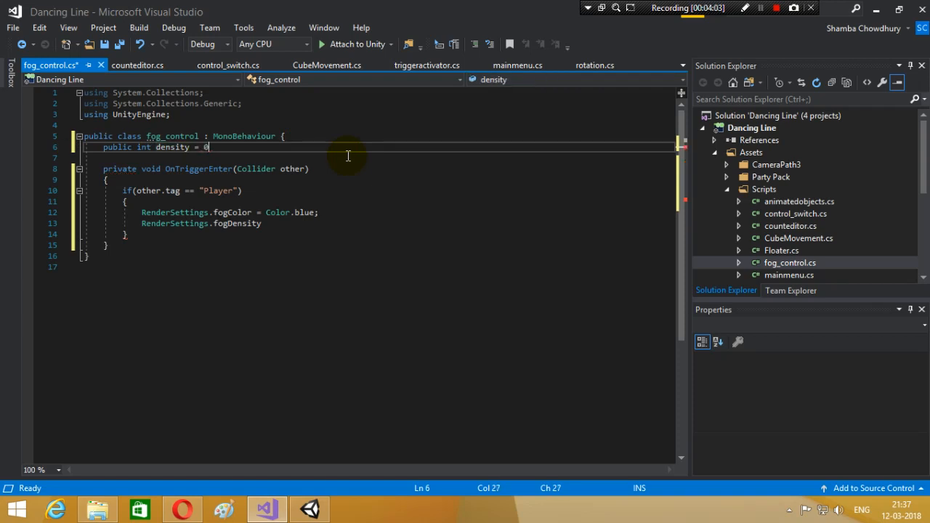
{"action": "type", "text": ";"}
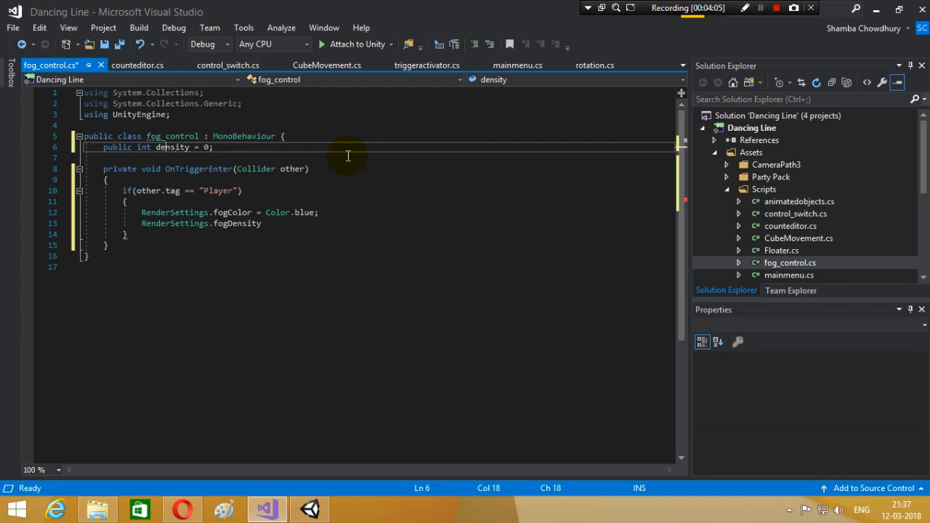
{"action": "type", "text": "unsign"}
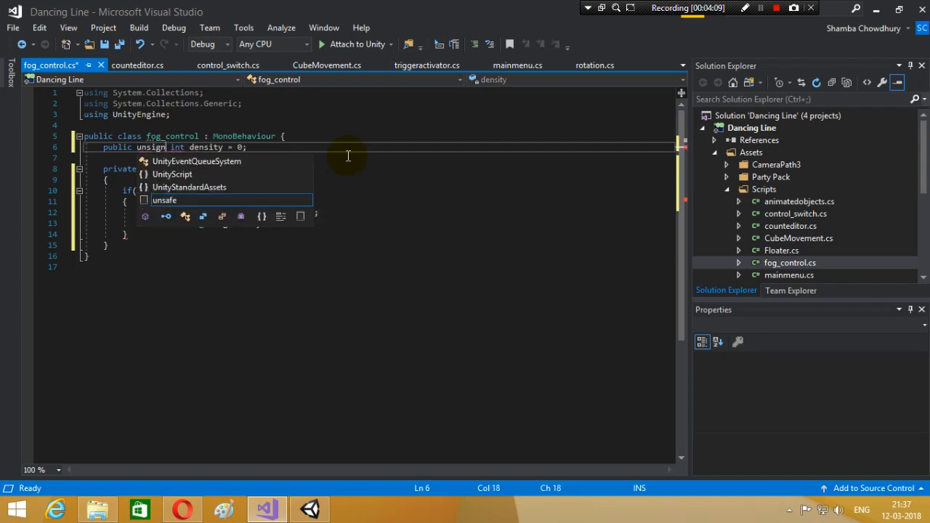
{"action": "key", "text": "Backspace"}
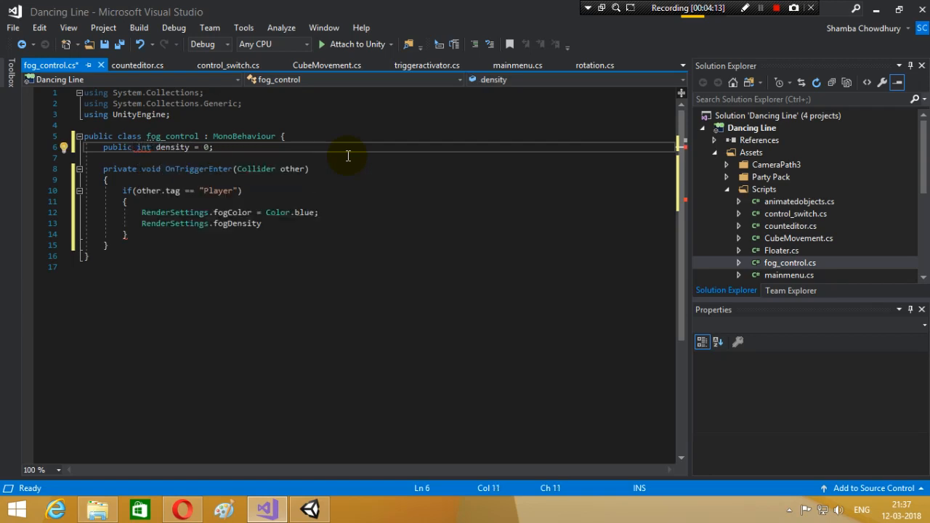
{"action": "mouse_move", "coordinate": [252, 169]}
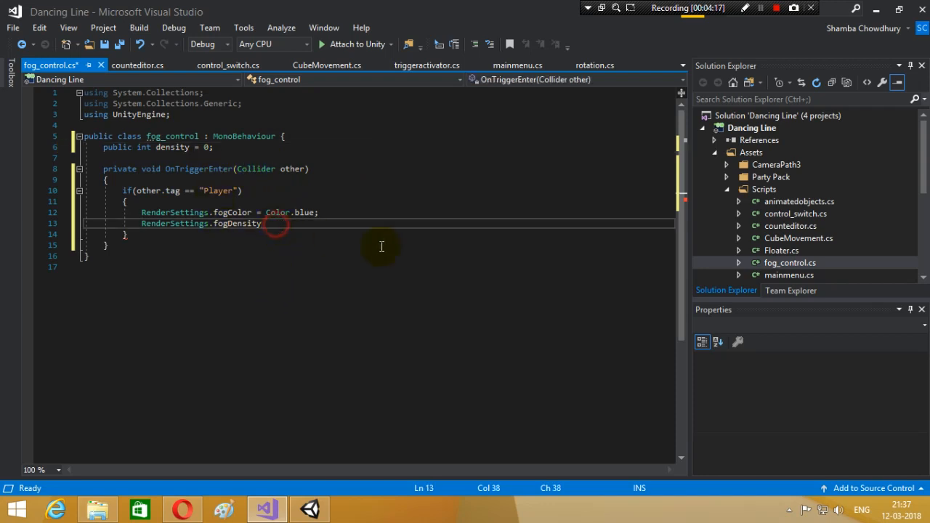
Assign RenderSettings.fogDensity = density in the trigger handler.
{"action": "type", "text": "="}
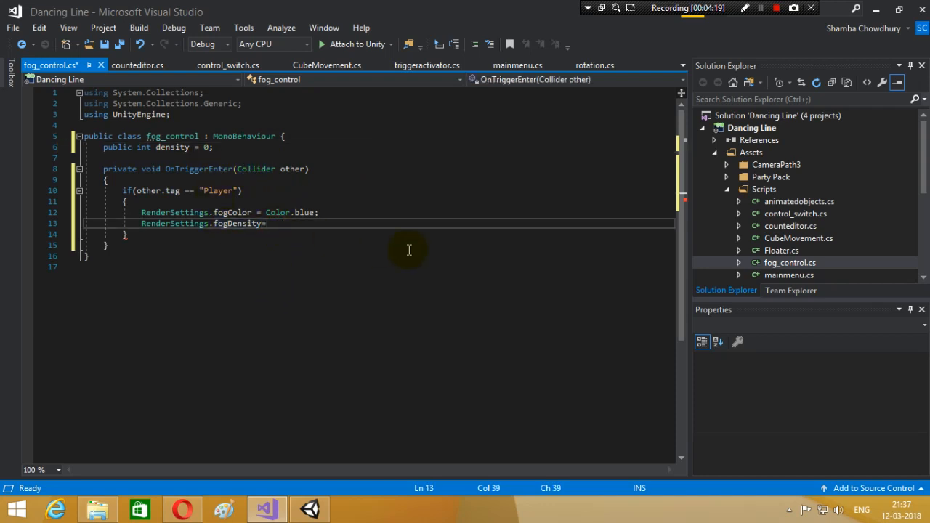
{"action": "type", "text": "density;"}
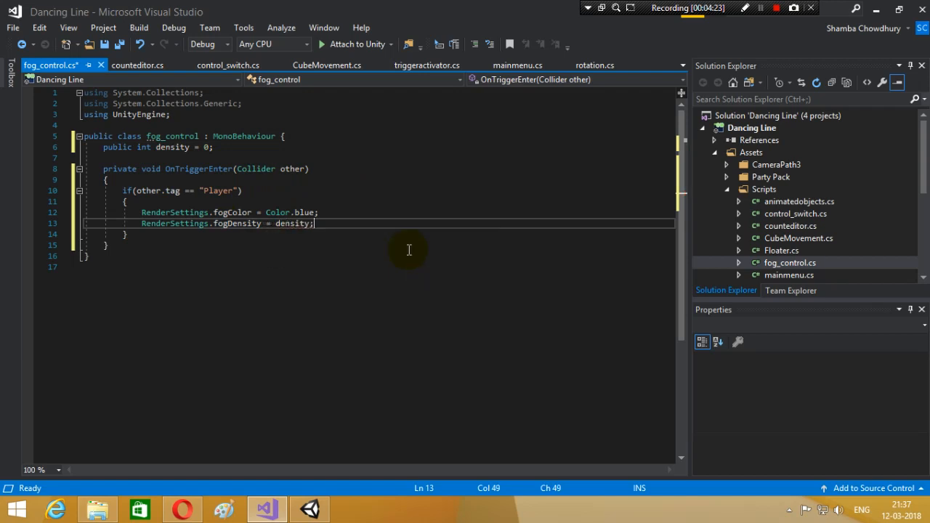
{"action": "mouse_move", "coordinate": [259, 272]}
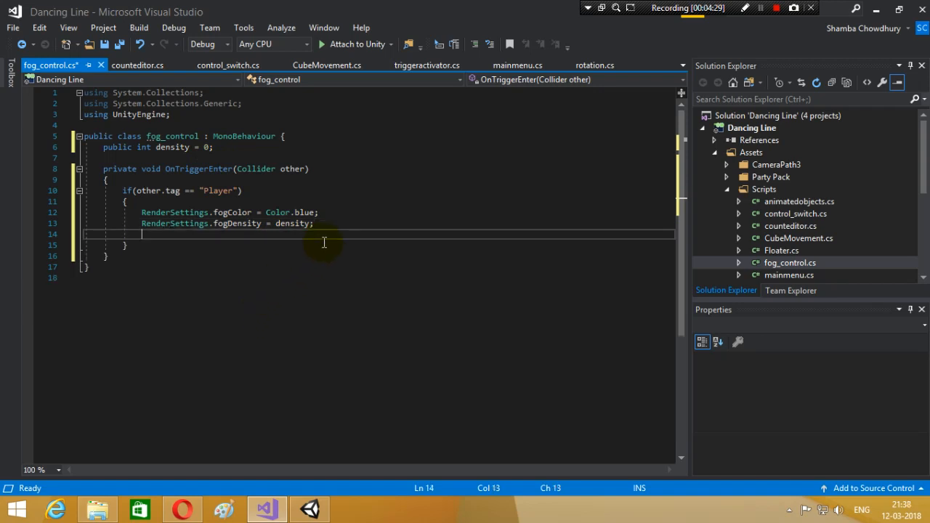
{"action": "type", "text": "RenderSettings"}
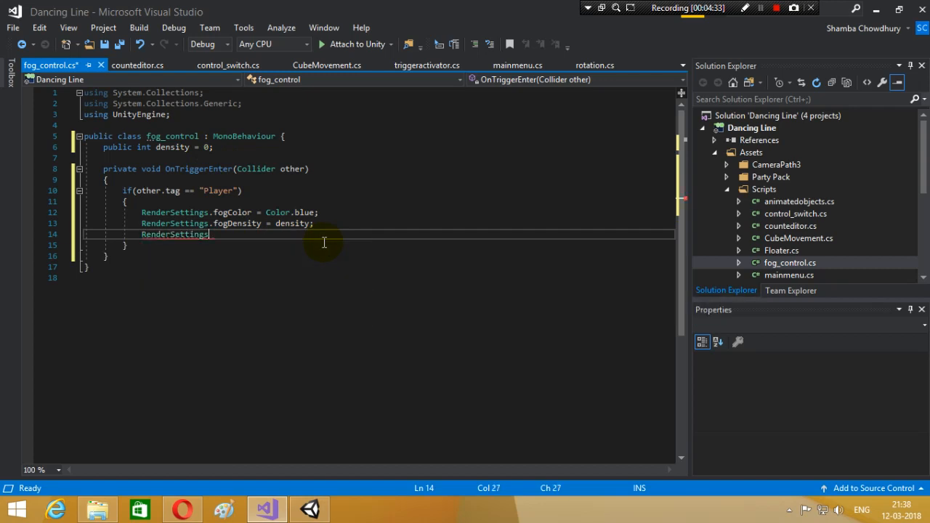
{"action": "type", "text": "fog"}
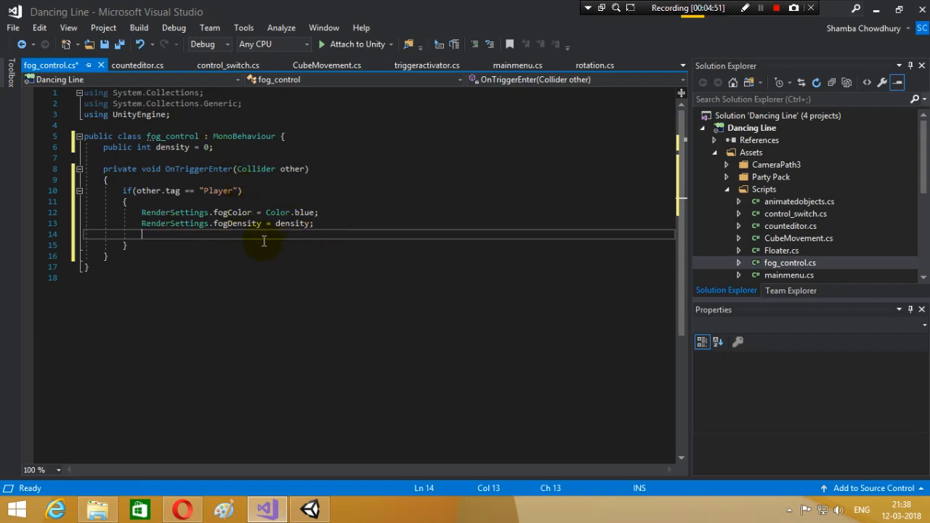
Write if(this.gameObject.tag == "on") { RenderSettings.fog = true; }.
{"action": "type", "text": "if("}
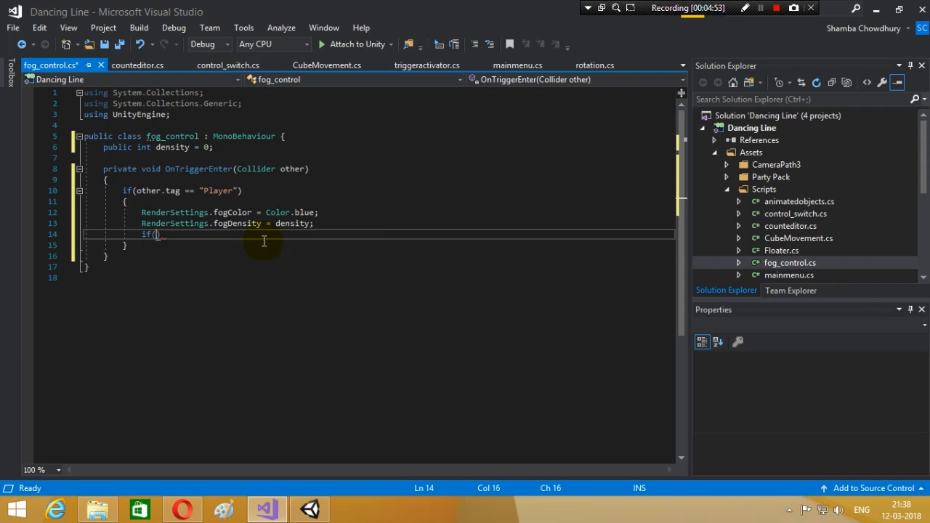
{"action": "type", "text": "thi"}
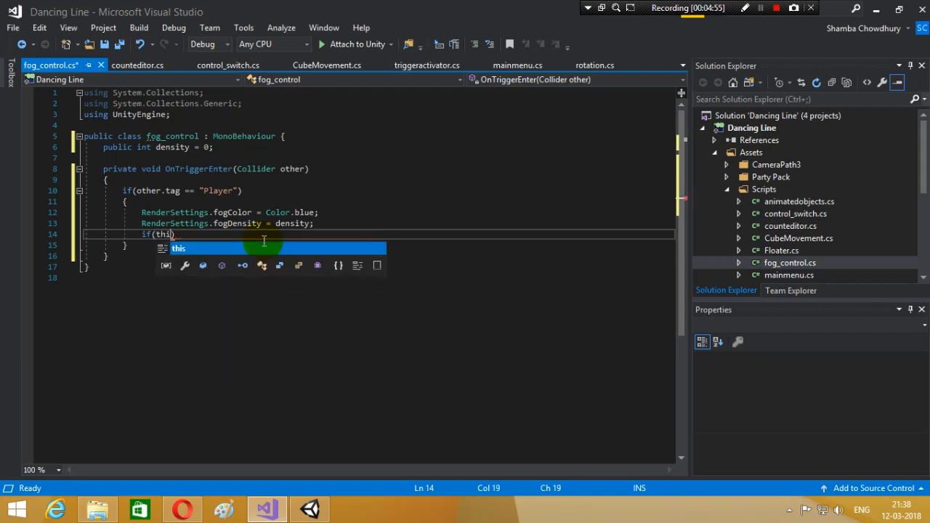
{"action": "type", "text": ".gameObject.tag"}
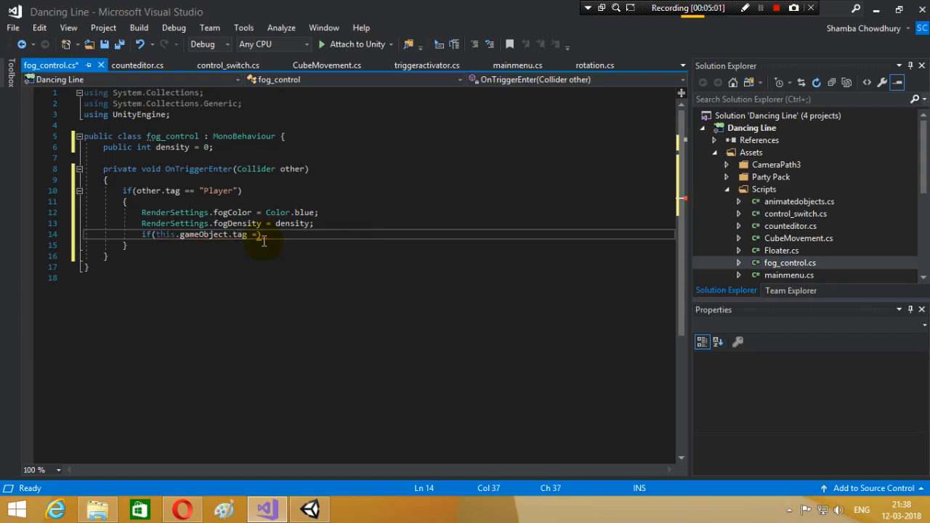
{"action": "type", "text": "=\""}
{"action": "type", "text": "{"}
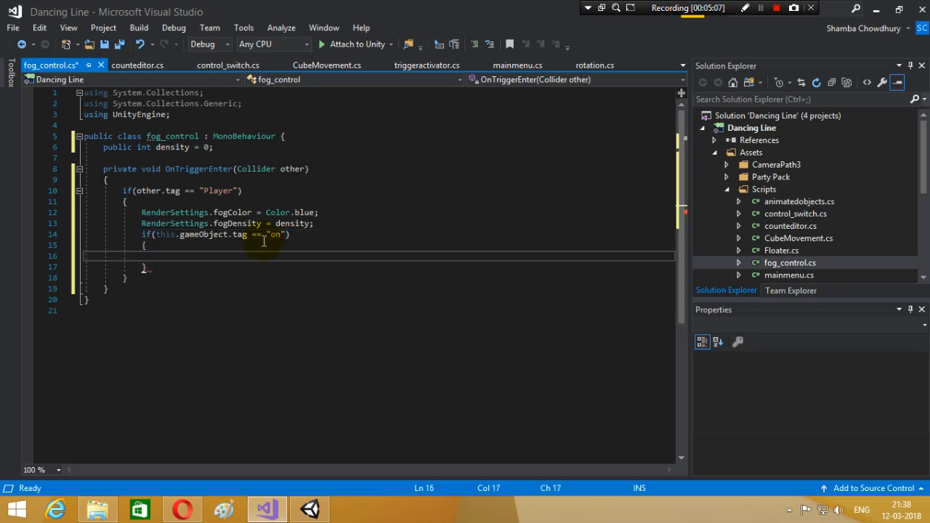
{"action": "type", "text": "RenderSettings"}
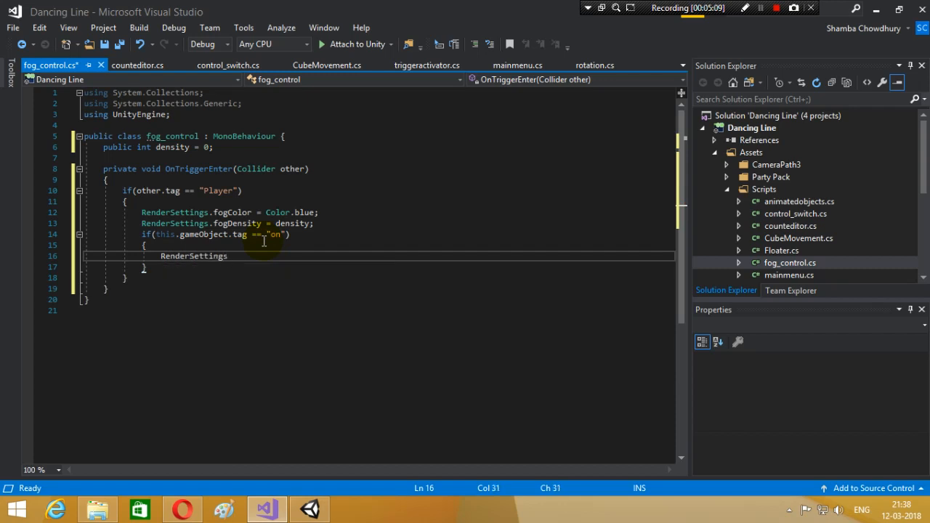
{"action": "type", "text": ".fog"}
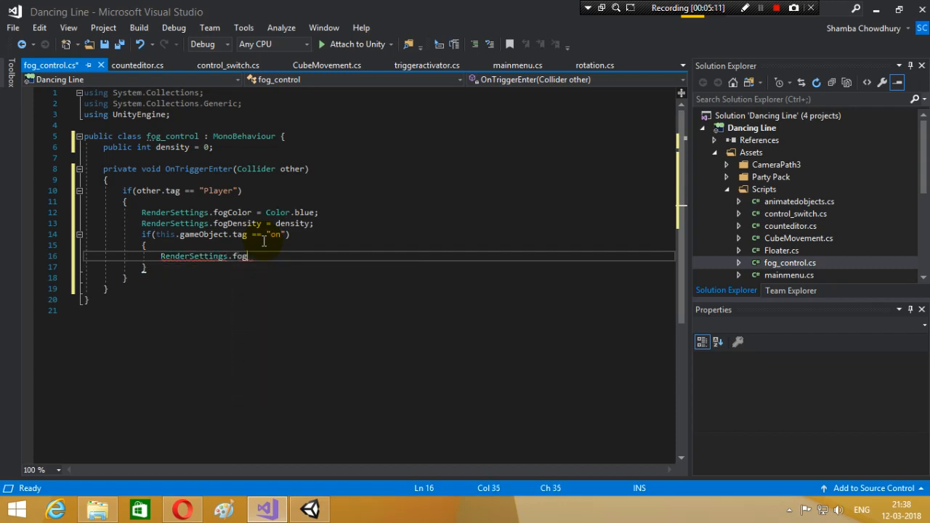
{"action": "type", "text": "tr"}
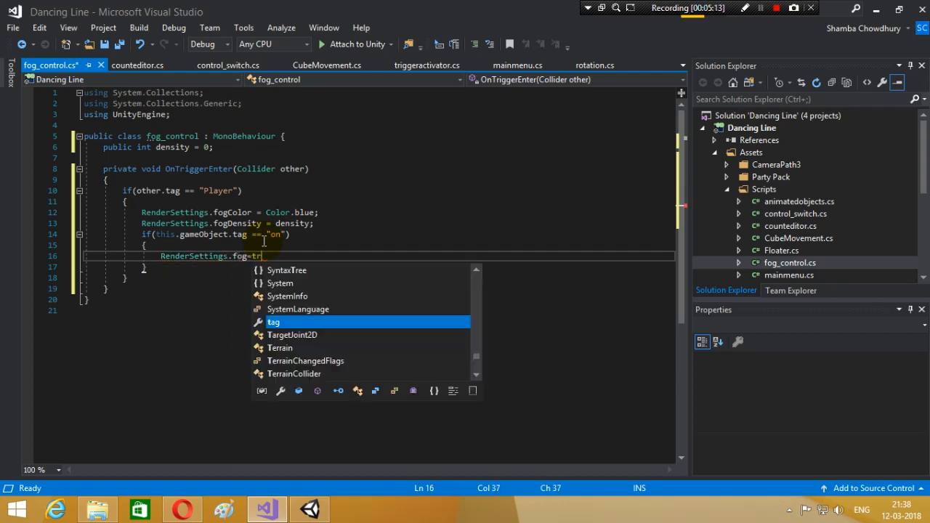
{"action": "type", "text": "rue;"}
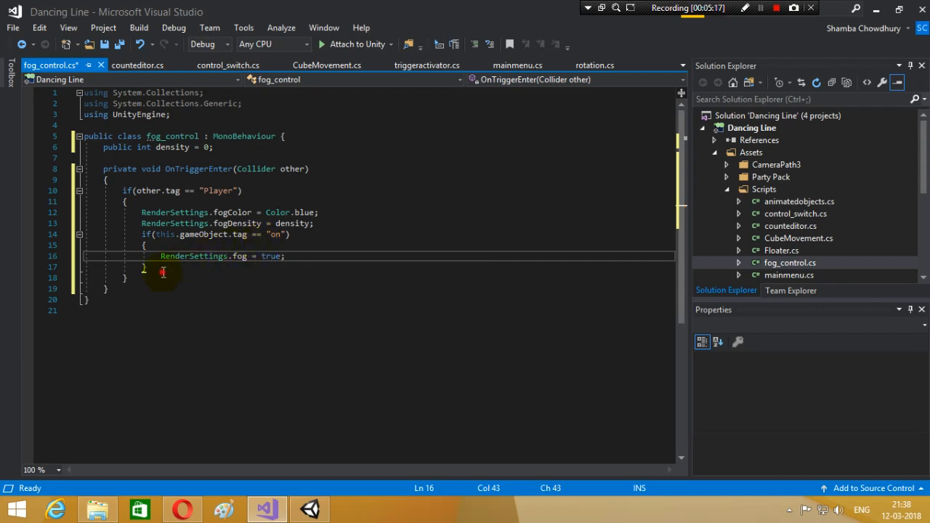
Add else if(this.gameObject.tag == "off") { RenderSettings.fog = false; } and save.
{"action": "type", "text": "else if"}
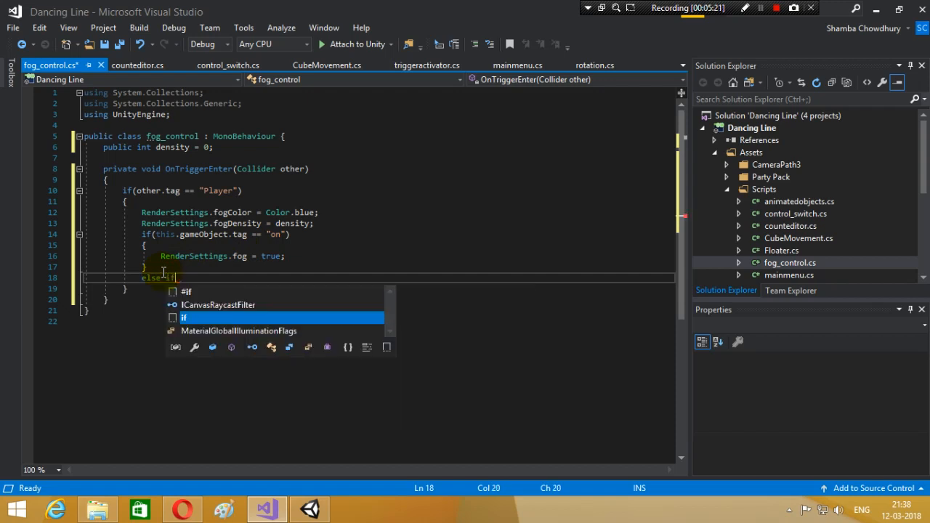
{"action": "type", "text": "(this"}
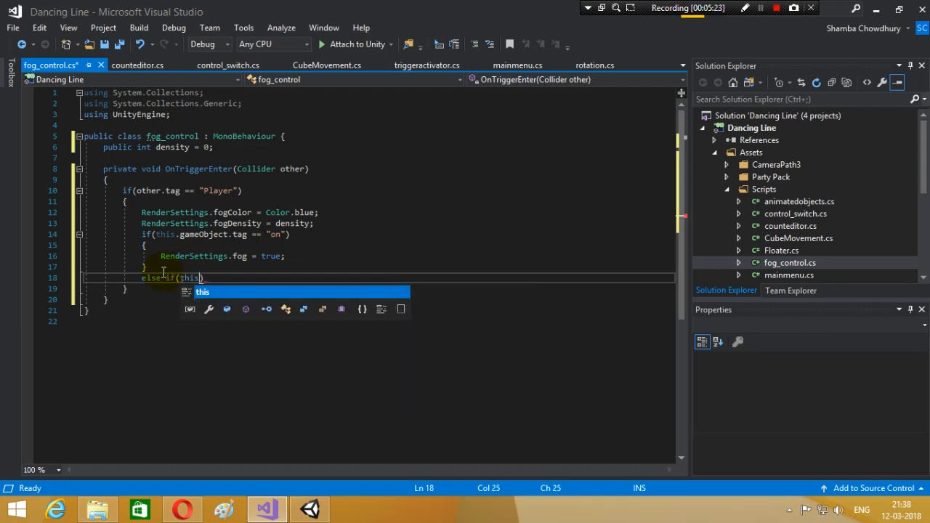
{"action": "type", "text": ".gameObject."}
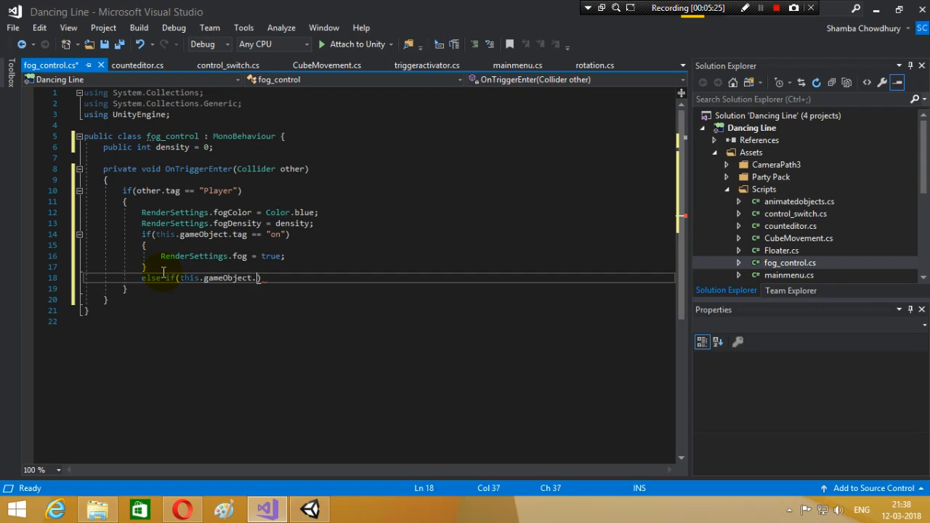
{"action": "type", "text": ".tag =="}
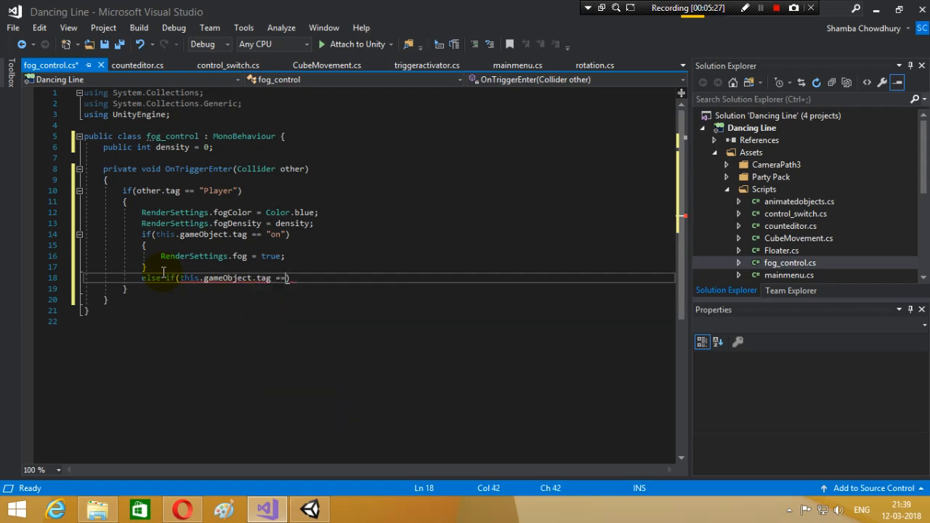
{"action": "type", "text": "\"off\""}
{"action": "type", "text": "{ "}
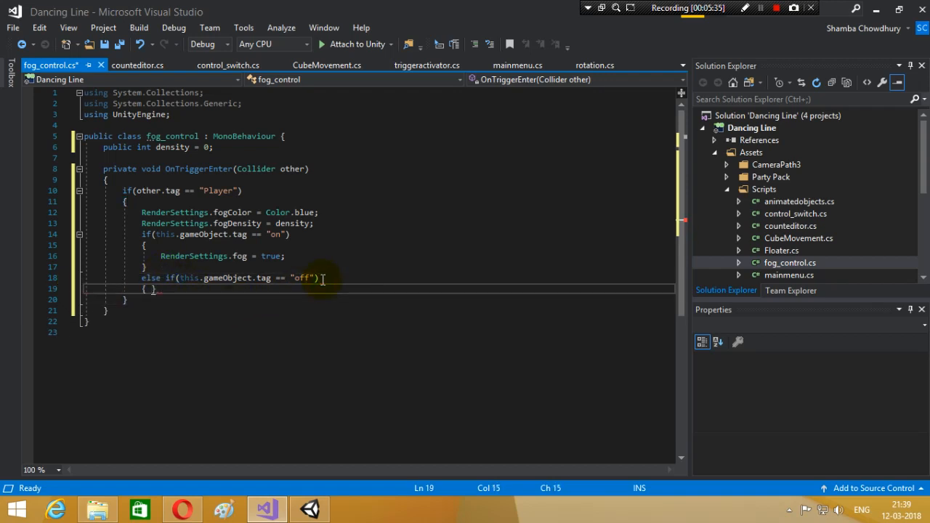
{"action": "type", "text": "Re"}
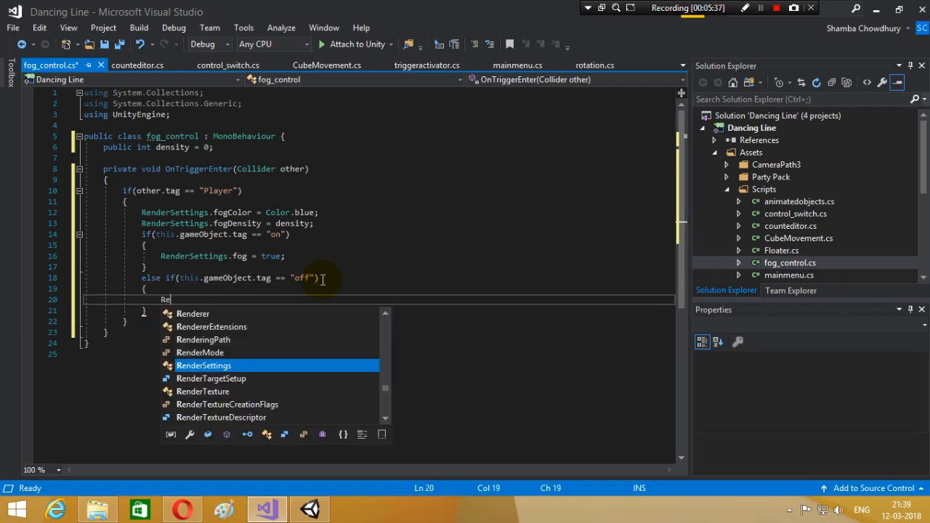
{"action": "type", "text": "RenderSettings.fo"}
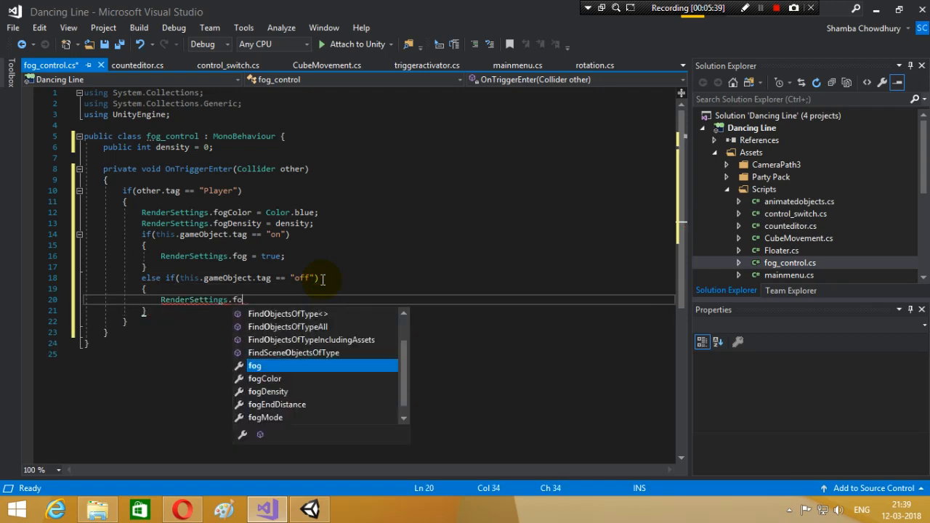
{"action": "type", "text": "g=f"}
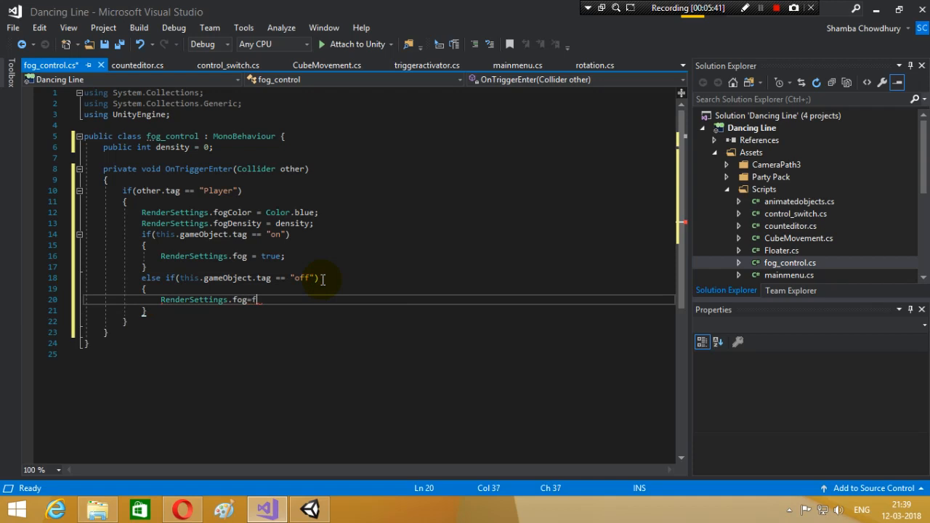
{"action": "type", "text": "alse;"}
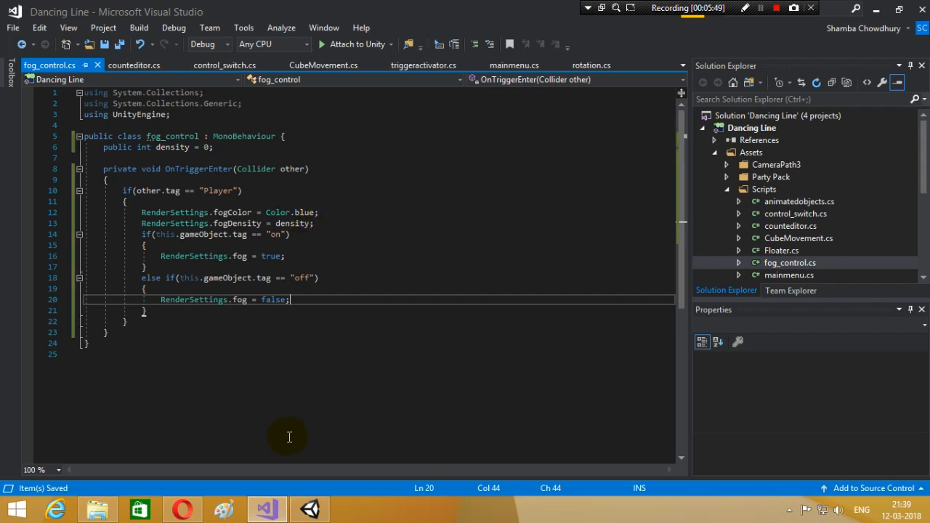
Switch to Unity's Scene view and select the trigger (3) cube in the Hierarchy.
{"action": "left_click", "coordinate": [308, 508]}
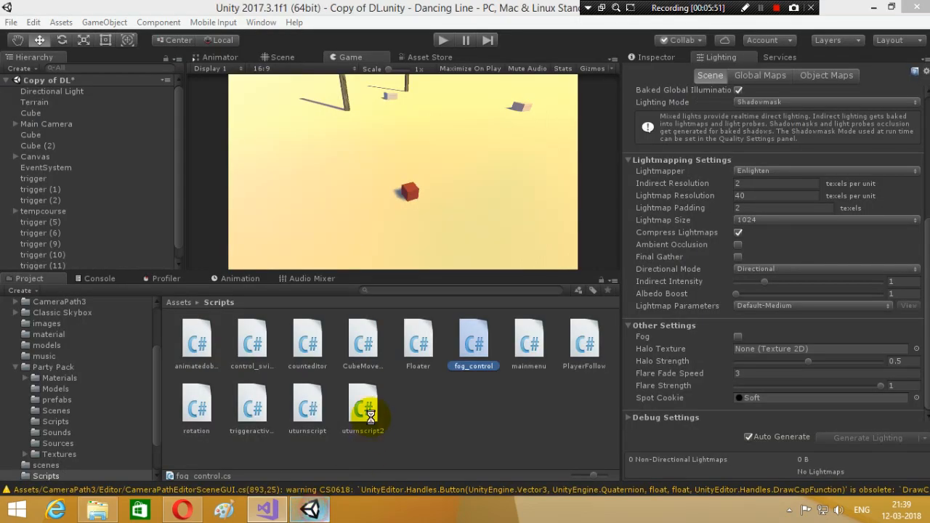
{"action": "left_click", "coordinate": [285, 57]}
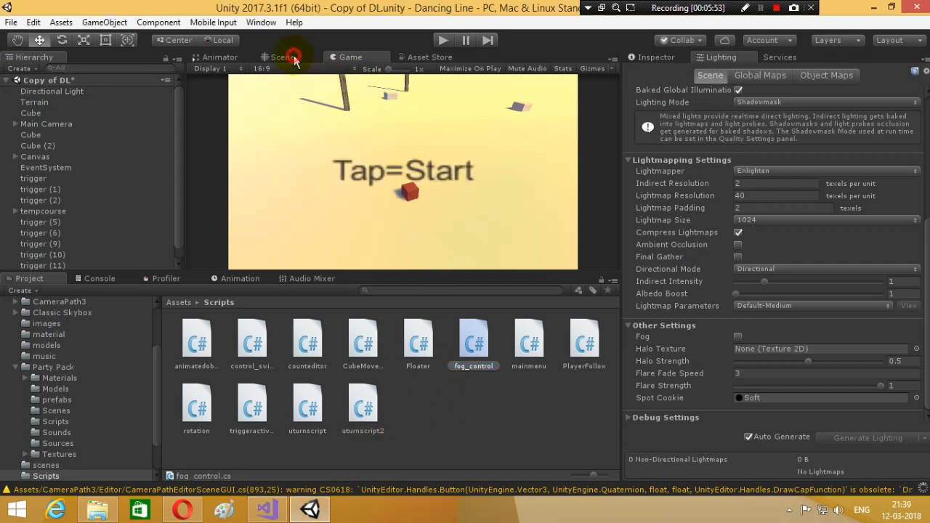
{"action": "left_click", "coordinate": [290, 57]}
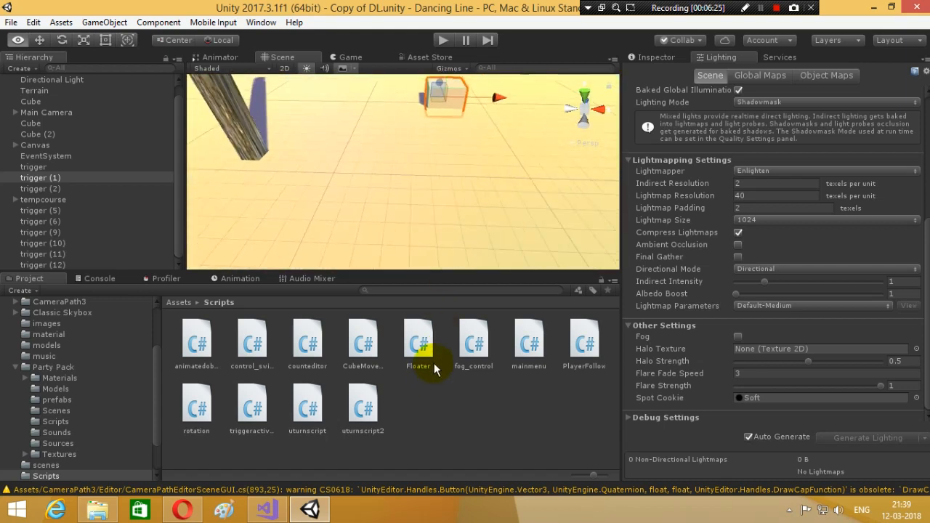
{"action": "left_click", "coordinate": [39, 177]}
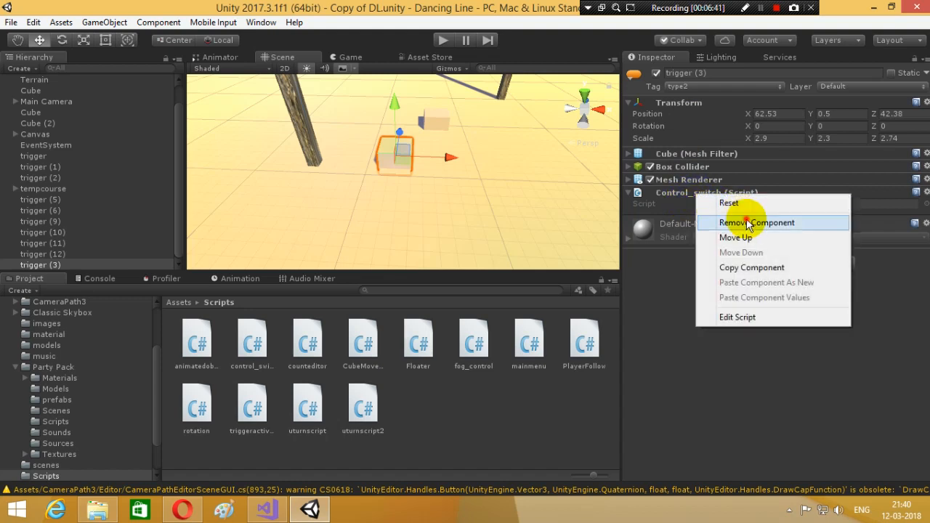
Remove control_switch from the cube, create on and off tags, and tag it on.
{"action": "left_click", "coordinate": [755, 222]}
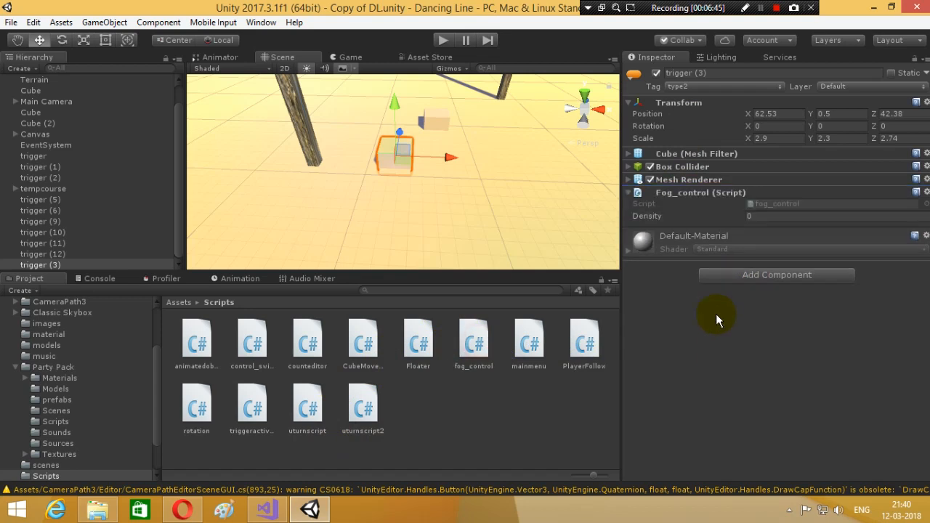
{"action": "left_click", "coordinate": [723, 87]}
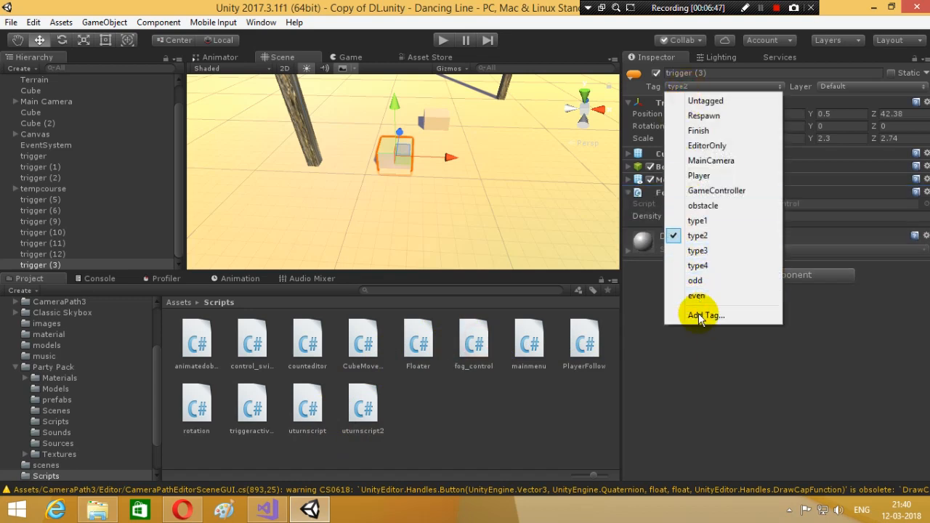
{"action": "left_click", "coordinate": [703, 314]}
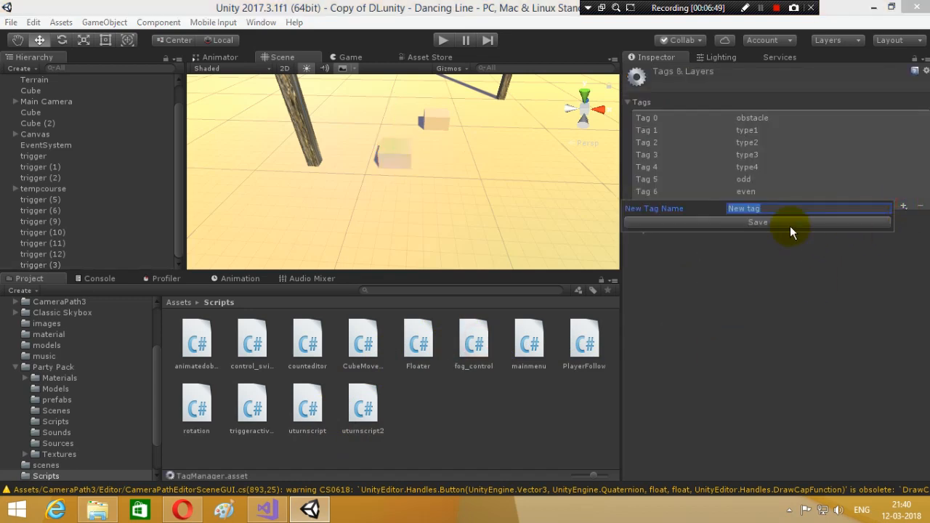
{"action": "left_click", "coordinate": [757, 221]}
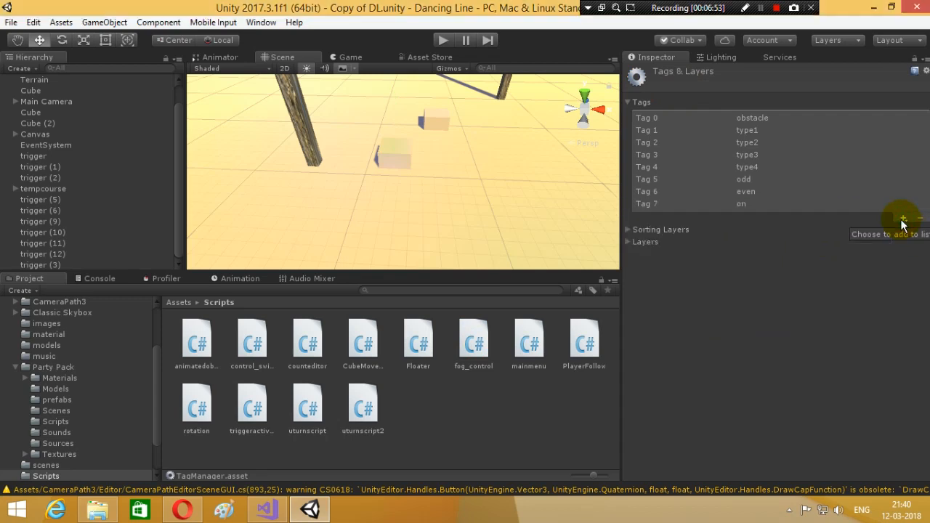
{"action": "left_click", "coordinate": [904, 215]}
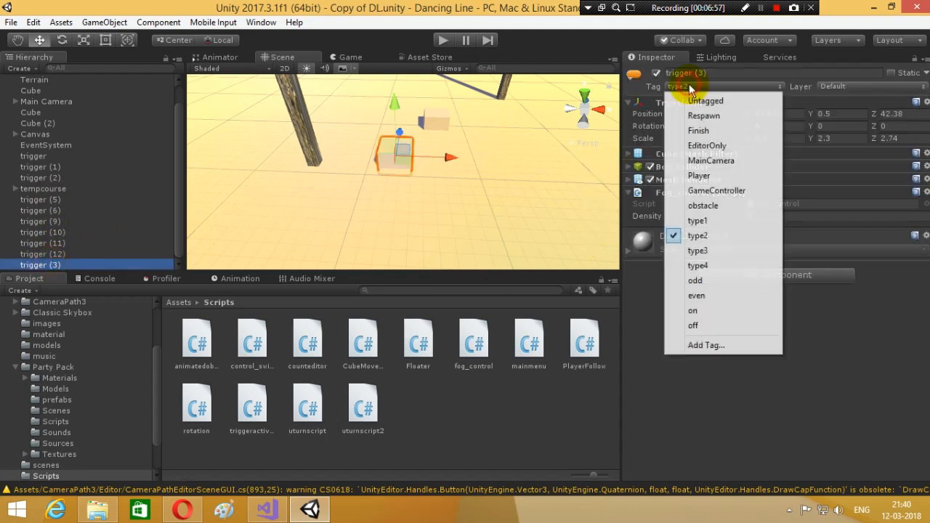
{"action": "left_click", "coordinate": [691, 310]}
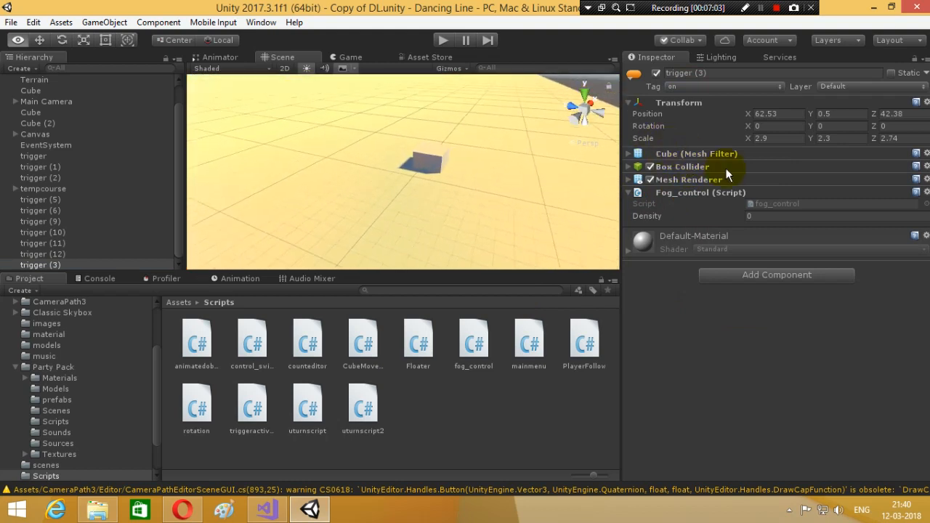
Select the second trigger cube and assign it a tag from the new list.
{"action": "left_click", "coordinate": [41, 177]}
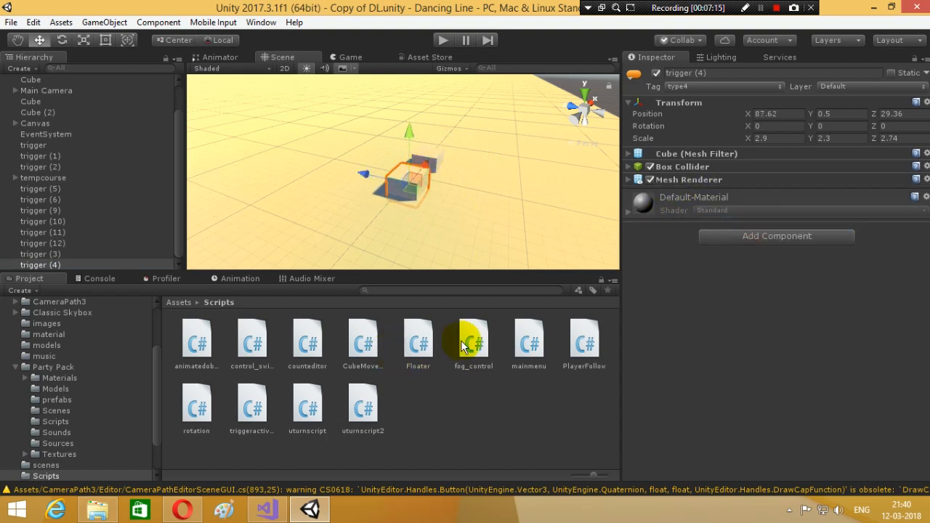
{"action": "left_click", "coordinate": [721, 87]}
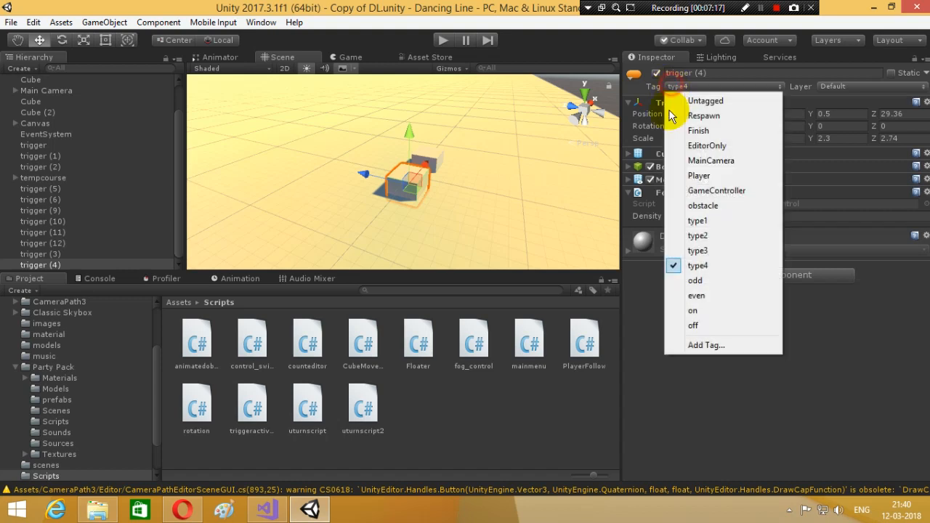
{"action": "left_click", "coordinate": [692, 325]}
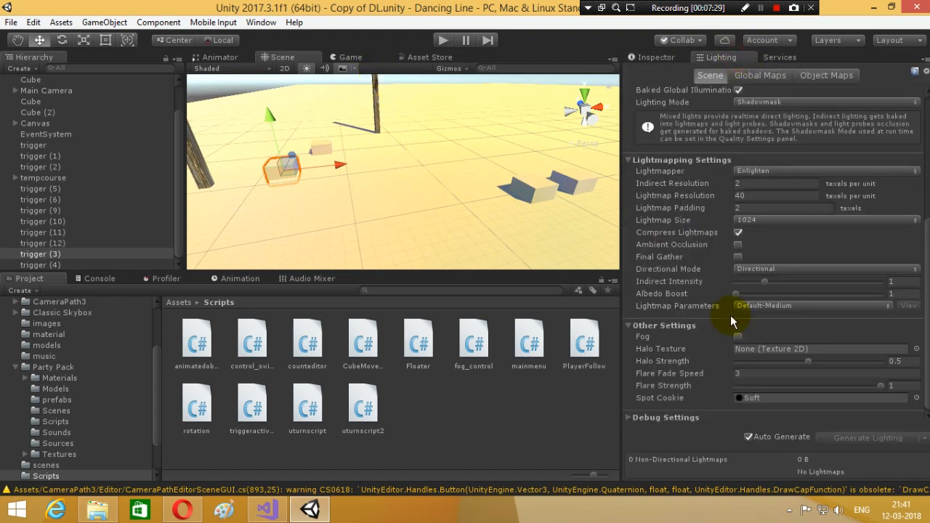
Preview scene fog on then off, and set the trigger cube's fog_control Density to 3.
{"action": "left_click", "coordinate": [738, 337]}
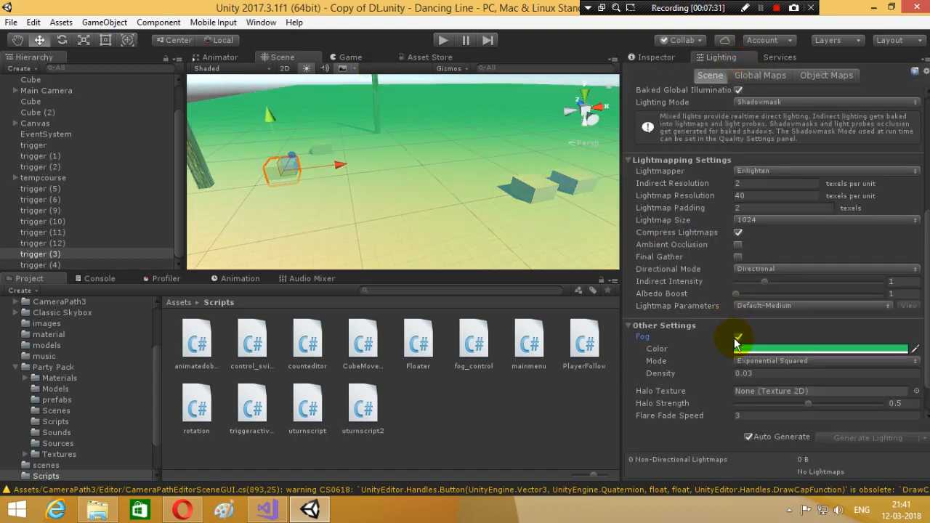
{"action": "left_click", "coordinate": [738, 337]}
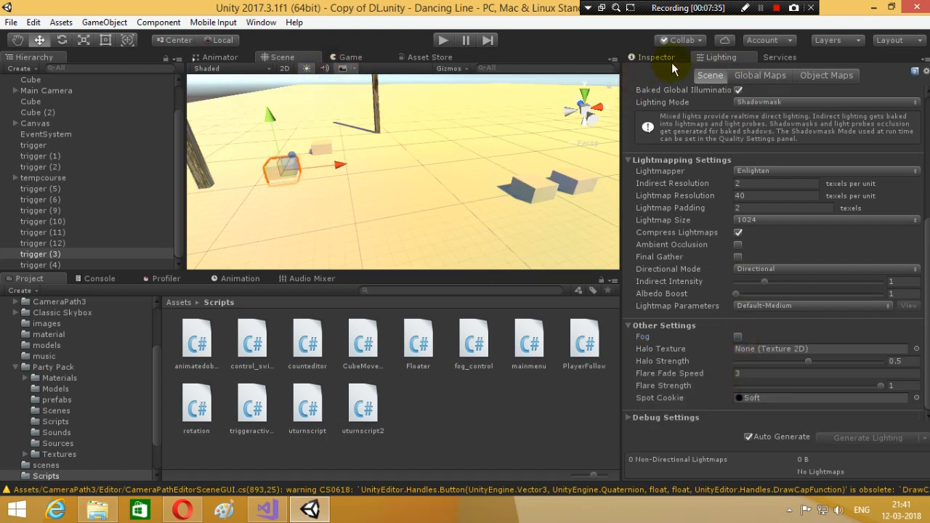
{"action": "left_click", "coordinate": [41, 253]}
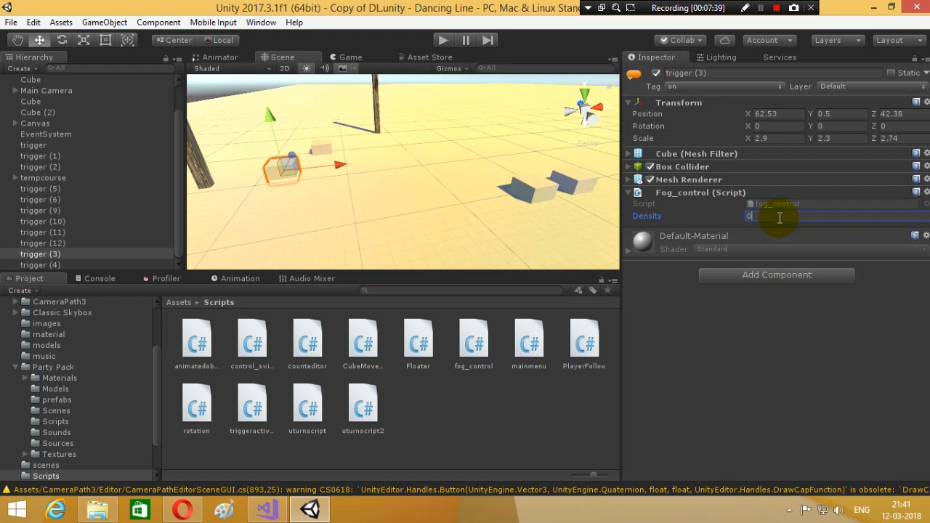
{"action": "type", "text": "3"}
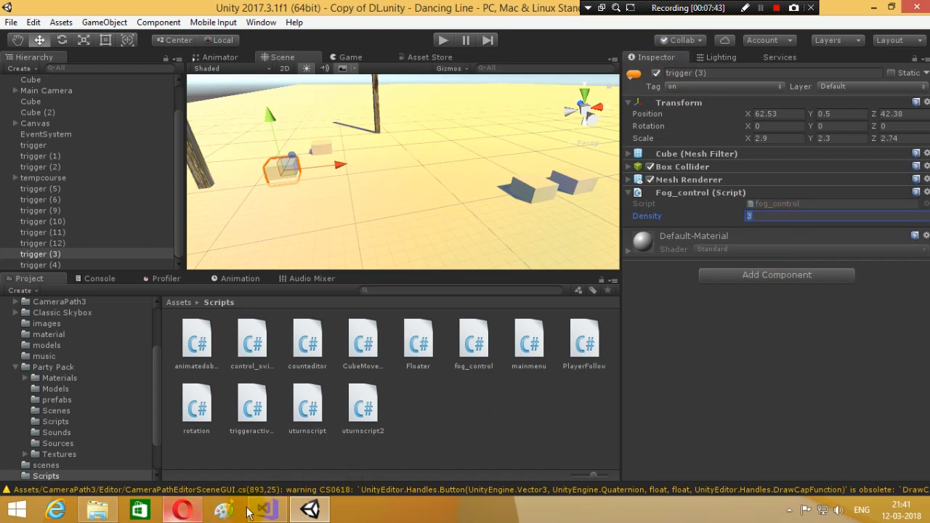
{"action": "left_click", "coordinate": [265, 509]}
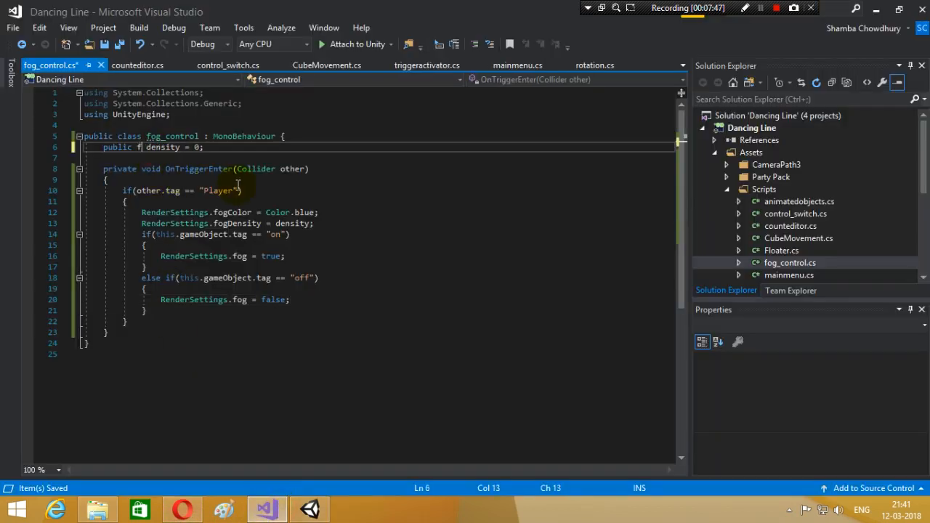
Change fog_control's density field from public int to public float.
{"action": "type", "text": "loat"}
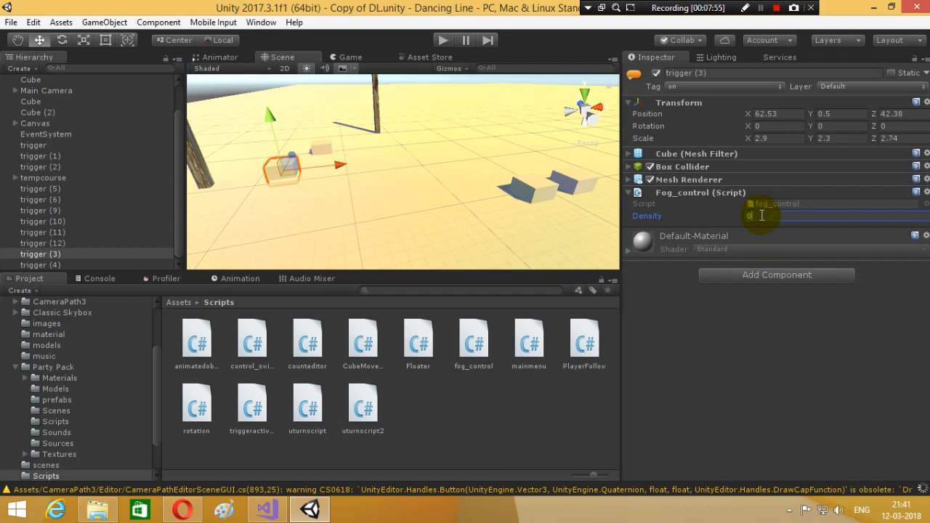
Enter density 0.15 on trigger (3), play-test the fog trigger, stop, and return to the Game view.
{"action": "type", "text": "0"}
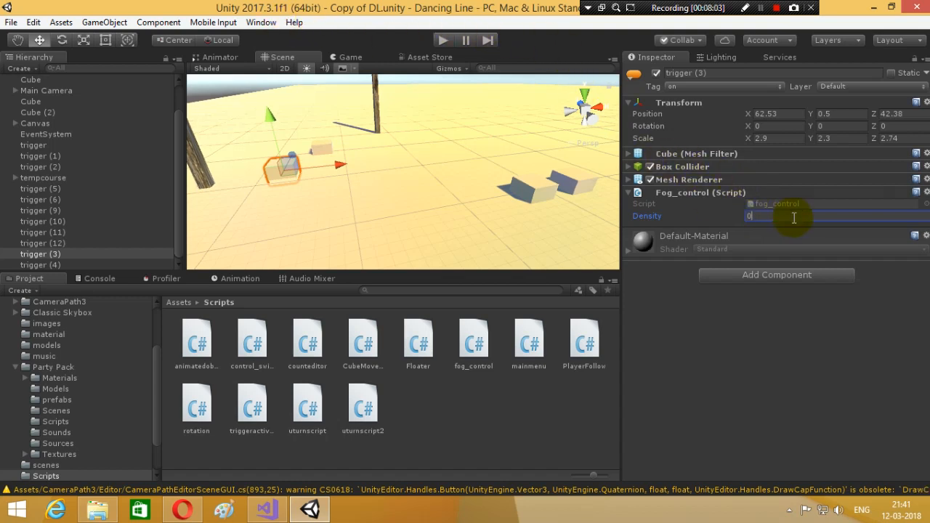
{"action": "type", "text": ".15"}
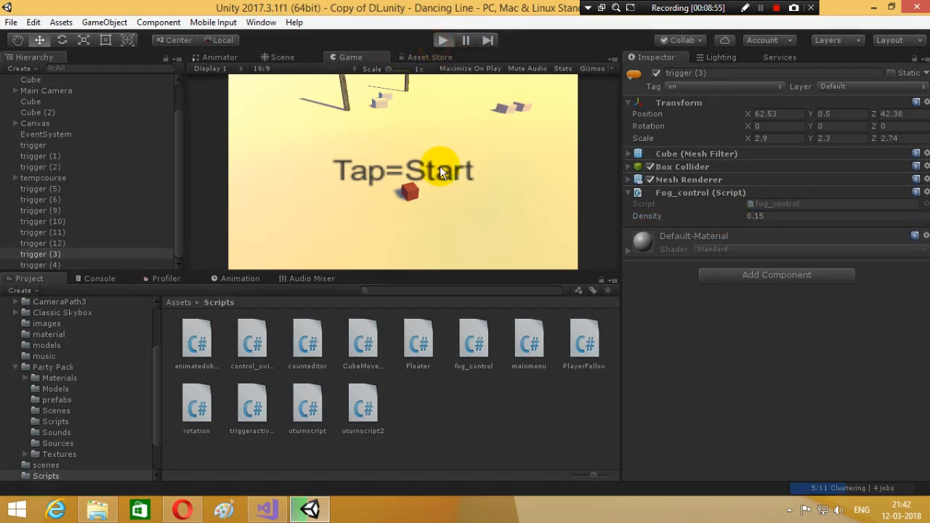
{"action": "mouse_move", "coordinate": [470, 209]}
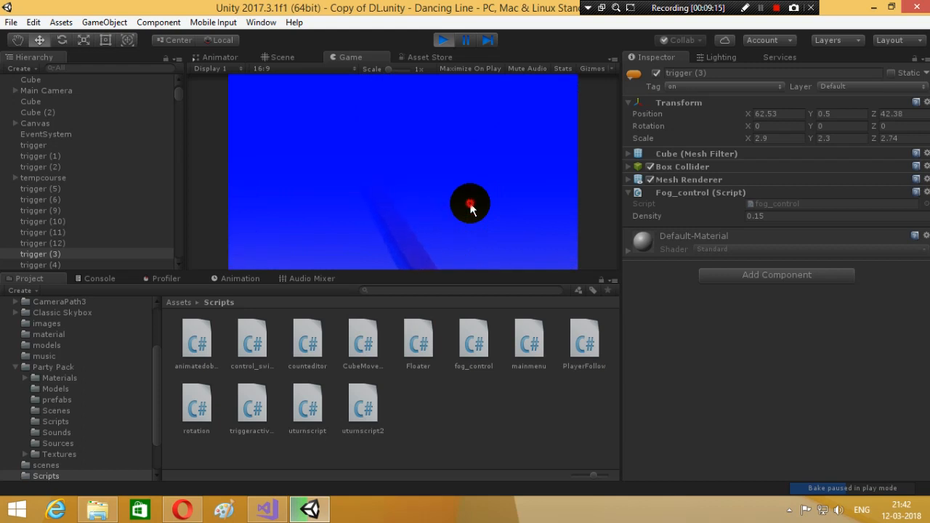
{"action": "left_click", "coordinate": [445, 41]}
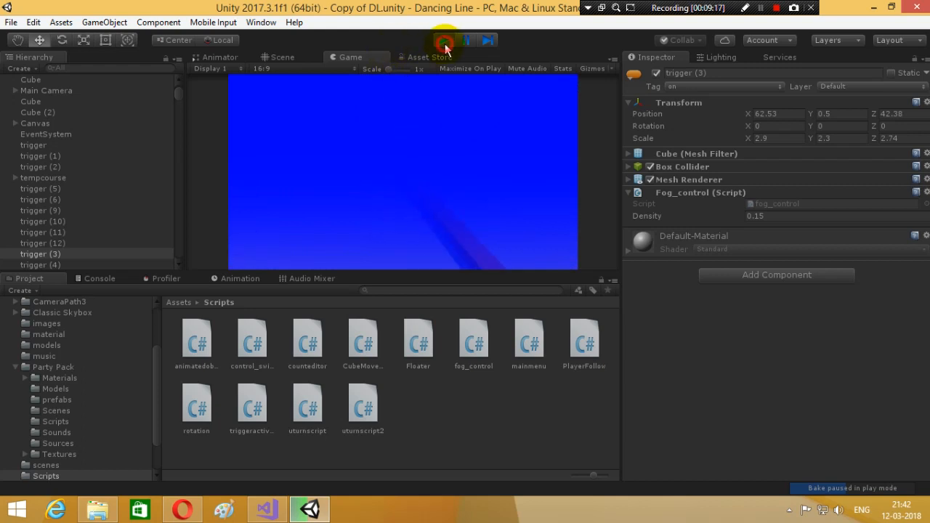
{"action": "left_click", "coordinate": [443, 40]}
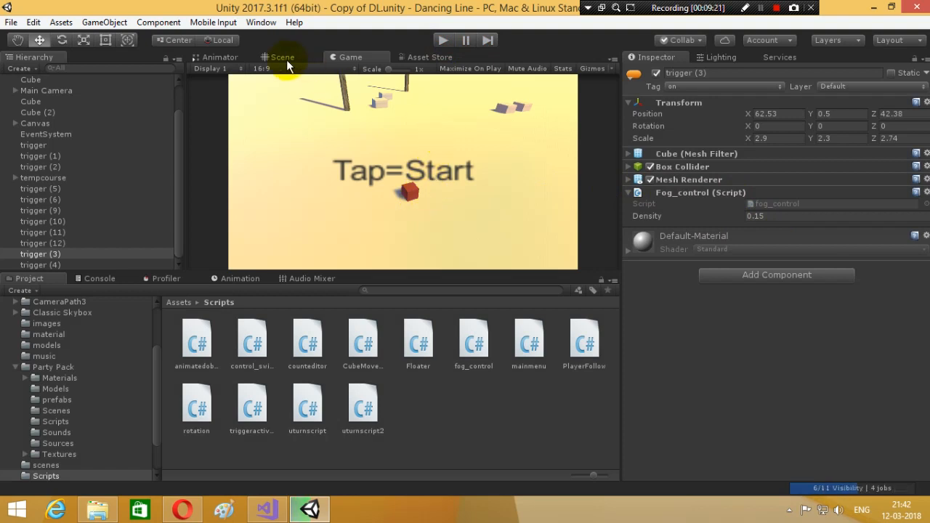
{"action": "left_click", "coordinate": [282, 57]}
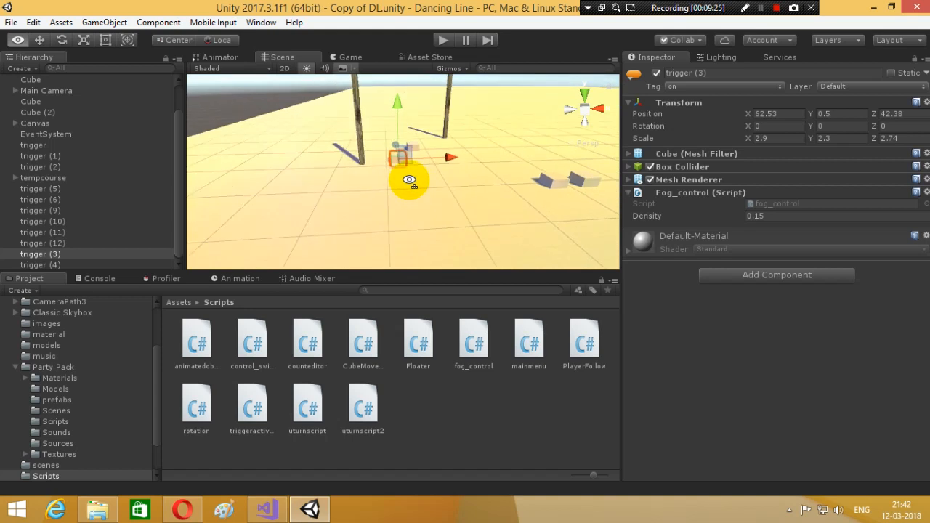
{"action": "left_click", "coordinate": [351, 57]}
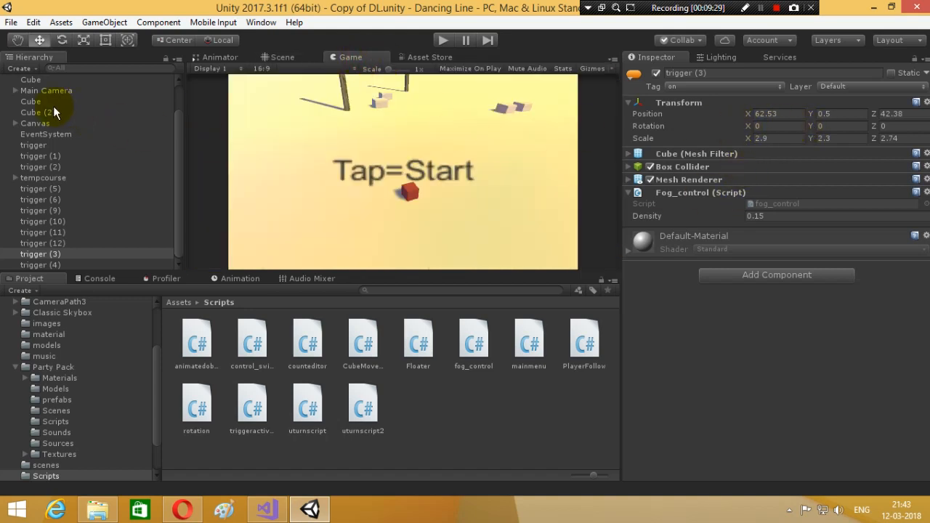
{"action": "left_click", "coordinate": [47, 90]}
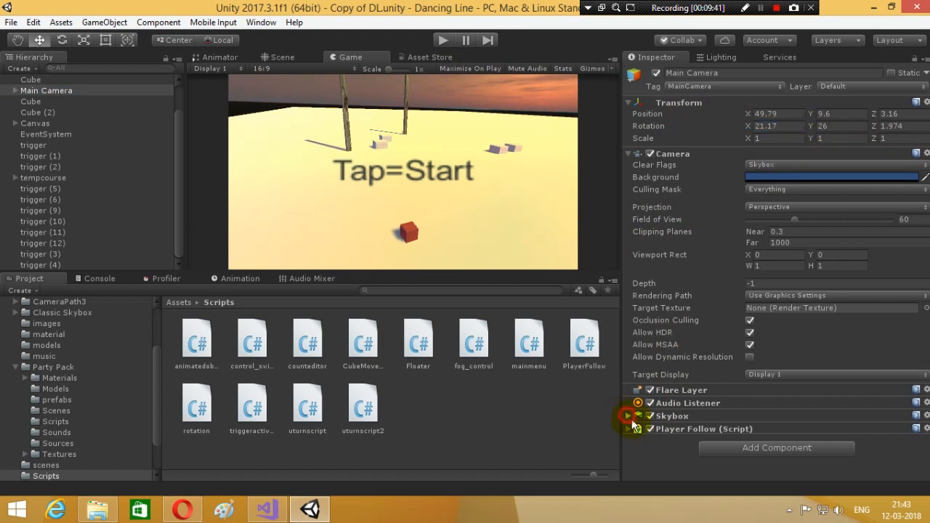
{"action": "left_click", "coordinate": [628, 415]}
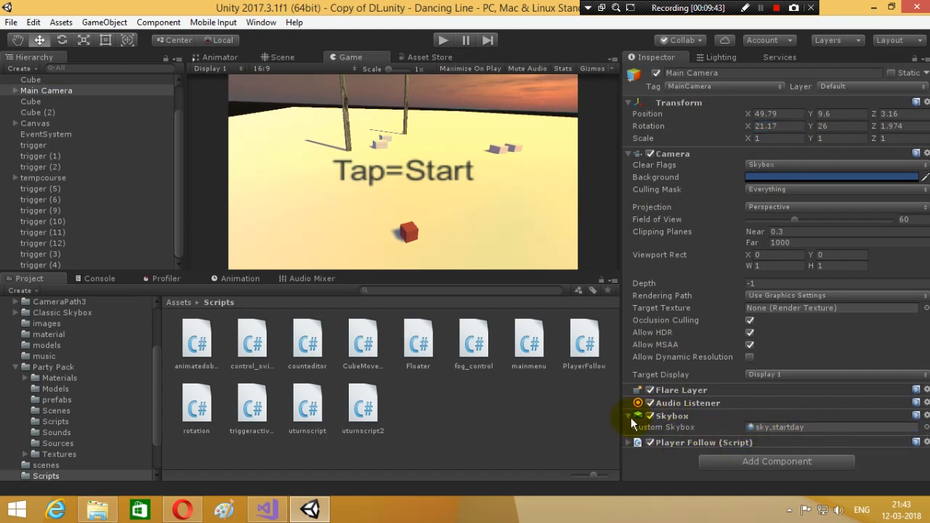
{"action": "left_click", "coordinate": [628, 415]}
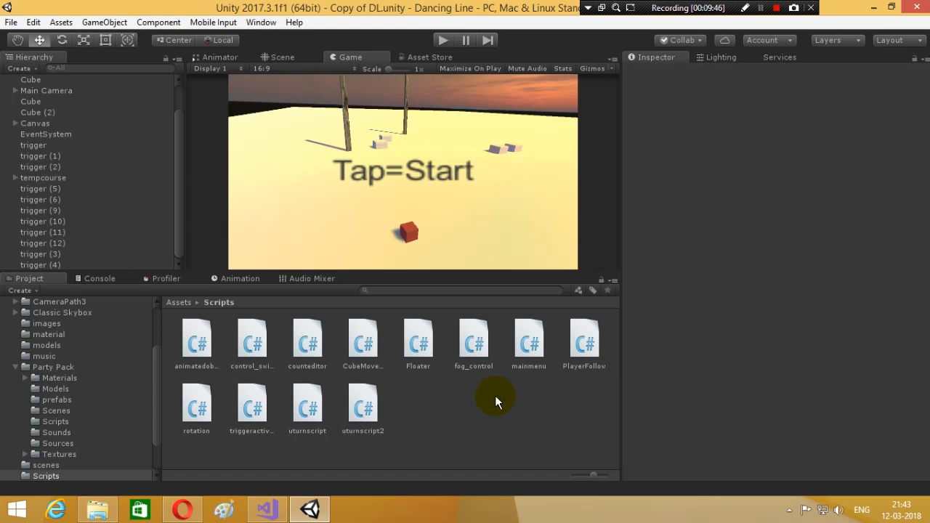
{"action": "mouse_move", "coordinate": [325, 487]}
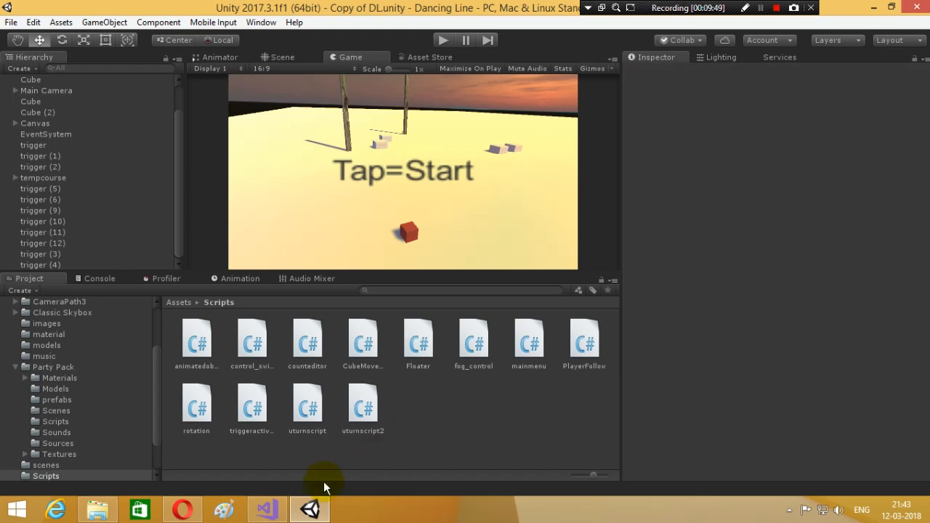
{"action": "mouse_move", "coordinate": [289, 494]}
{"action": "type", "text": "Skybox chang"}
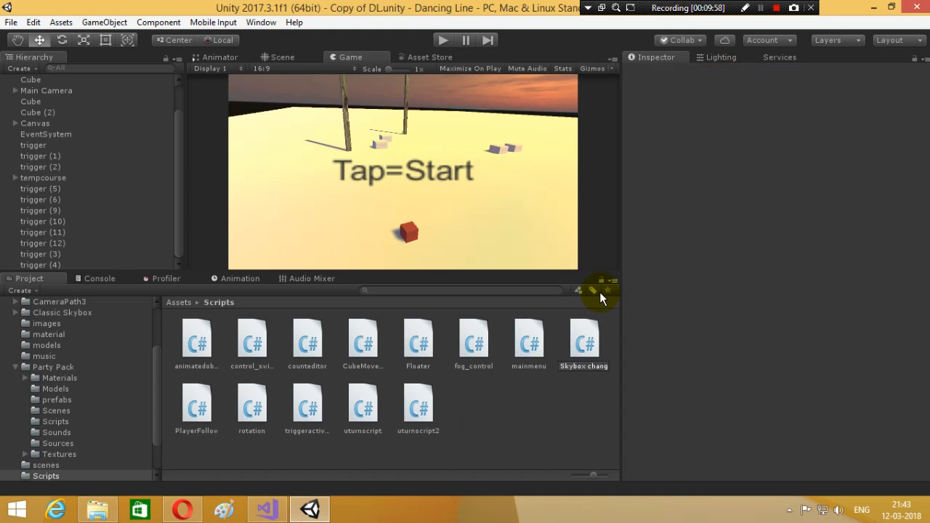
Rename the new script Skybox_control and open it in Visual Studio.
{"action": "double_click", "coordinate": [584, 366]}
{"action": "type", "text": "_cont"}
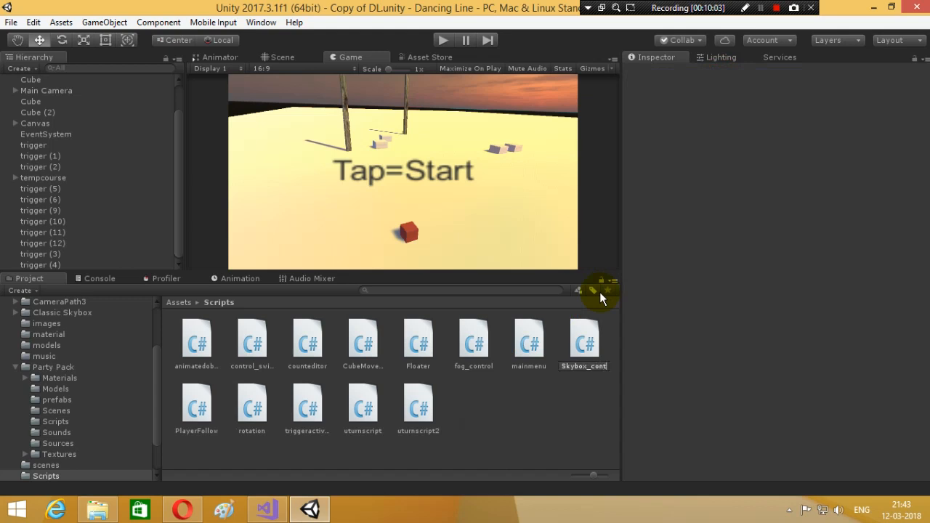
{"action": "left_click", "coordinate": [584, 342]}
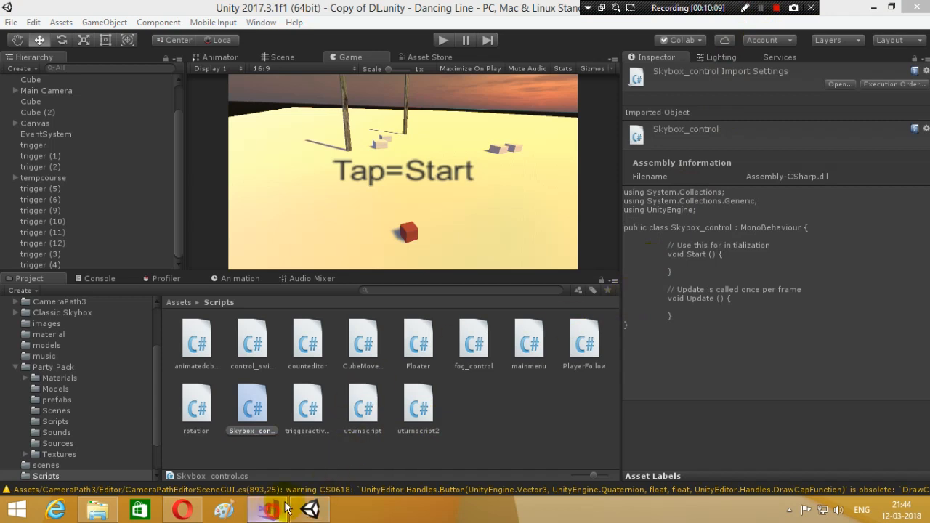
{"action": "left_click", "coordinate": [266, 508]}
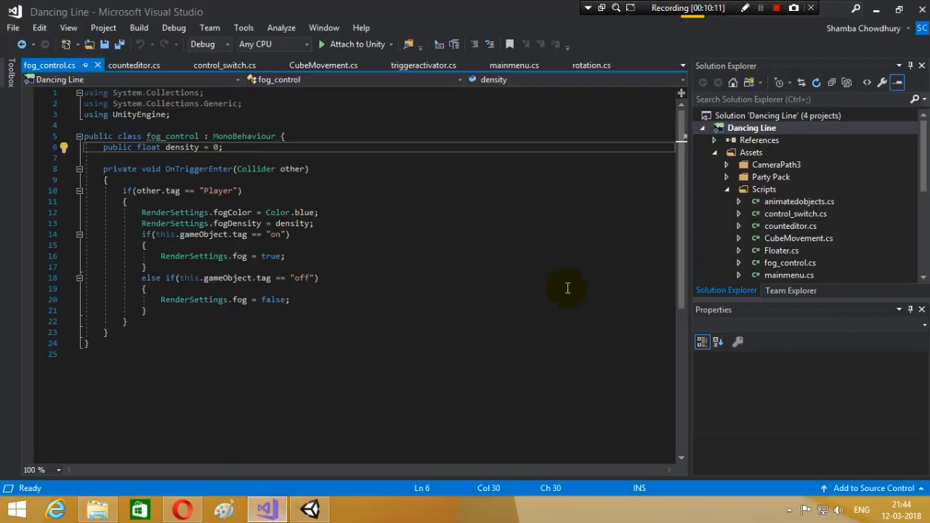
Open Skybox_control.cs and start an OnTriggerEnter(Collider other) method with an if on other.
{"action": "left_click", "coordinate": [796, 238]}
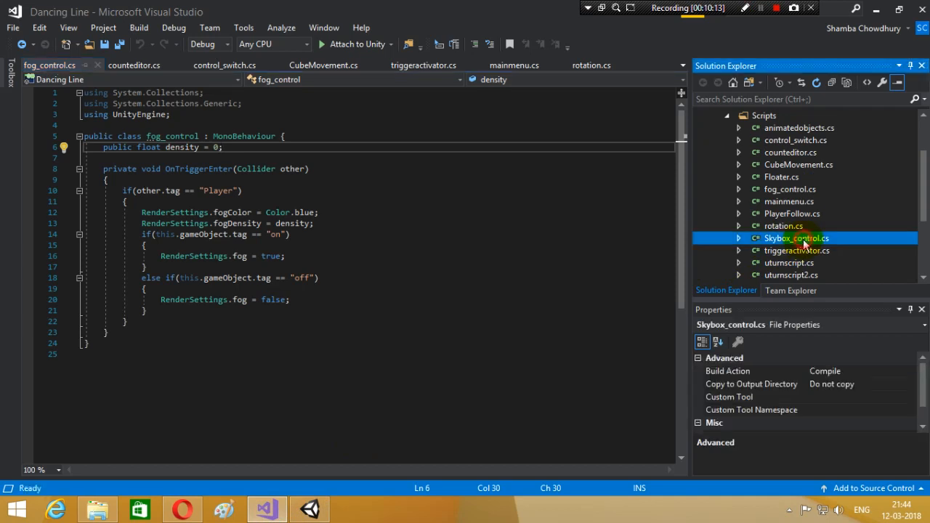
{"action": "double_click", "coordinate": [796, 238]}
{"action": "type", "text": "void"}
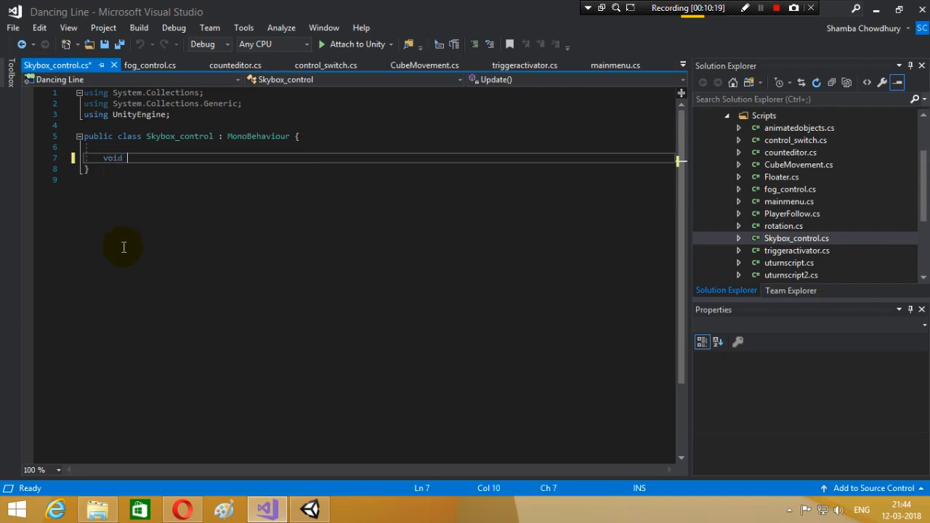
{"action": "type", "text": "ontr"}
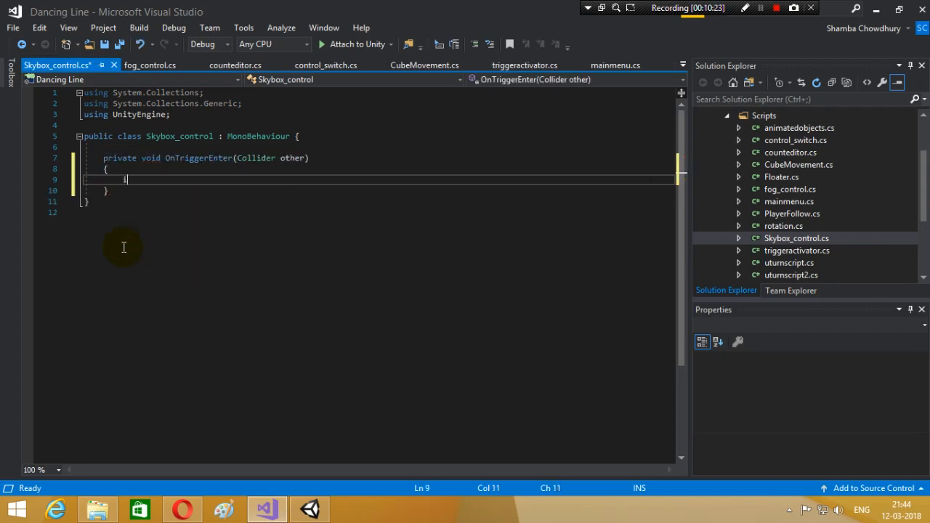
{"action": "type", "text": "if(other)"}
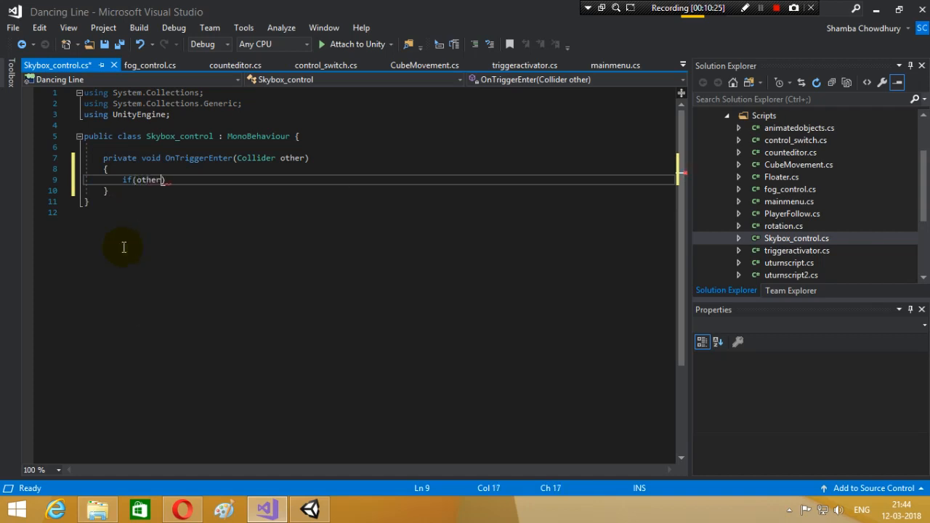
Complete the check if(other.tag == "Player") { } and begin a public field above it.
{"action": "type", "text": ".tag"}
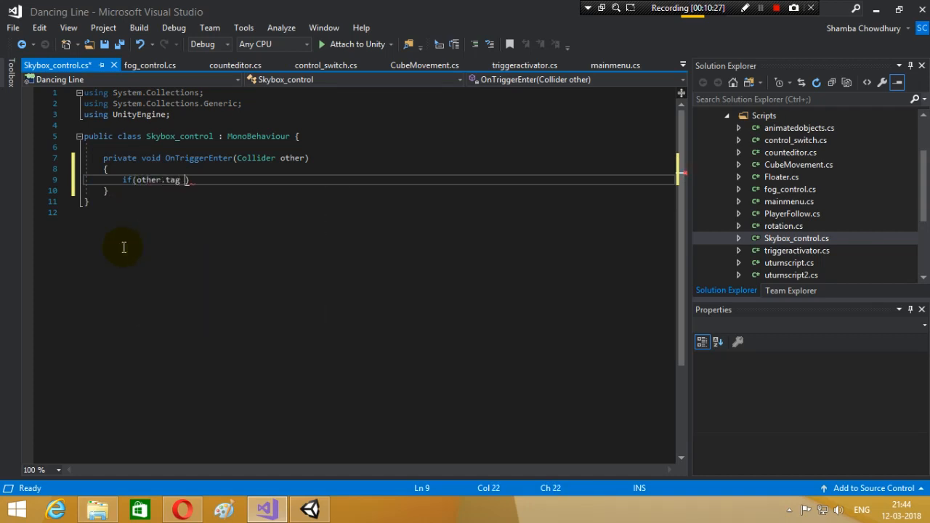
{"action": "type", "text": "== \"Player"}
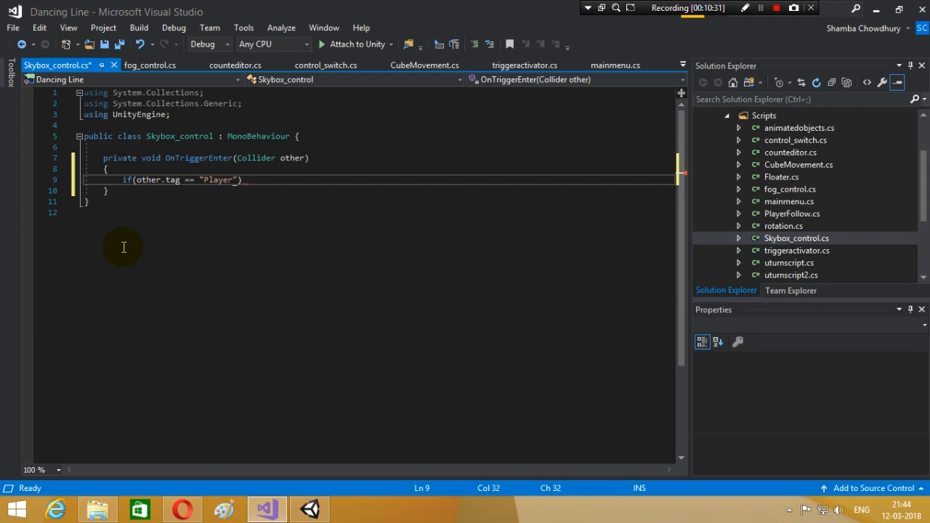
{"action": "type", "text": "{"}
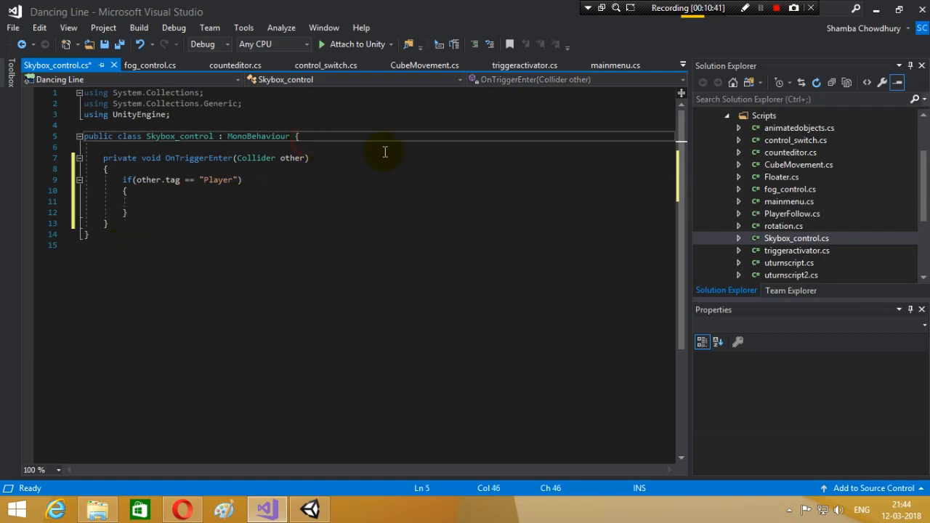
{"action": "type", "text": "public"}
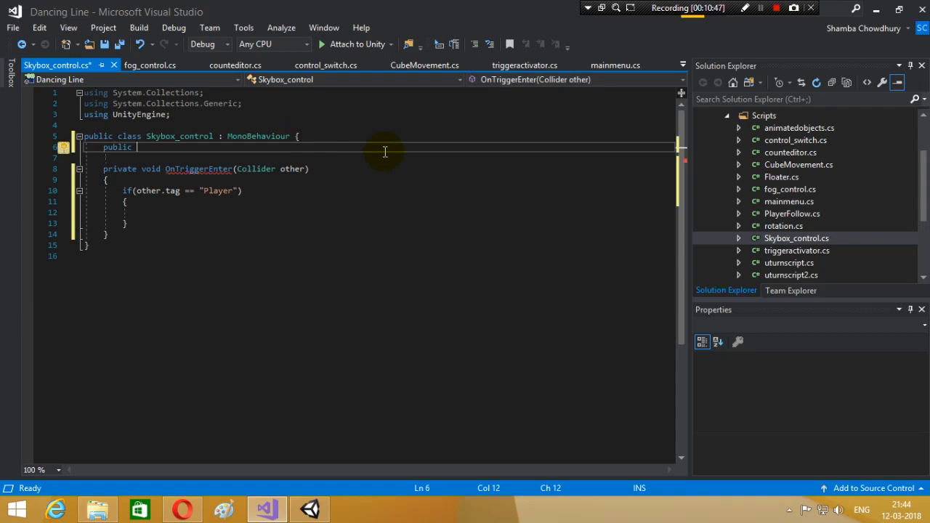
Declare public Material[] skyboxes; in the Skybox_control class.
{"action": "type", "text": "mate"}
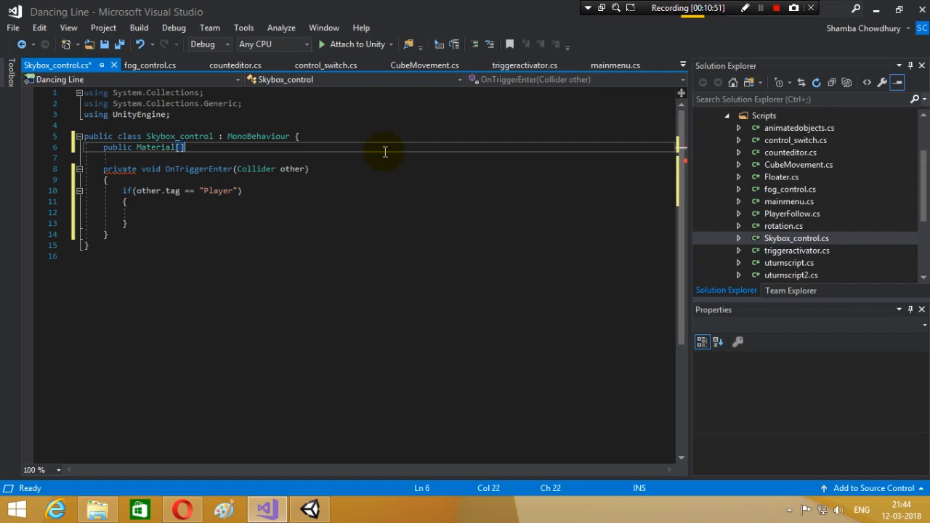
{"action": "type", "text": "s"}
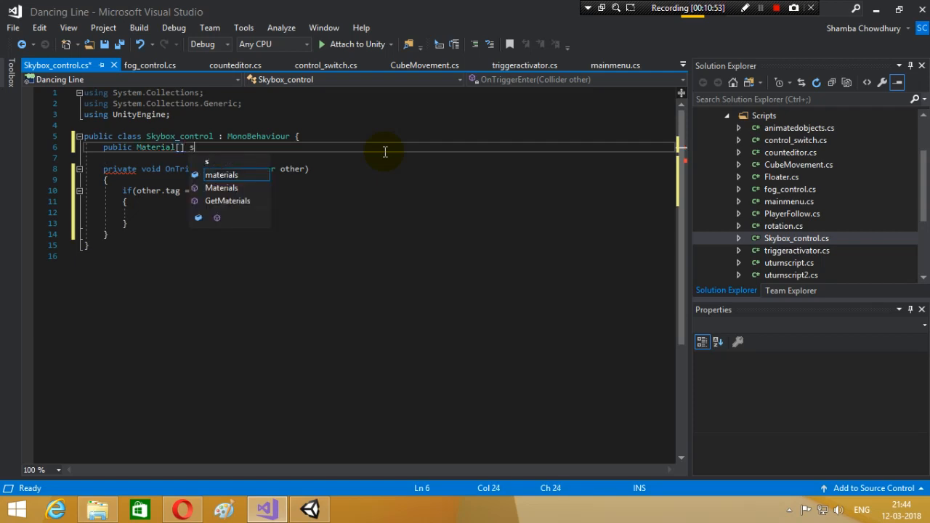
{"action": "type", "text": "kyboxes;"}
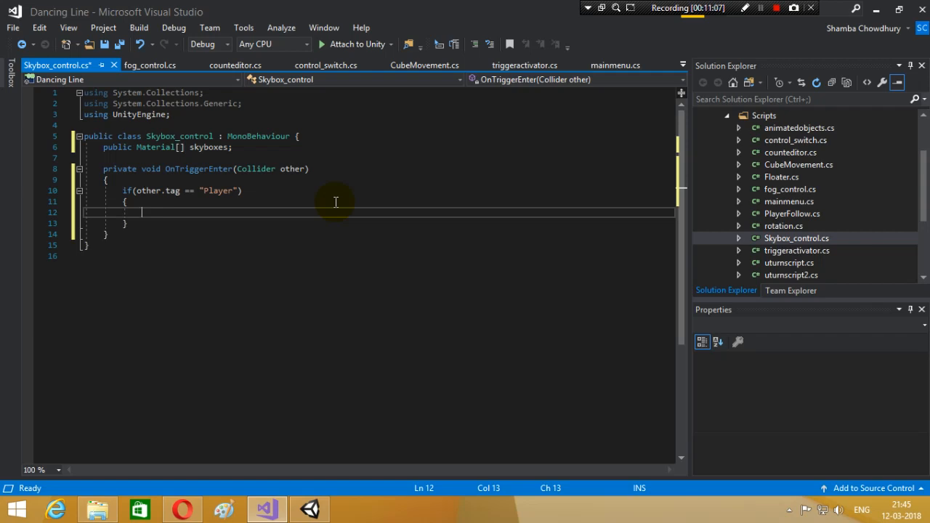
Write a switch on this.gameObject's tag with a case "sky1": label.
{"action": "type", "text": "switch"}
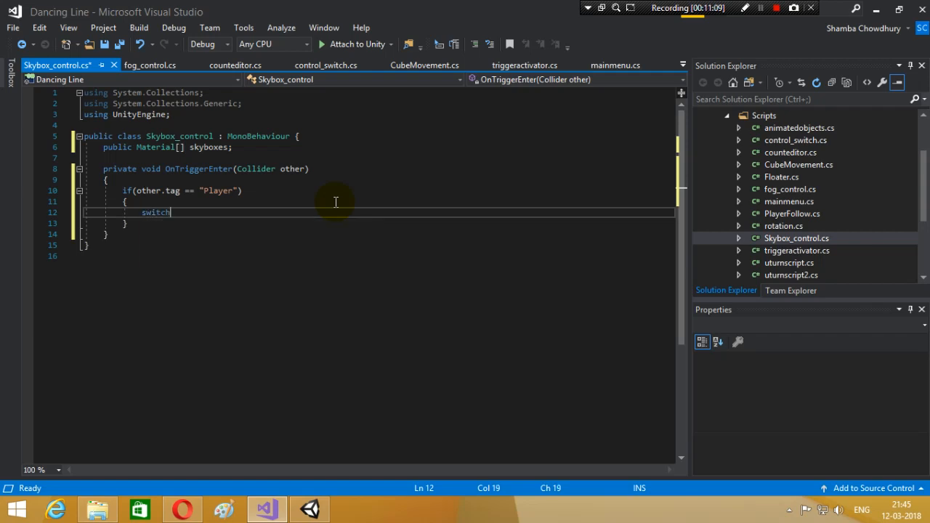
{"action": "type", "text": "()"}
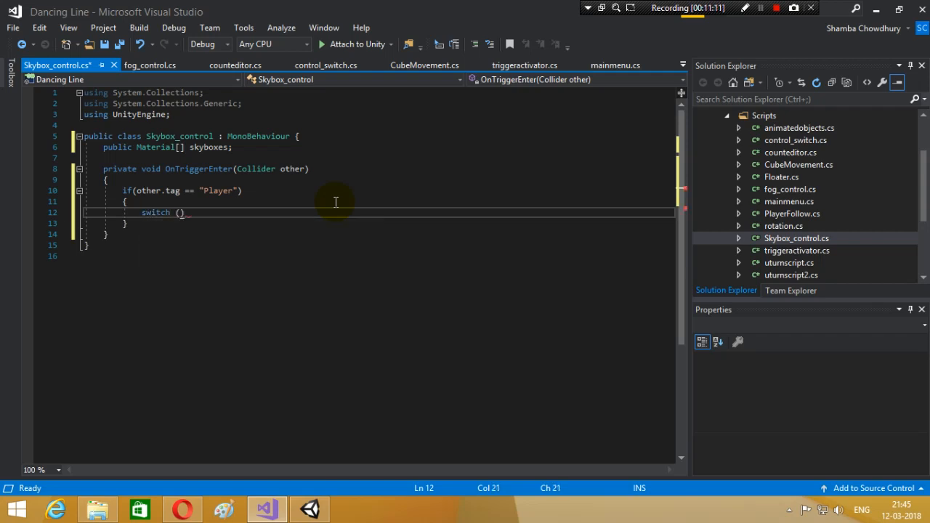
{"action": "type", "text": "this.gameObject.tag"}
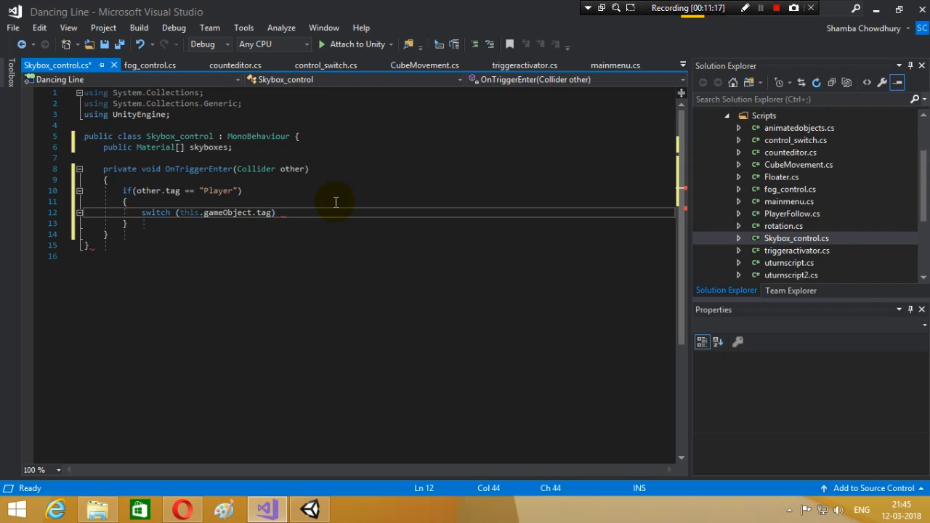
{"action": "type", "text": "{ }"}
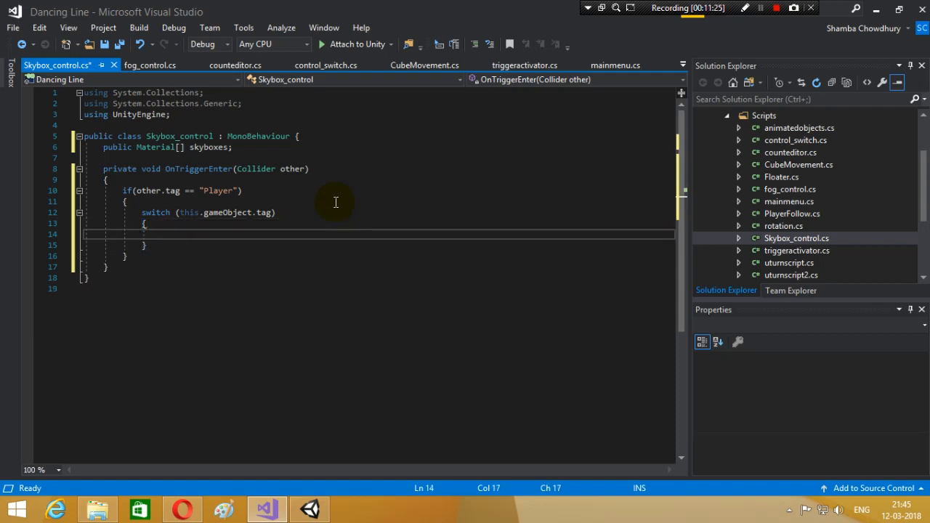
{"action": "type", "text": "case"}
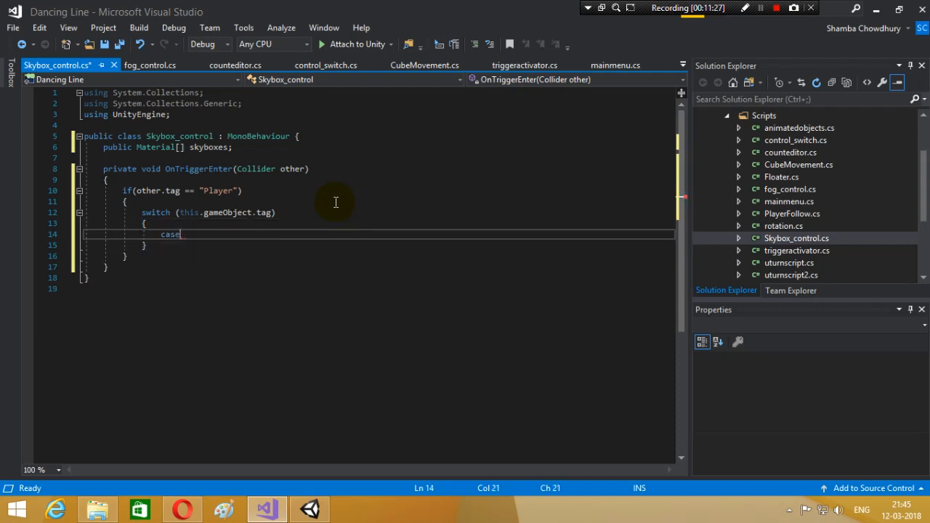
{"action": "type", "text": "sk"}
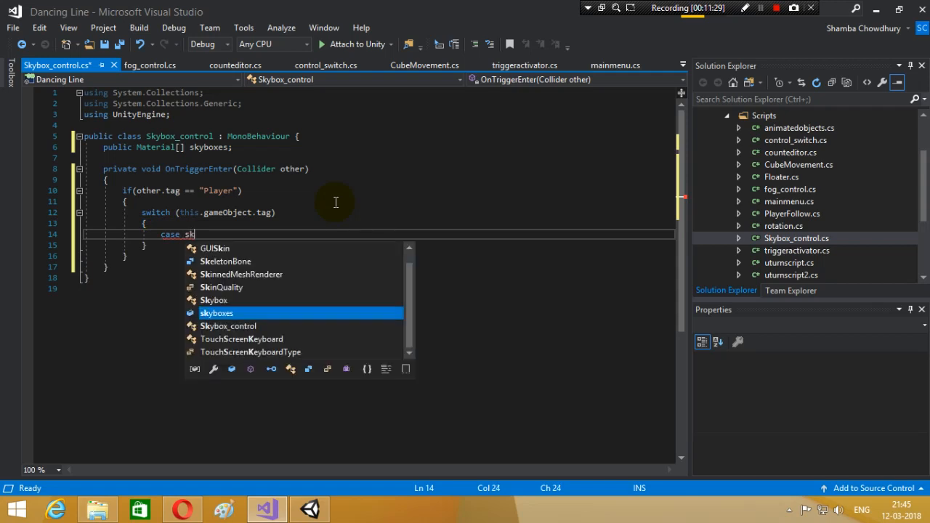
{"action": "type", "text": "y1"}
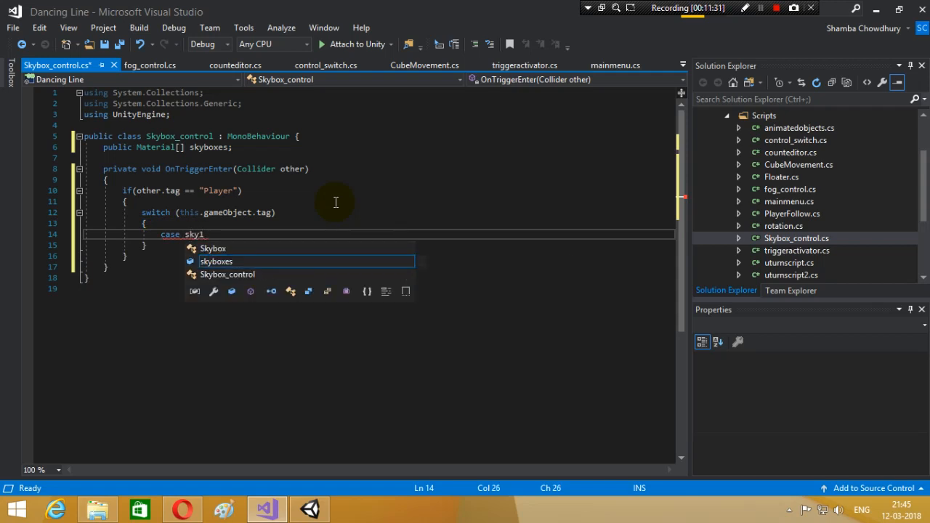
{"action": "type", "text": "1"}
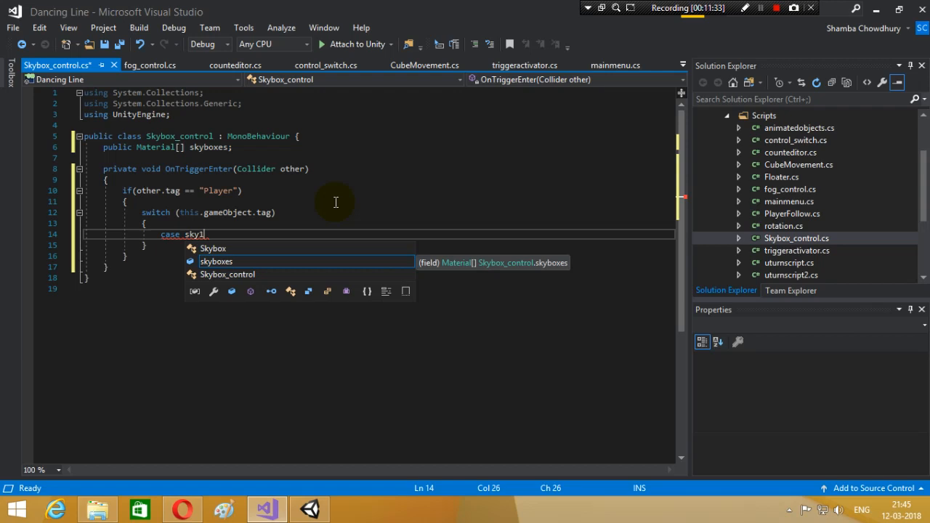
{"action": "type", "text": "\""}
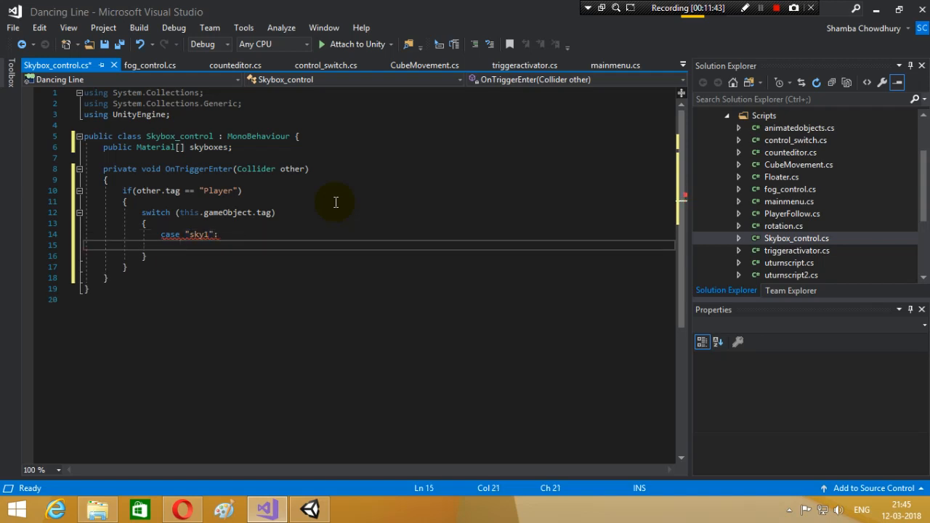
Make the sky1 case set RenderSettings.skybox = skyboxes[0]; break; and duplicate it for sky2.
{"action": "type", "text": "Renders"}
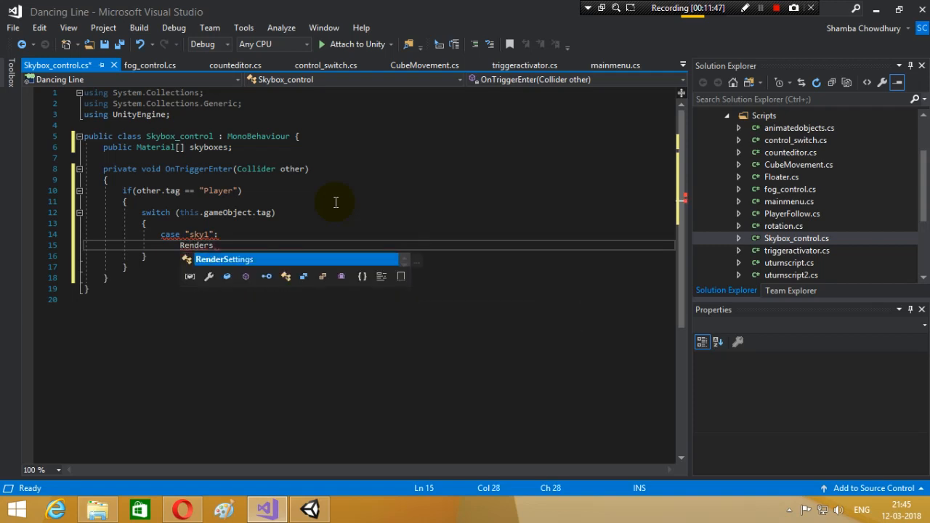
{"action": "type", "text": "."}
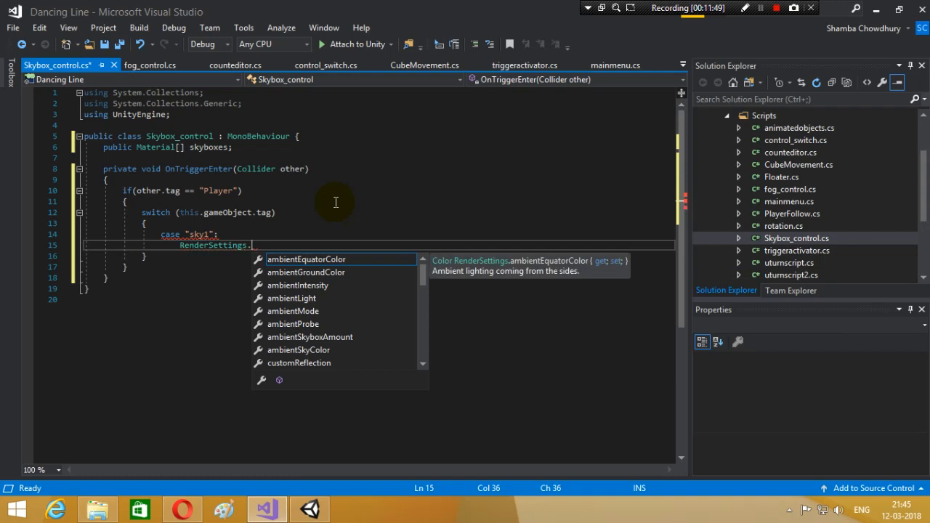
{"action": "type", "text": "skybox"}
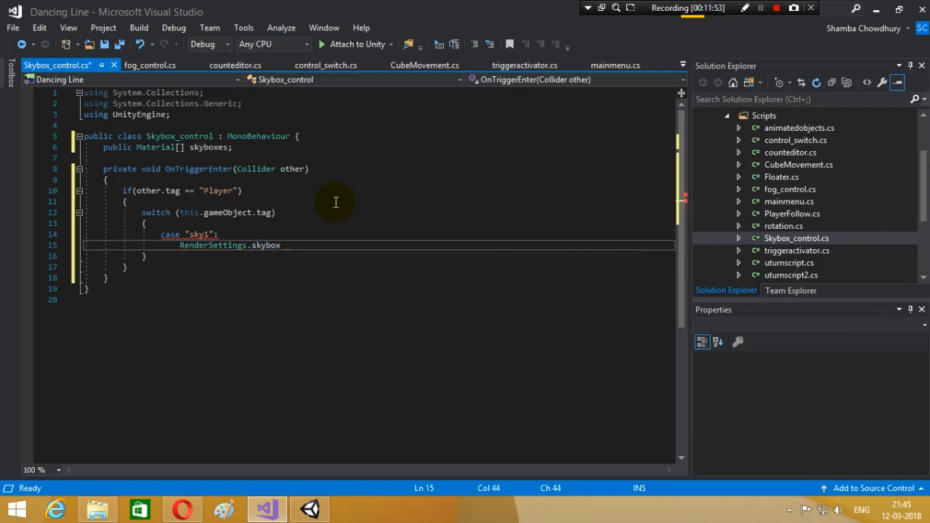
{"action": "type", "text": "="}
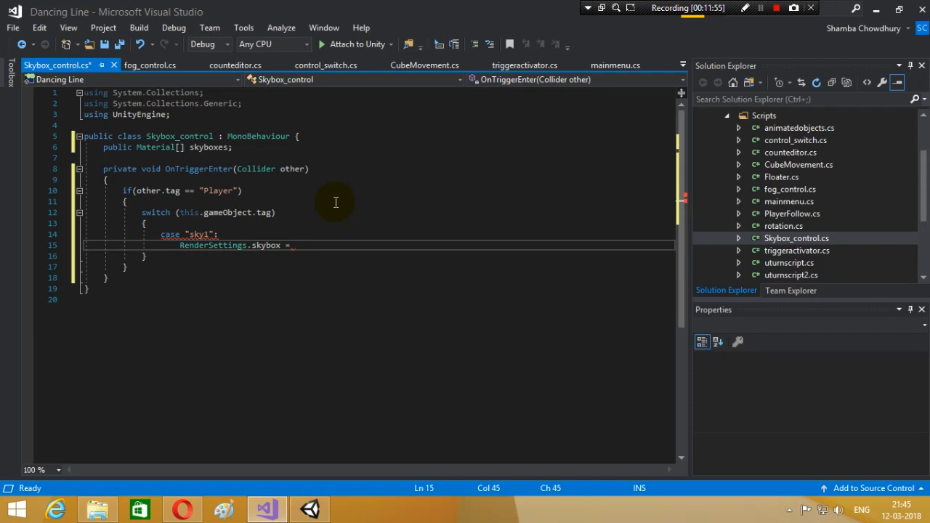
{"action": "type", "text": "skyboxes"}
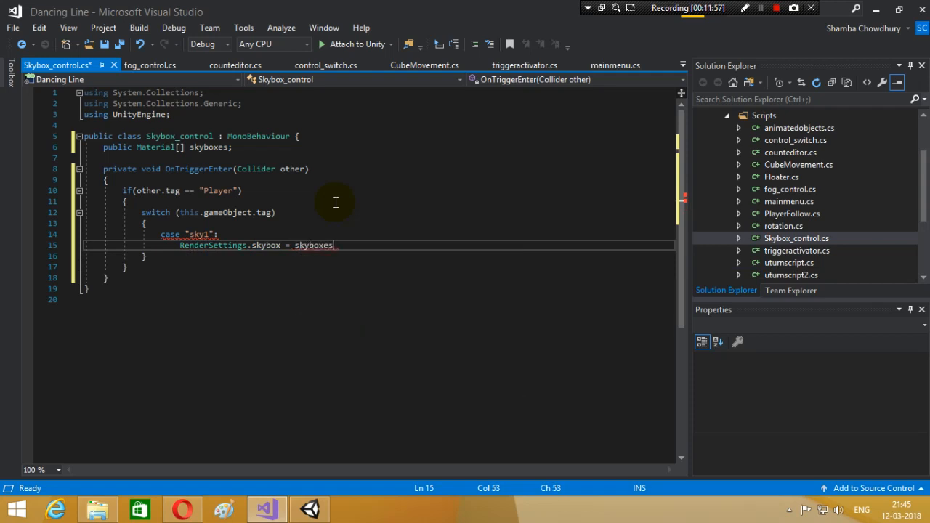
{"action": "type", "text": "[0];"}
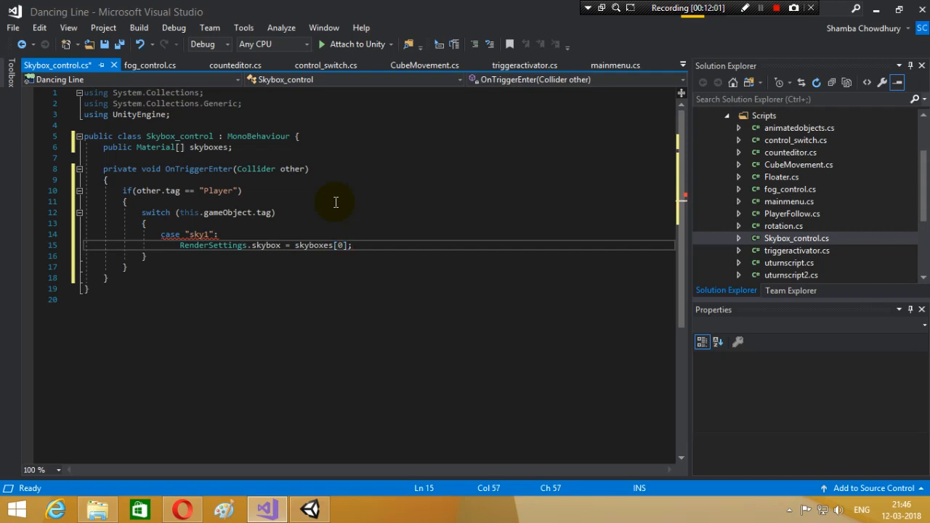
{"action": "type", "text": "break;"}
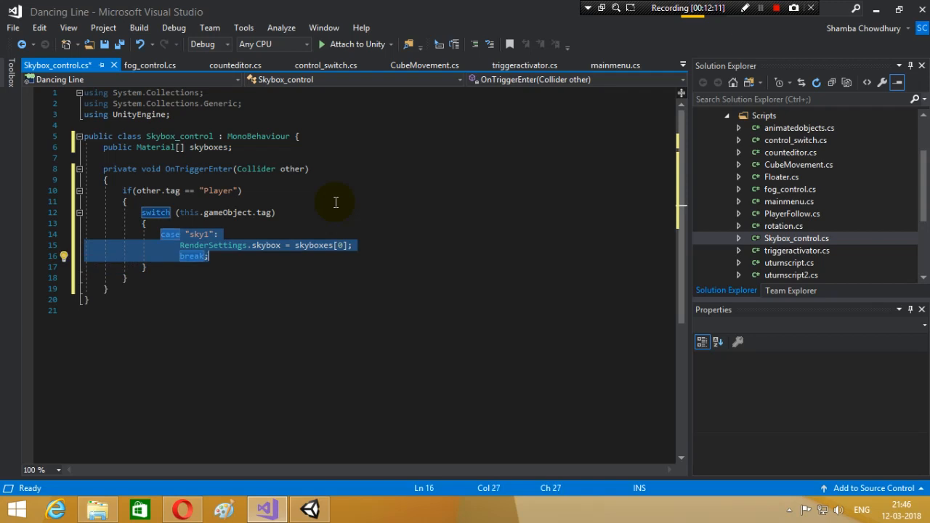
{"action": "key", "text": "Return"}
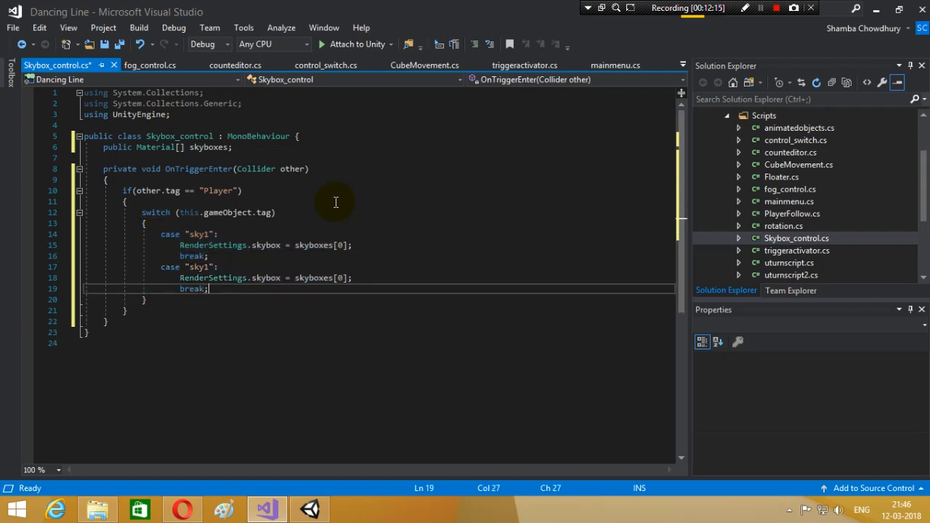
{"action": "left_click", "coordinate": [215, 267]}
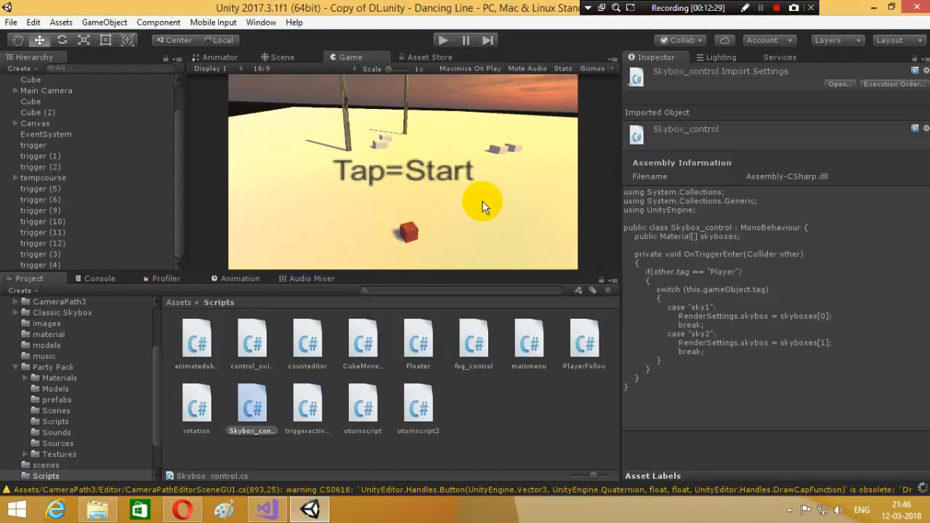
Check the Tags list shows sky1 and sky2, then select the sky1-tagged trigger (7).
{"action": "left_click", "coordinate": [282, 56]}
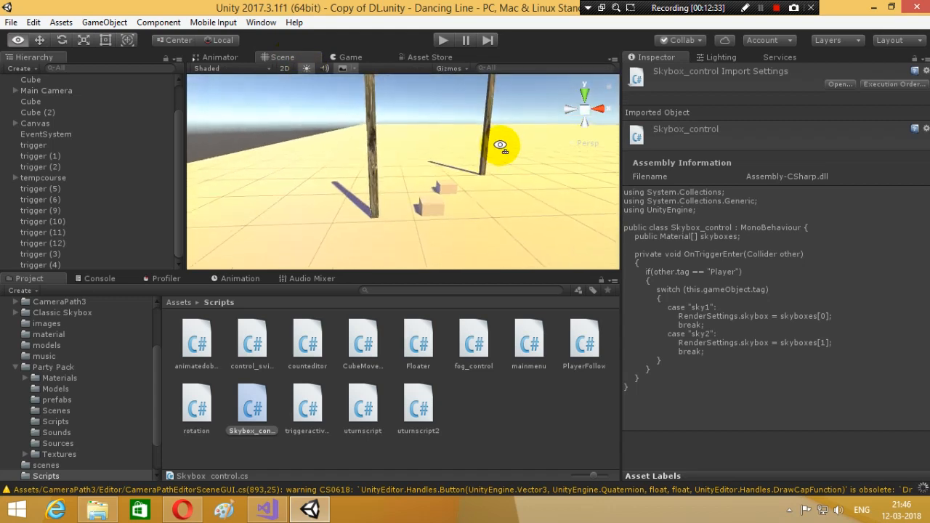
{"action": "left_click", "coordinate": [41, 252]}
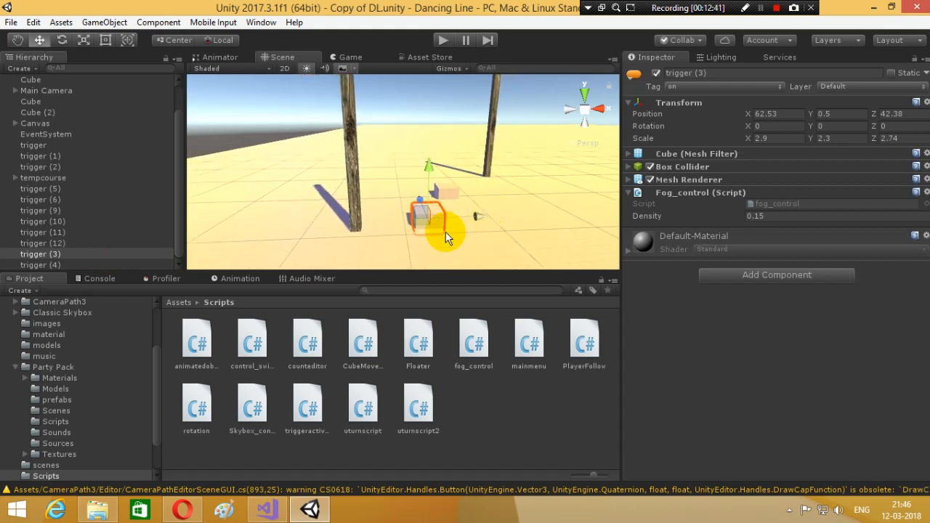
{"action": "left_click", "coordinate": [40, 265]}
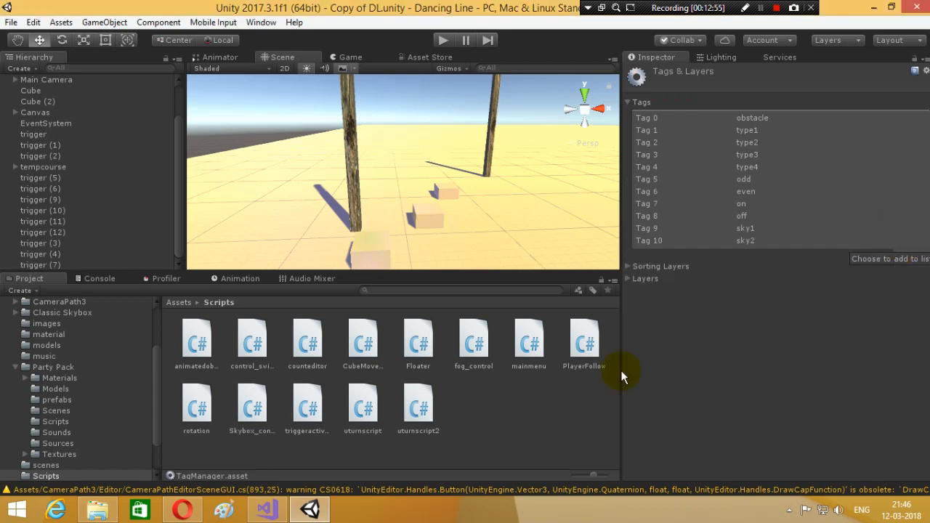
{"action": "left_click", "coordinate": [264, 508]}
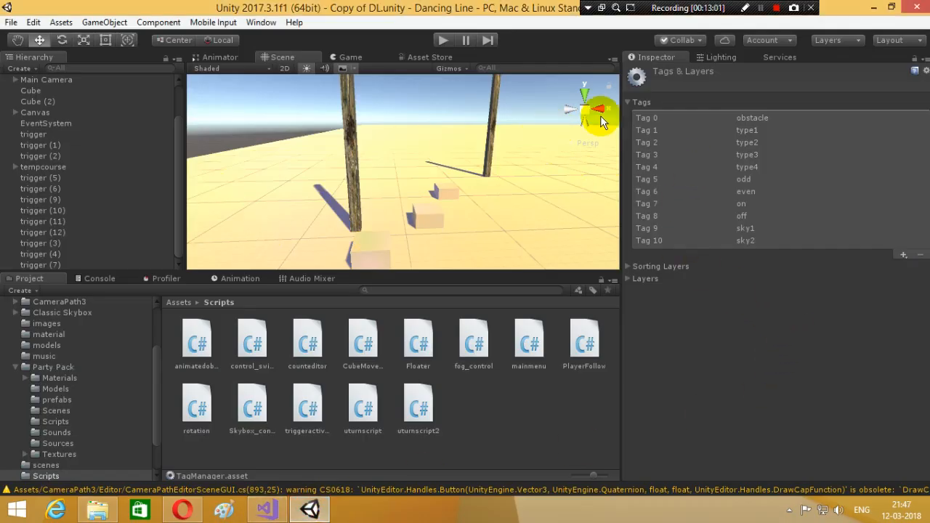
{"action": "left_click", "coordinate": [370, 247]}
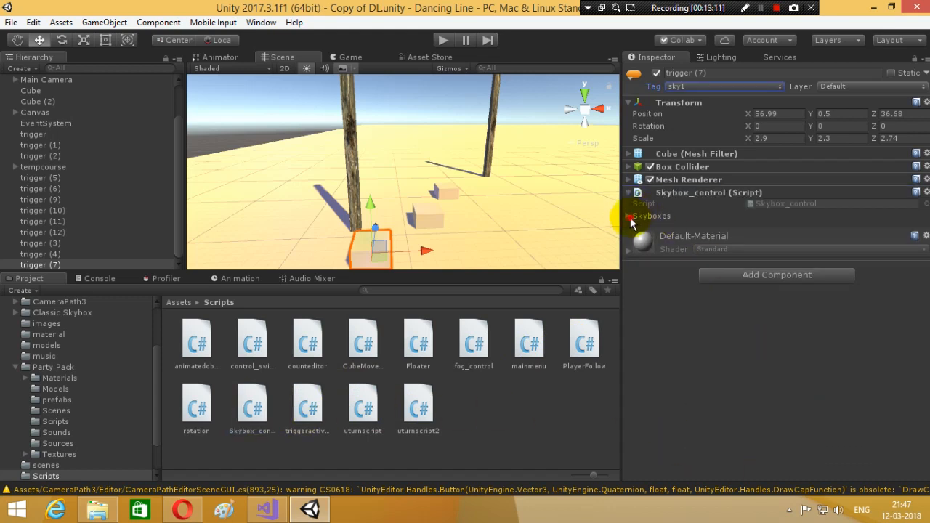
Expand the Skyboxes array and browse to the Classic Skybox materials folder.
{"action": "left_click", "coordinate": [630, 215]}
{"action": "type", "text": "2"}
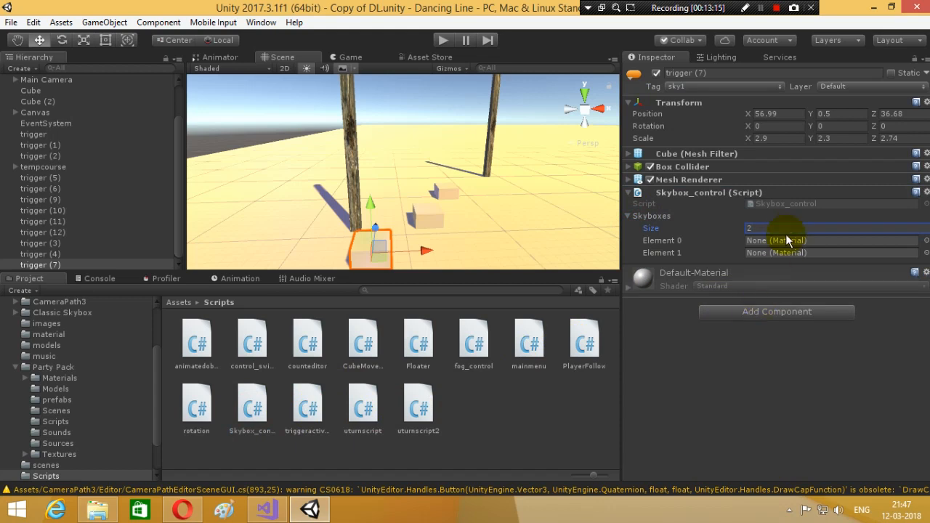
{"action": "mouse_move", "coordinate": [762, 262]}
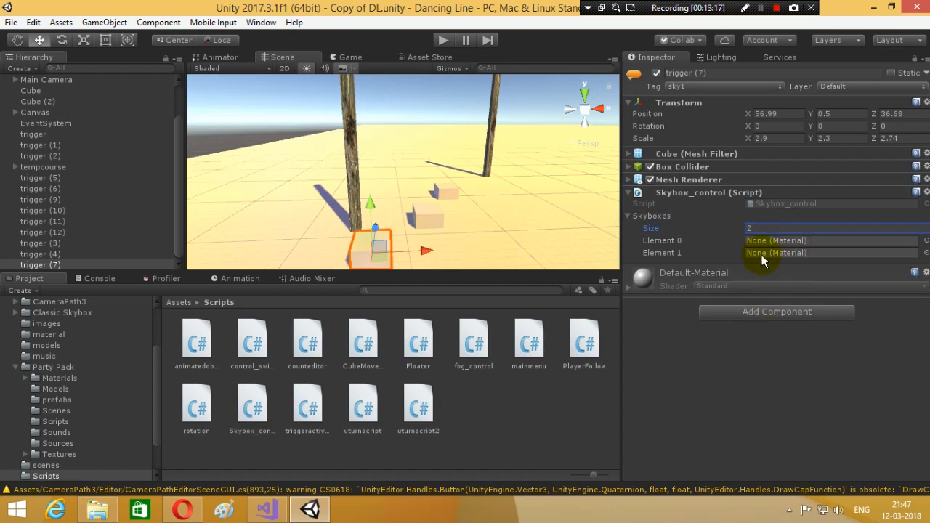
{"action": "mouse_move", "coordinate": [186, 305]}
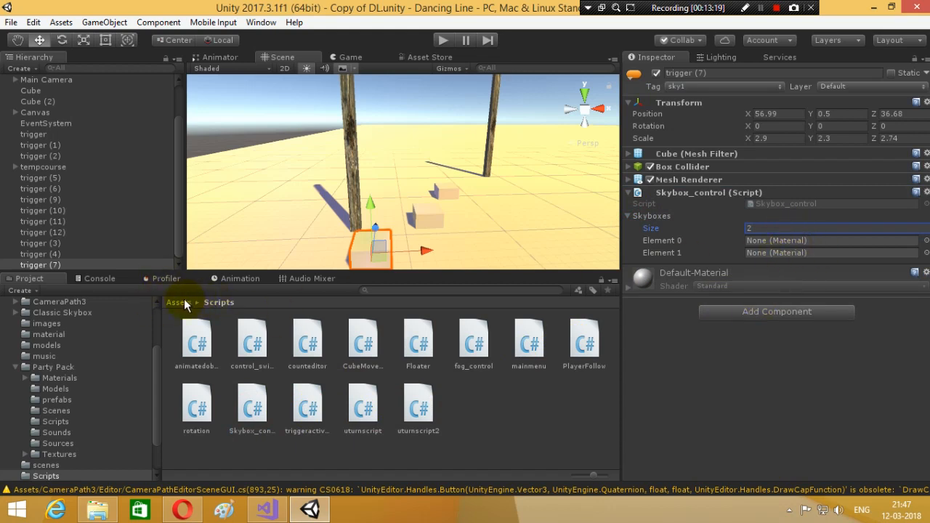
{"action": "left_click", "coordinate": [177, 302]}
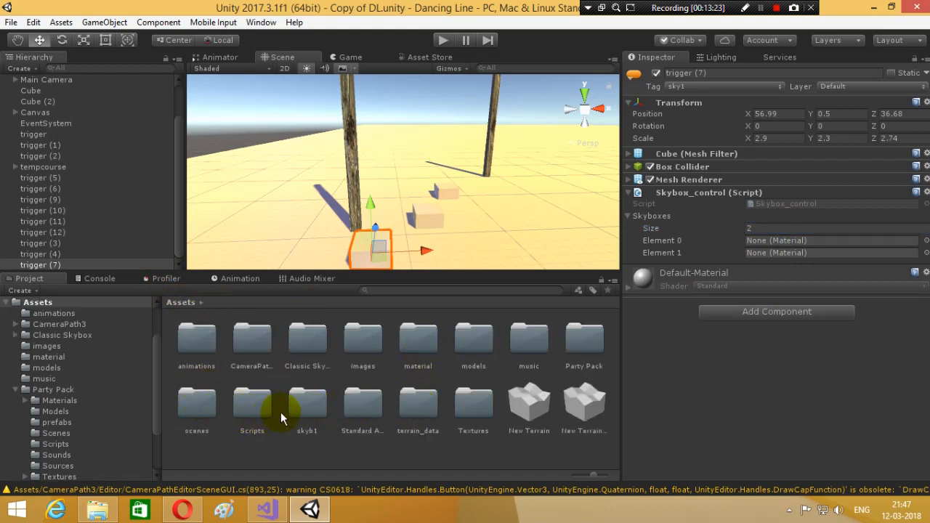
{"action": "mouse_move", "coordinate": [294, 412]}
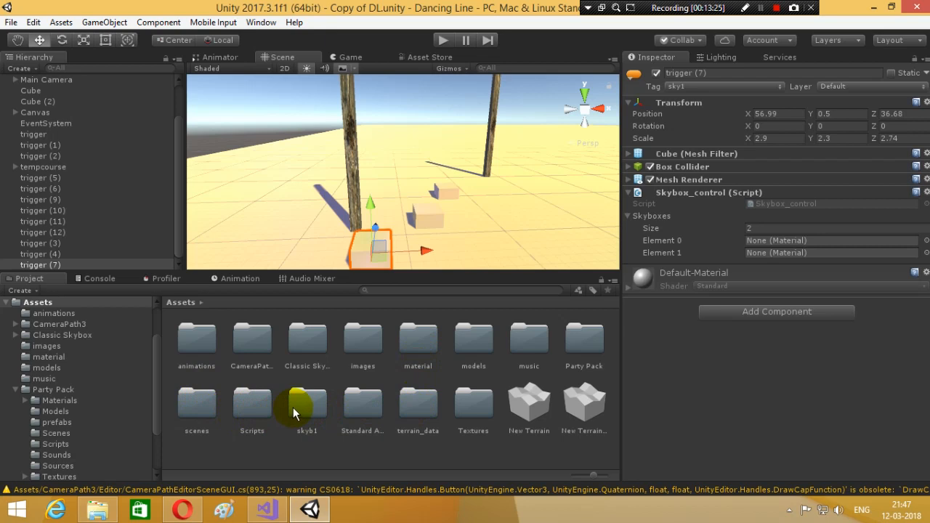
{"action": "double_click", "coordinate": [306, 404]}
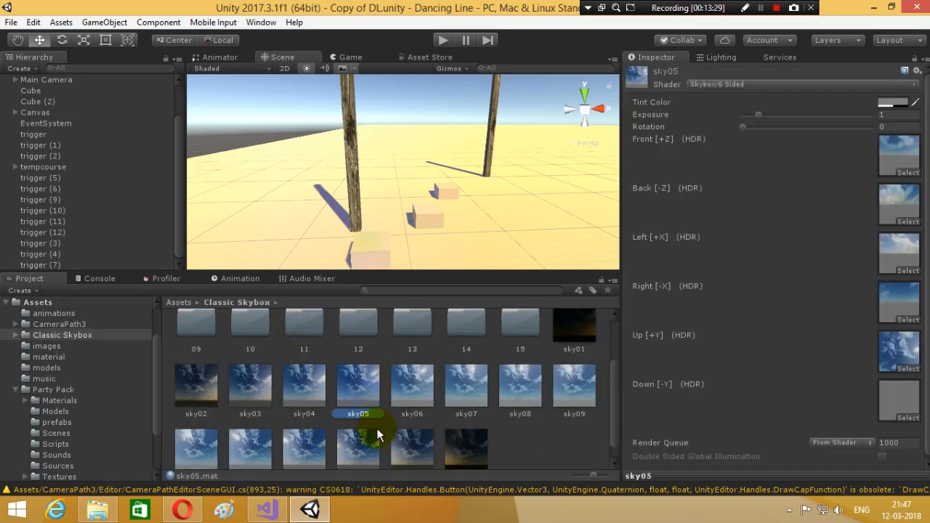
{"action": "scroll", "scroll_direction": "down", "scroll_amount": 3}
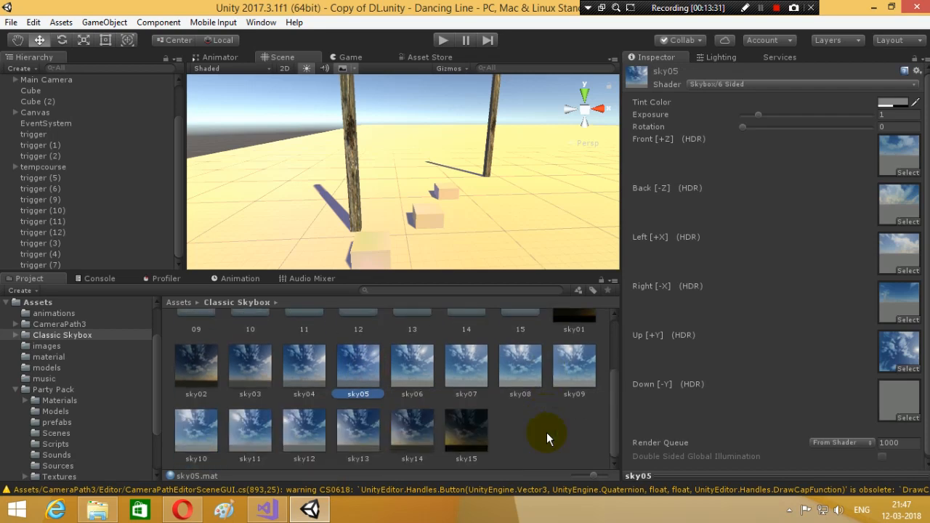
{"action": "scroll", "scroll_direction": "down", "scroll_amount": 3}
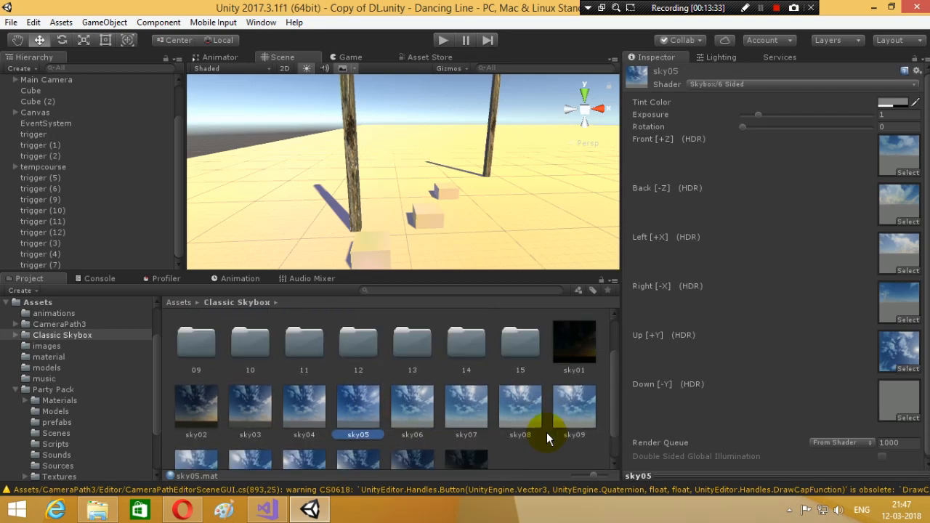
{"action": "mouse_move", "coordinate": [58, 204]}
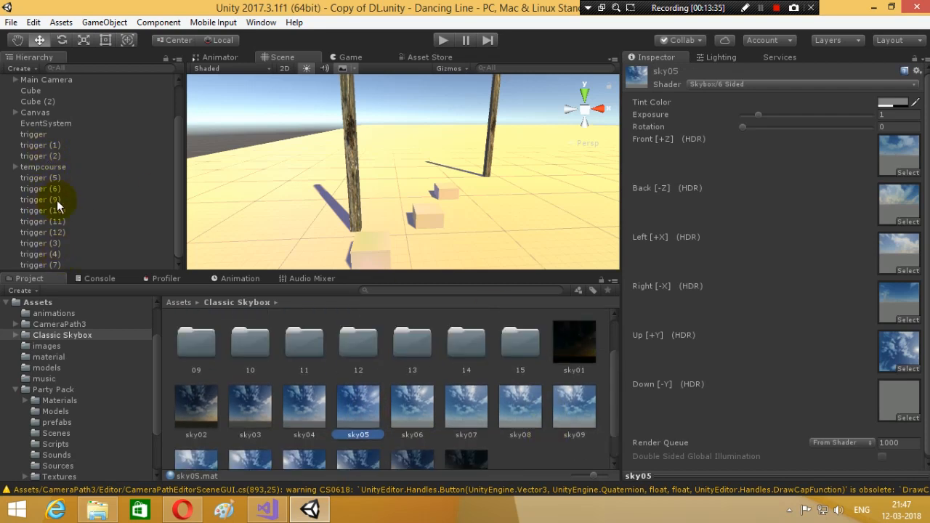
Assign sky05 as trigger (7)'s first skybox and sky15 as the second.
{"action": "left_click", "coordinate": [41, 264]}
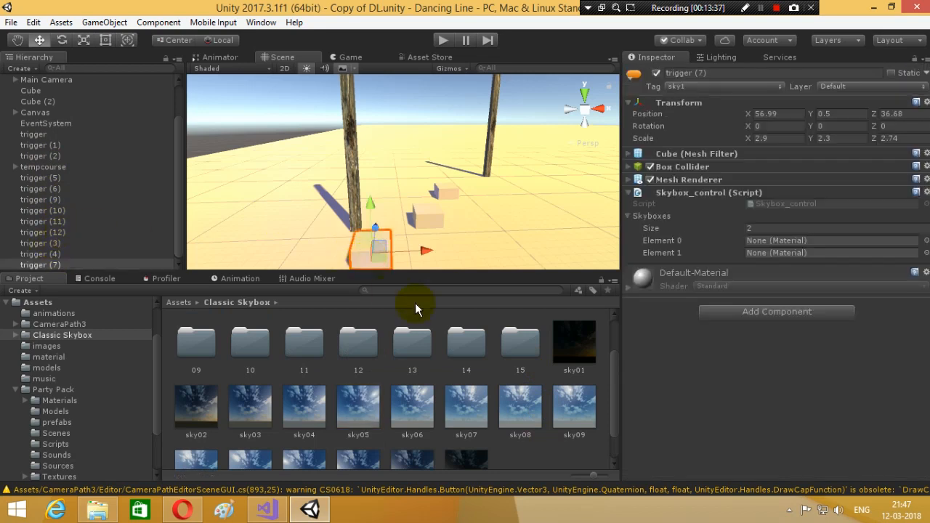
{"action": "left_click", "coordinate": [357, 407]}
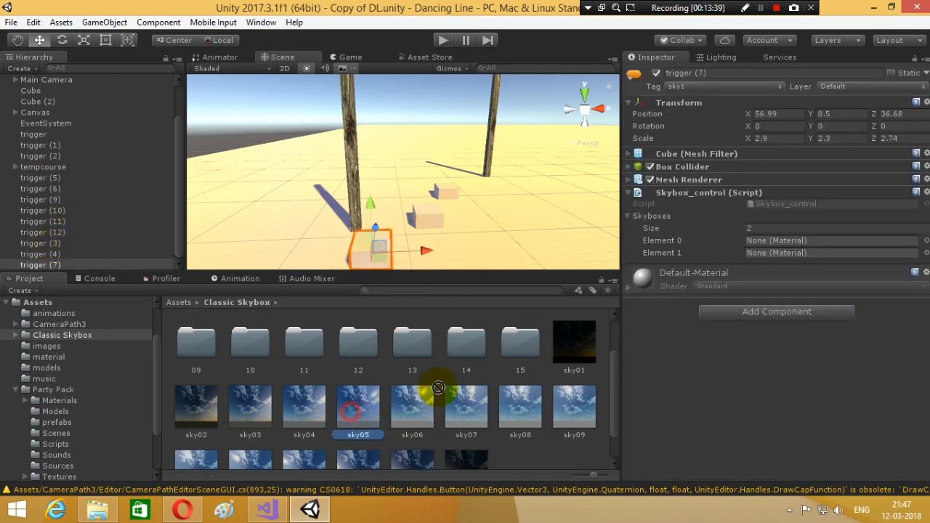
{"action": "left_click", "coordinate": [358, 405]}
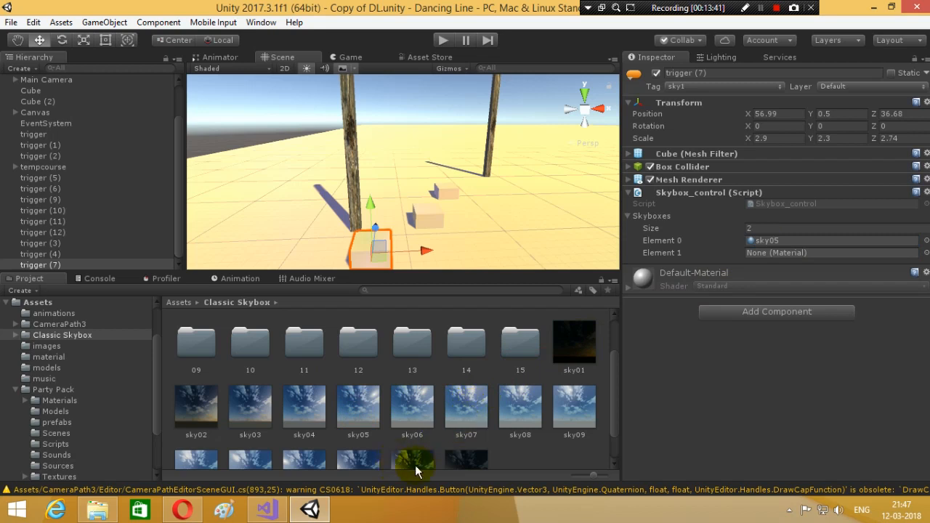
{"action": "scroll", "scroll_direction": "down", "scroll_amount": 3}
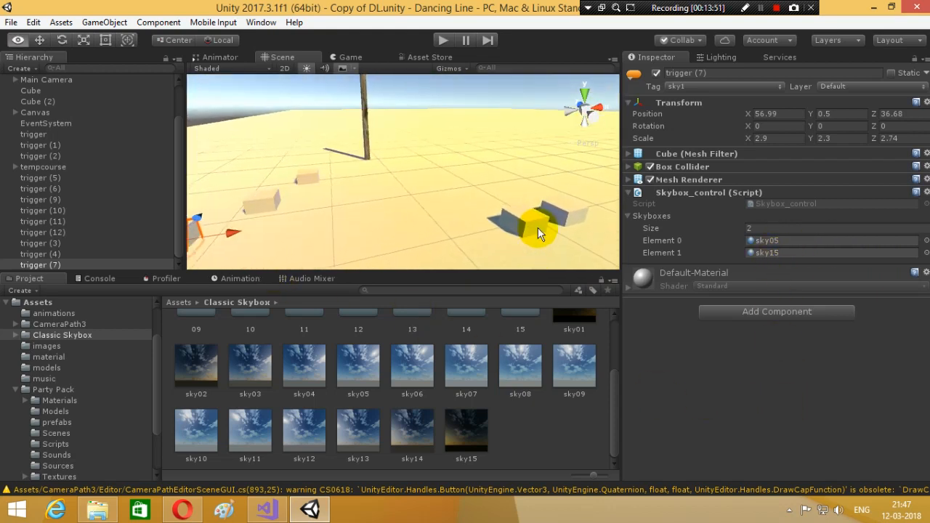
Add Skybox_control to trigger (8), tag it sky2, and start play mode.
{"action": "left_click", "coordinate": [40, 253]}
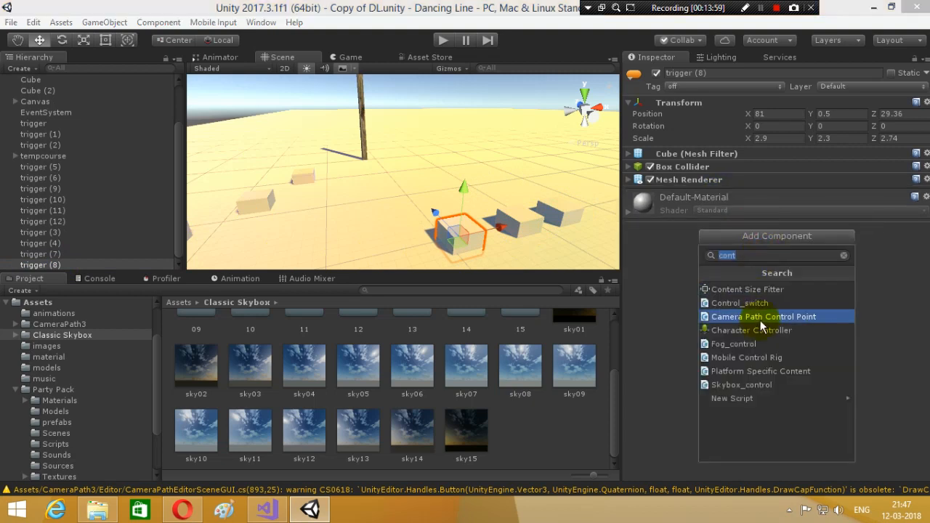
{"action": "type", "text": "sky"}
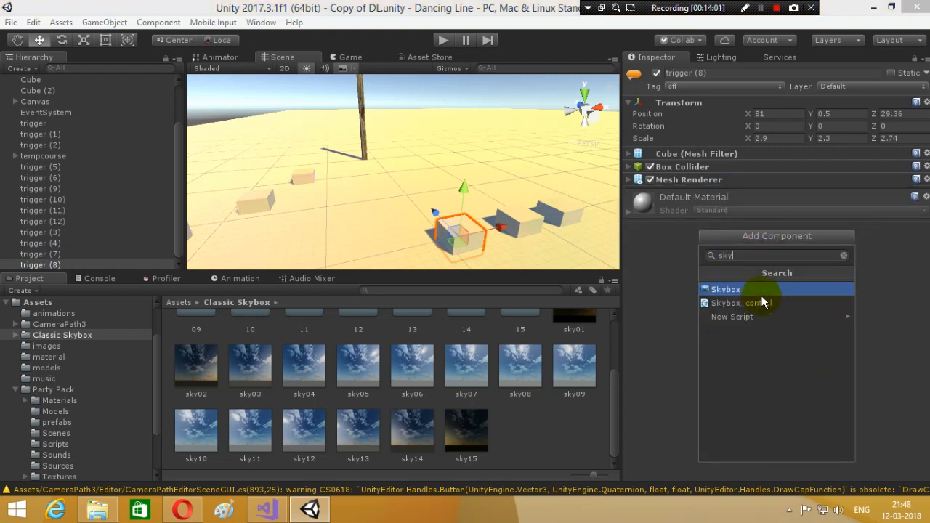
{"action": "left_click", "coordinate": [739, 304]}
{"action": "type", "text": "2"}
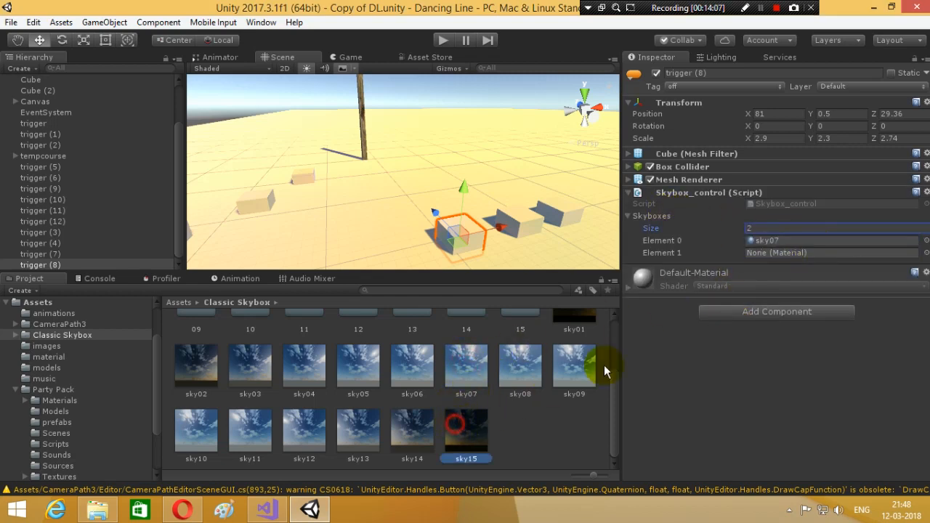
{"action": "left_click", "coordinate": [723, 86]}
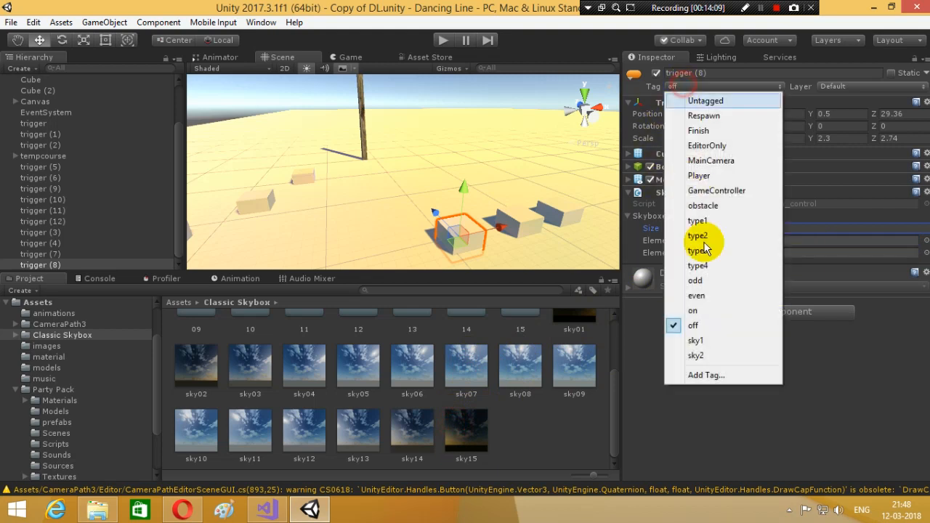
{"action": "left_click", "coordinate": [696, 355]}
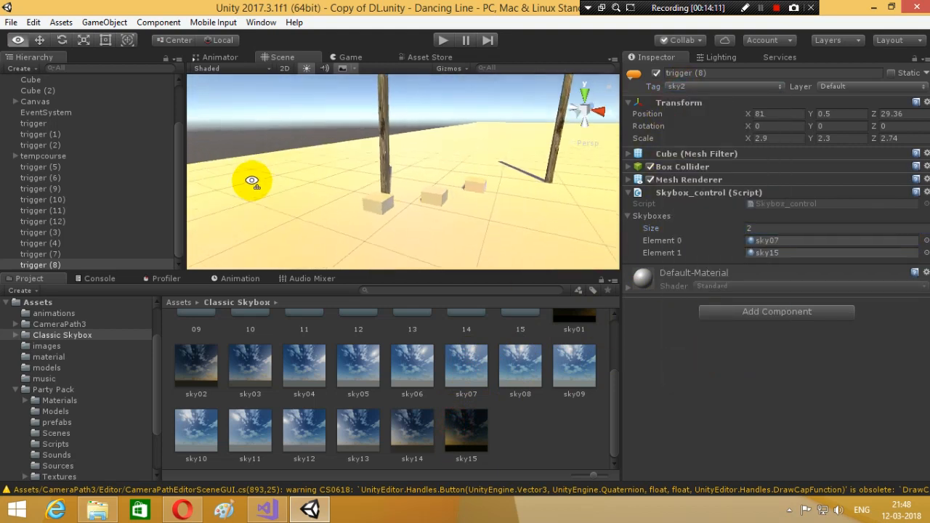
{"action": "left_click", "coordinate": [442, 40]}
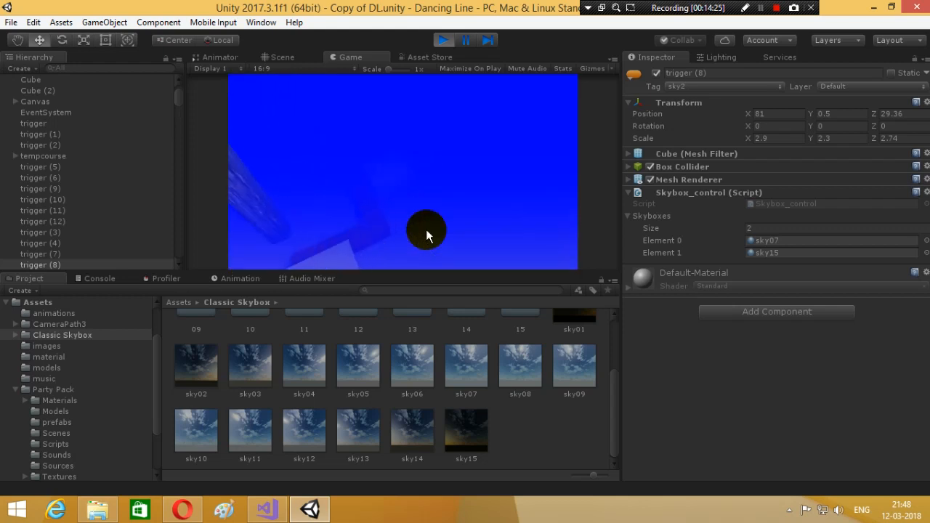
Select trigger (3), set its Fog_control density to 0, and switch to the game view.
{"action": "left_click", "coordinate": [443, 41]}
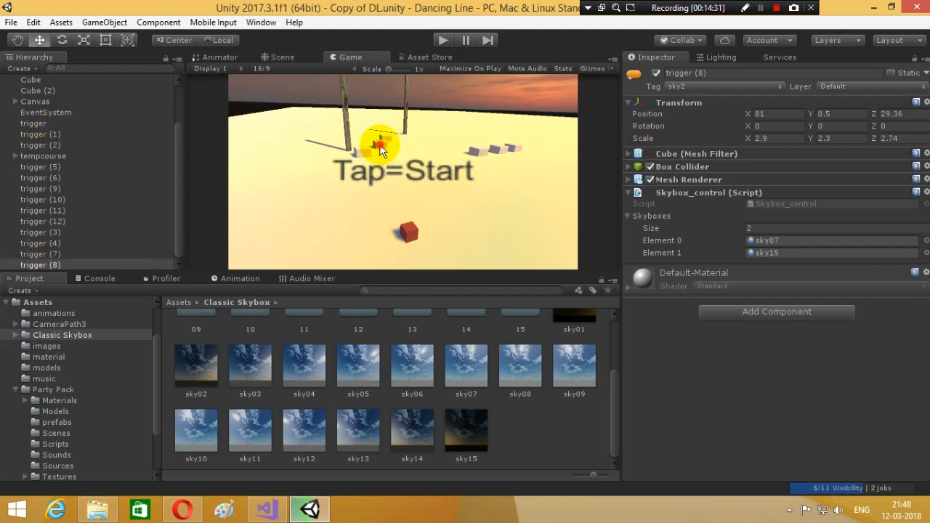
{"action": "left_click", "coordinate": [282, 56]}
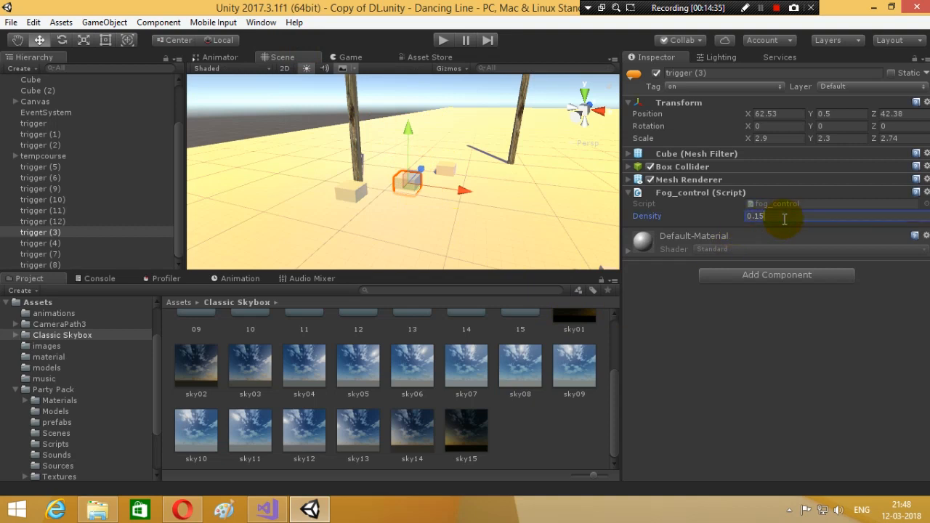
{"action": "type", "text": "0.03"}
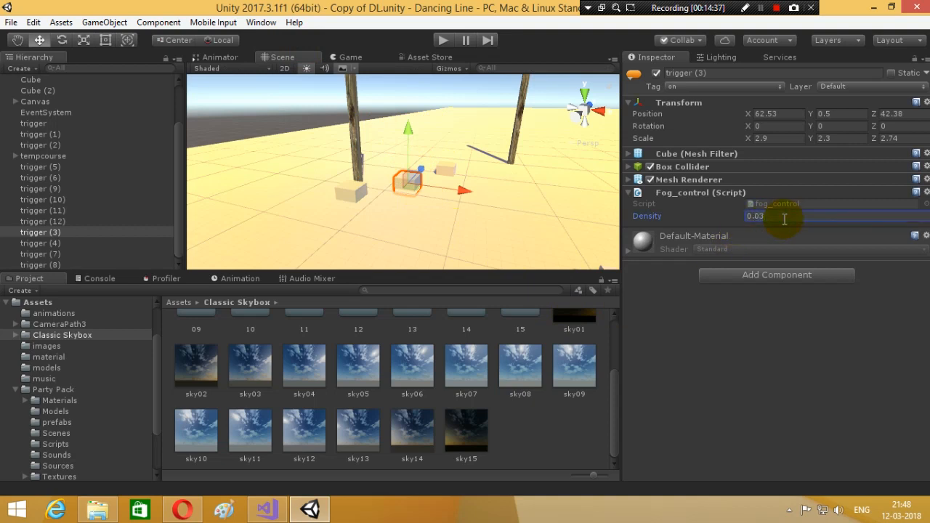
{"action": "left_click", "coordinate": [784, 215]}
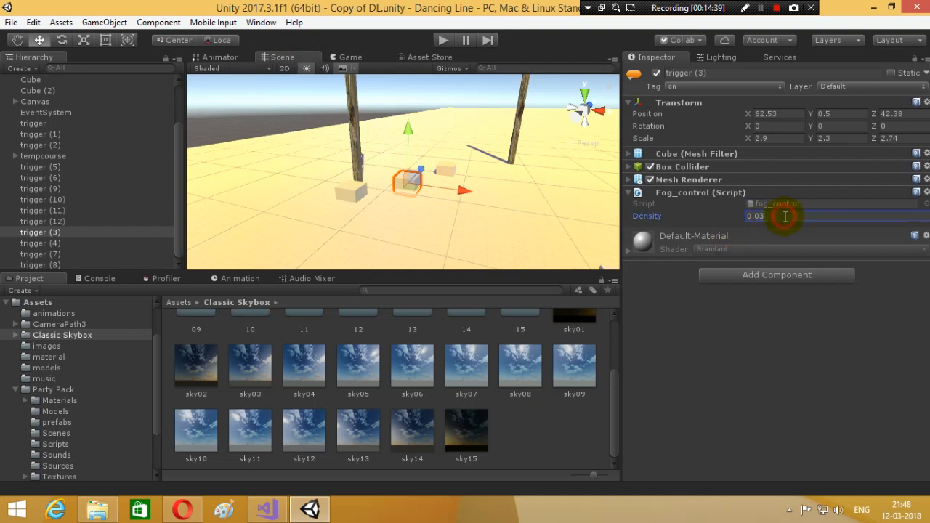
{"action": "type", "text": "0"}
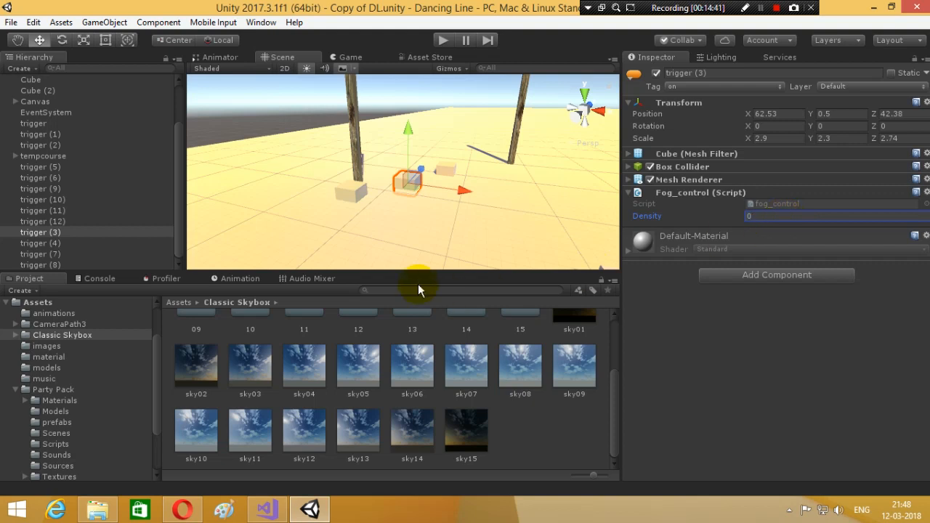
{"action": "mouse_move", "coordinate": [482, 260]}
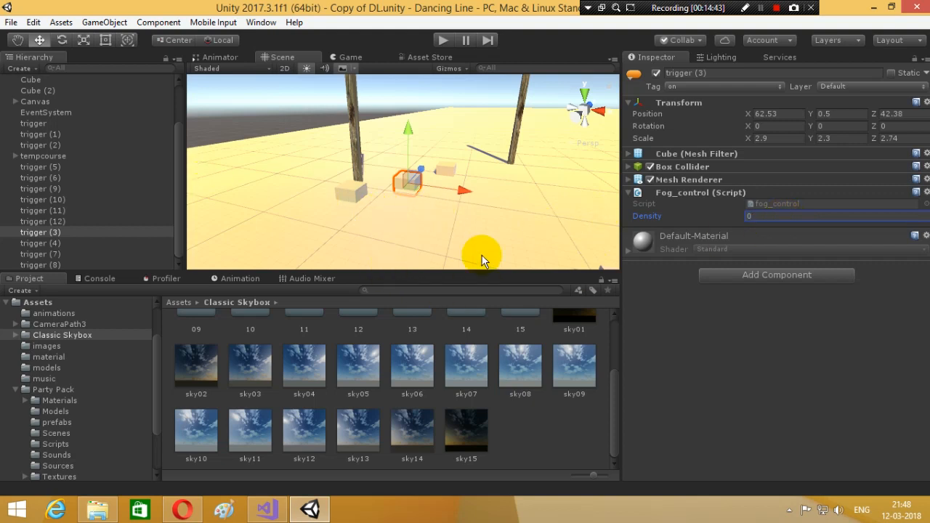
{"action": "left_click", "coordinate": [352, 56]}
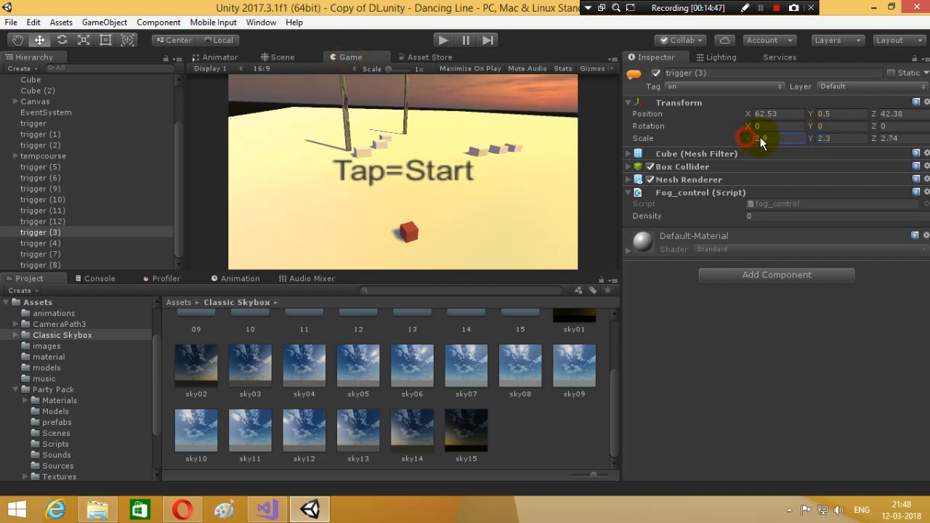
Enter the 3.32 X scale, then move Main Camera to Y 6.5 with X rotation 7.45.
{"action": "type", "text": "3.32"}
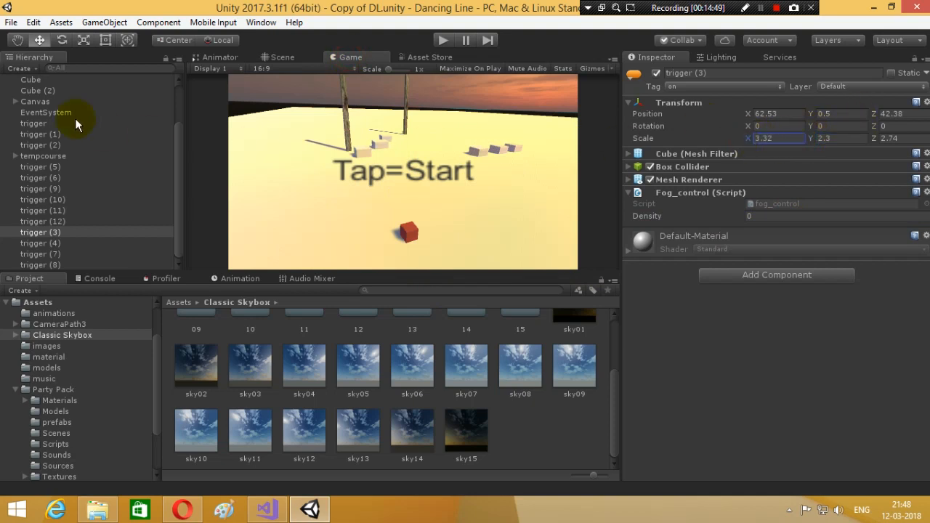
{"action": "left_click", "coordinate": [47, 123]}
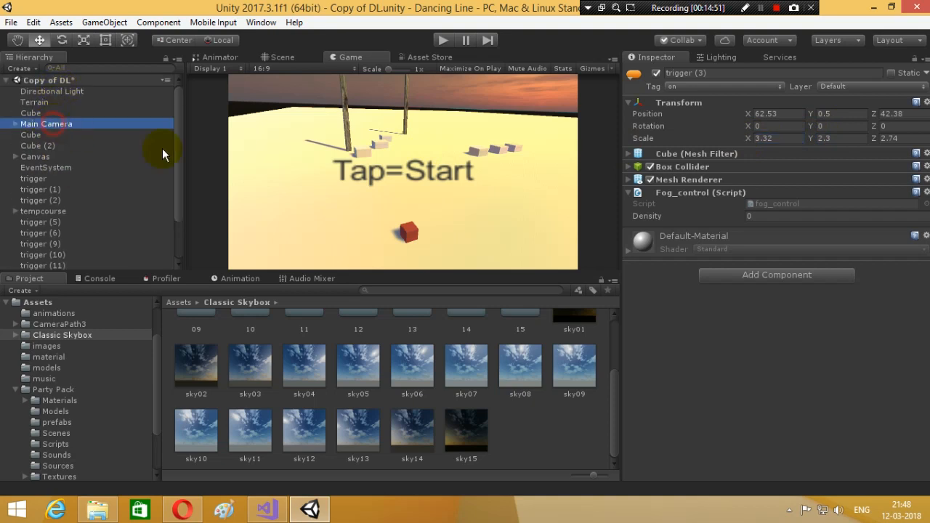
{"action": "left_click", "coordinate": [46, 124]}
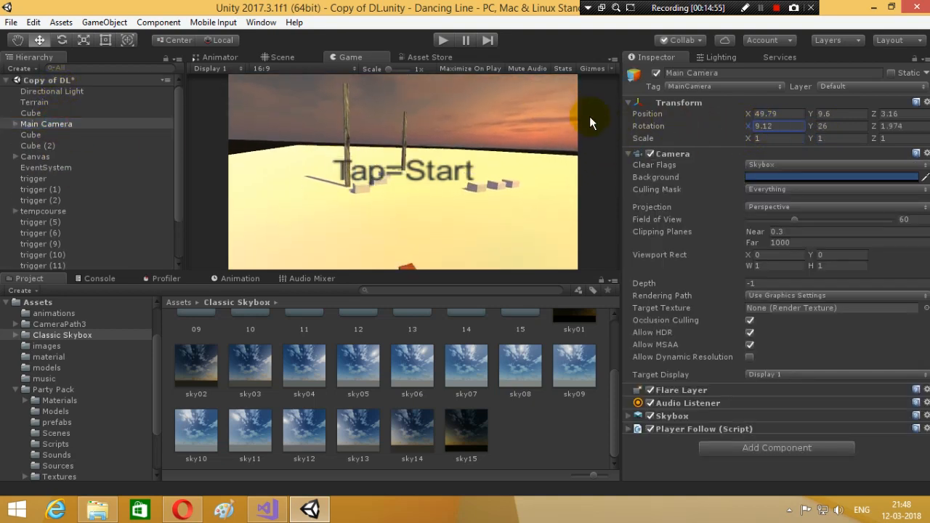
{"action": "left_click", "coordinate": [843, 113]}
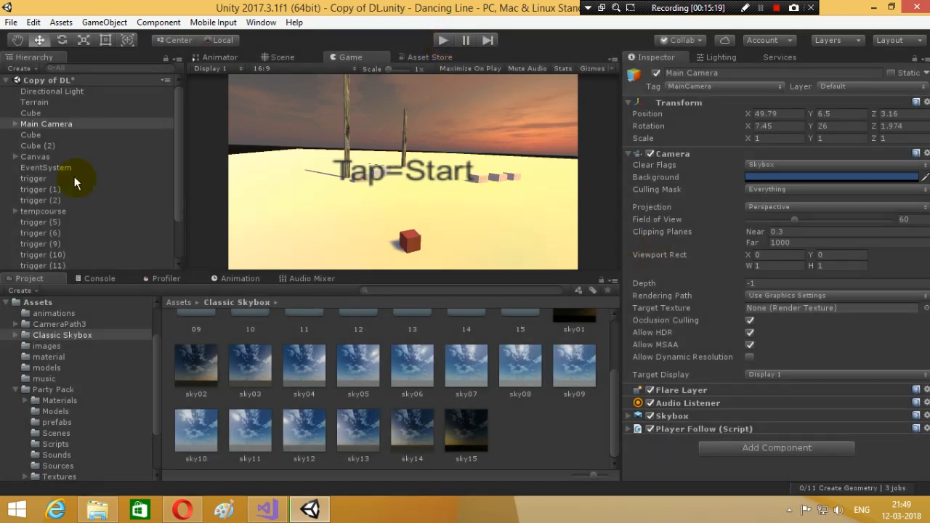
{"action": "left_click", "coordinate": [30, 114]}
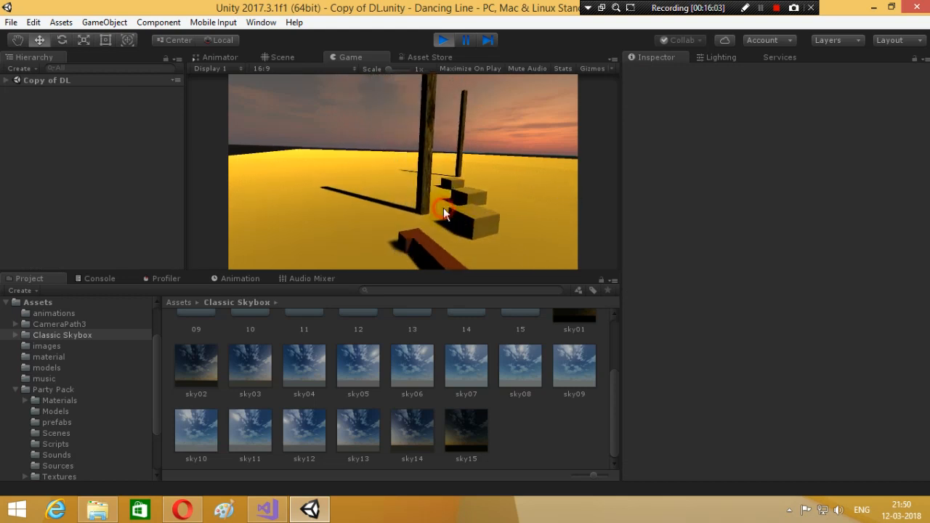
Run the level, check Main Camera's Skybox component while playing, then stop play mode.
{"action": "left_click", "coordinate": [443, 41]}
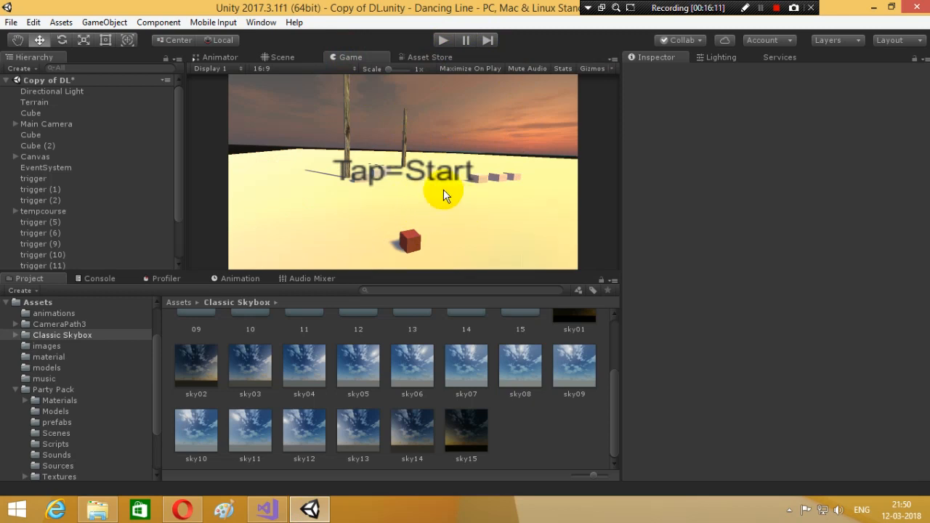
{"action": "left_click", "coordinate": [46, 123]}
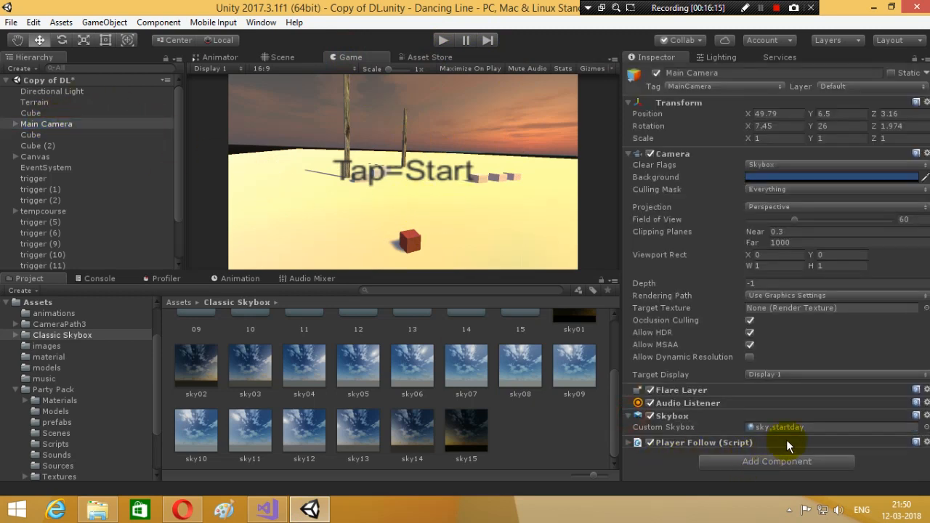
{"action": "mouse_move", "coordinate": [718, 401]}
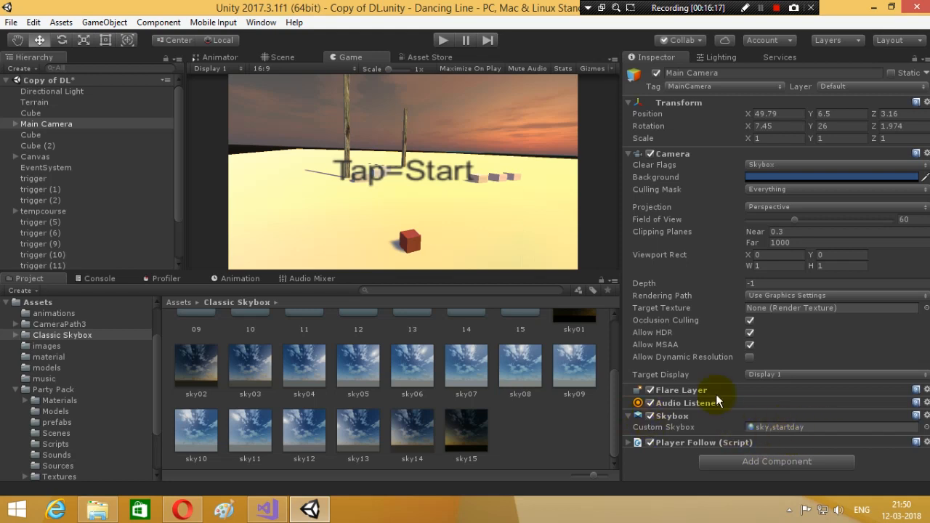
{"action": "left_click", "coordinate": [828, 165]}
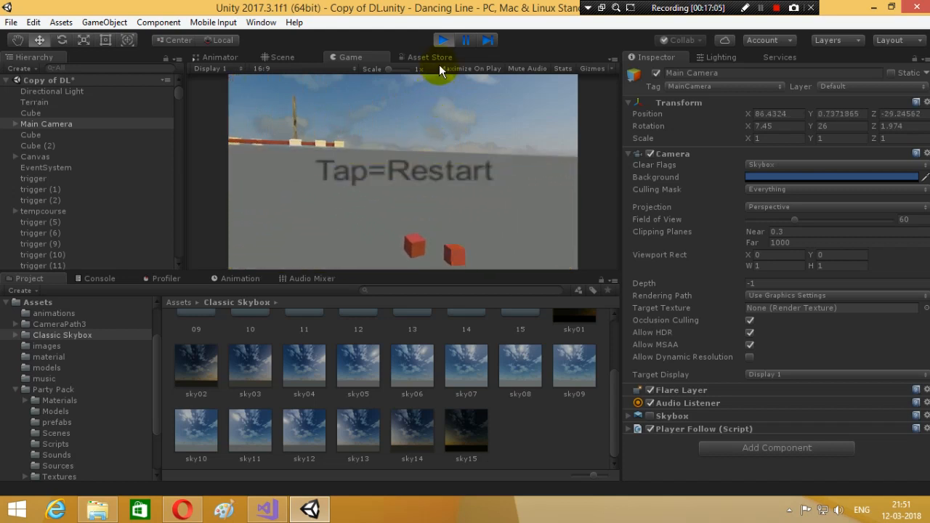
{"action": "left_click", "coordinate": [443, 40]}
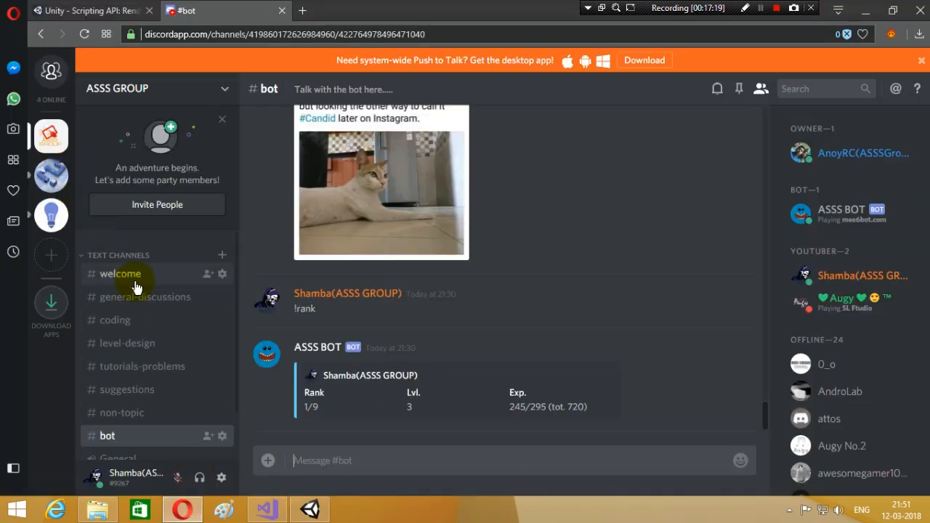
Switch to Discord and show the #welcome channel of the server.
{"action": "left_click", "coordinate": [119, 273]}
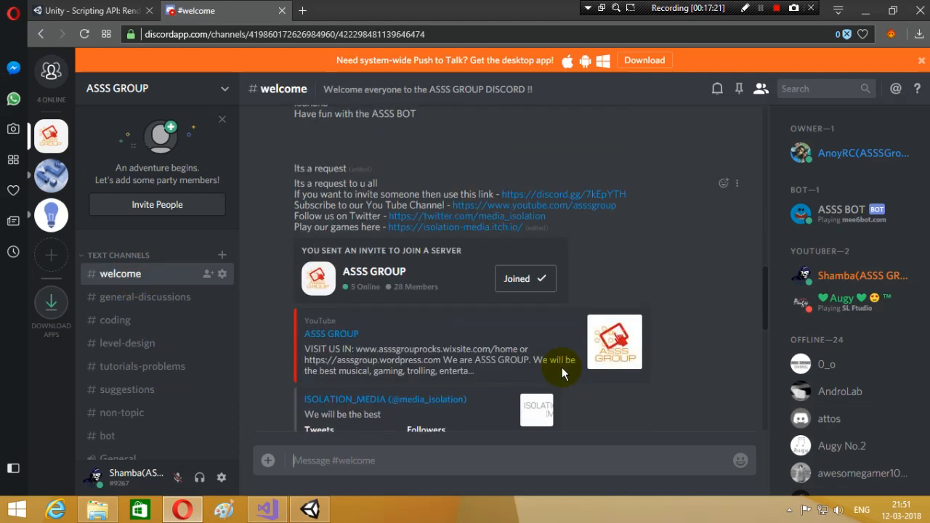